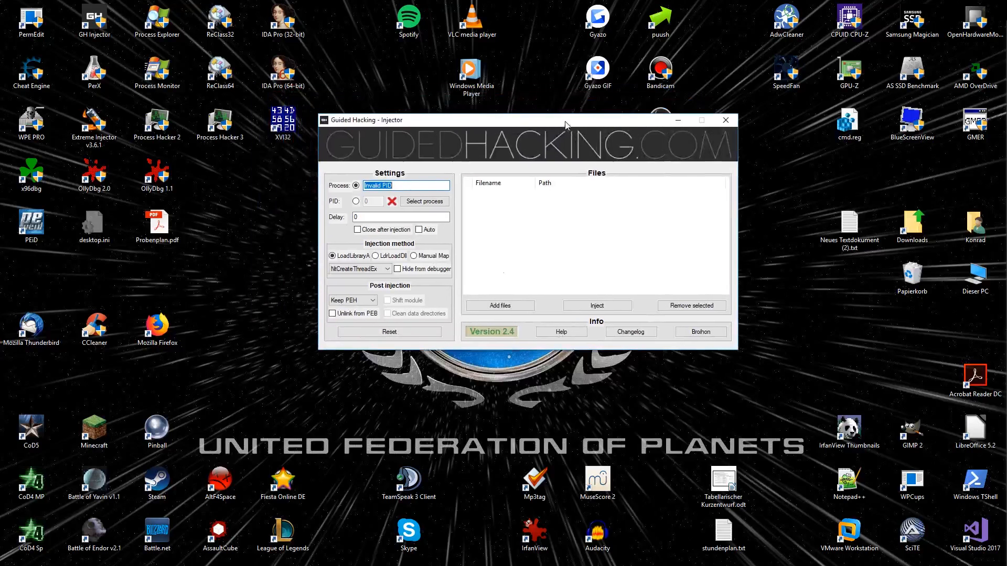
- Choose Manual Map instead of LoadLibraryA as GH Injector's injection method
click(415, 256)
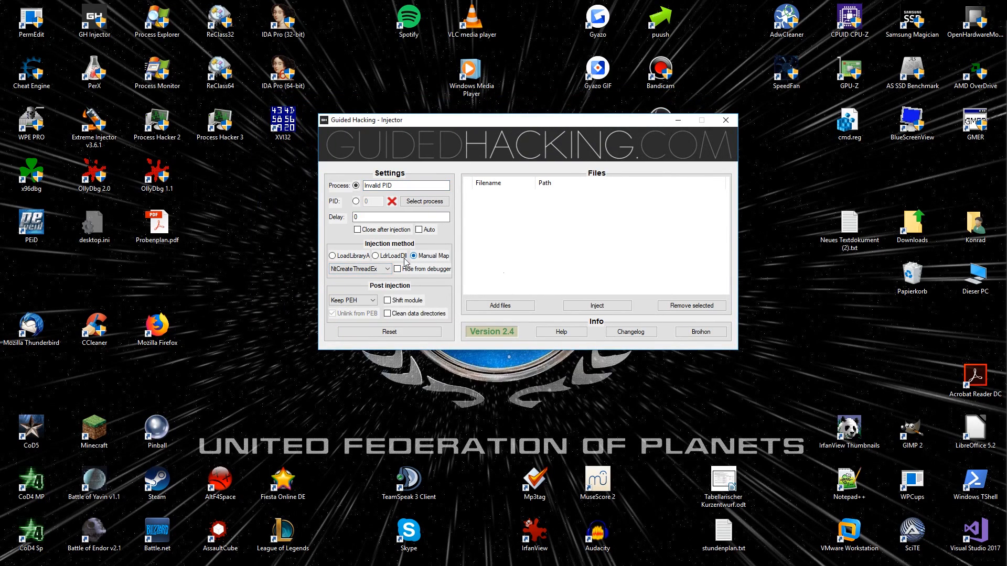
click(359, 268)
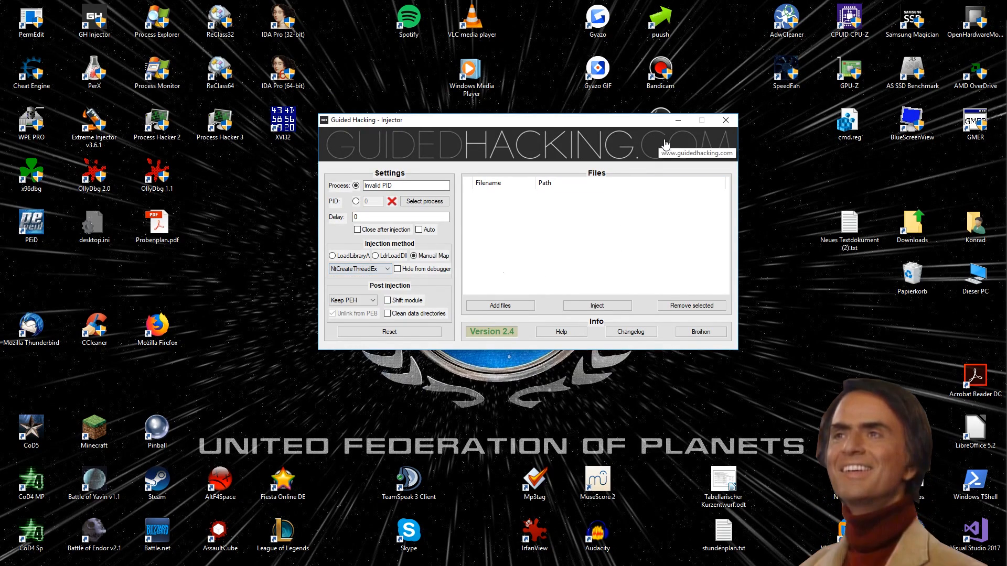
click(726, 120)
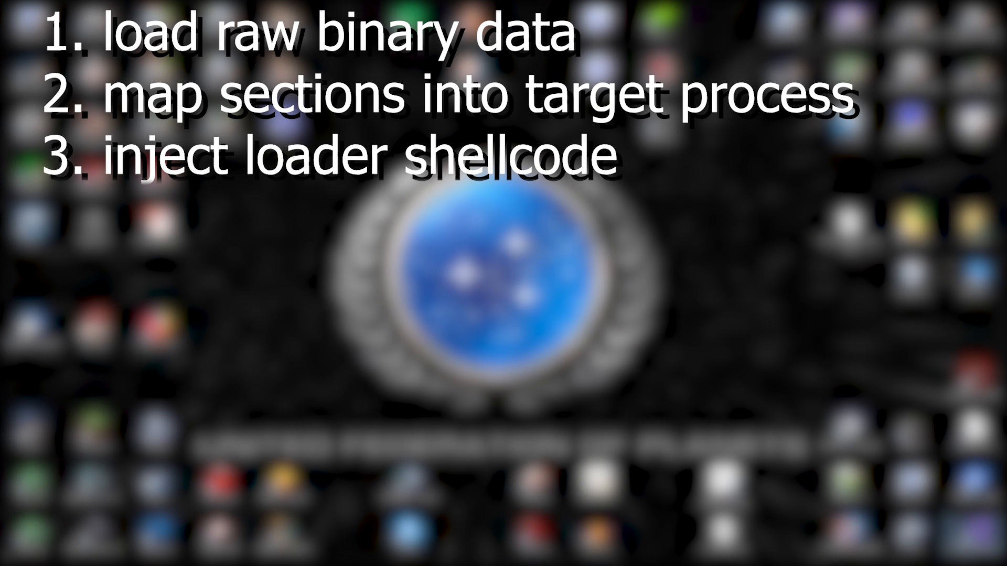
- Enter 'relocate' while Visual Studio 2017 loads its start page
text(relocate)
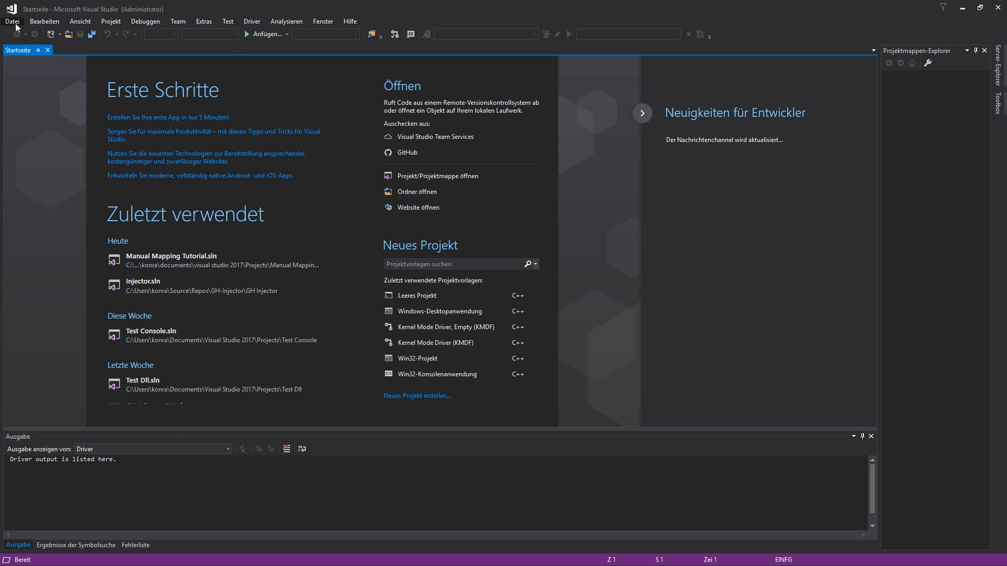
- Create a Visual C++ Empty Project named 'Manual Mapping Tutorial'
click(12, 21)
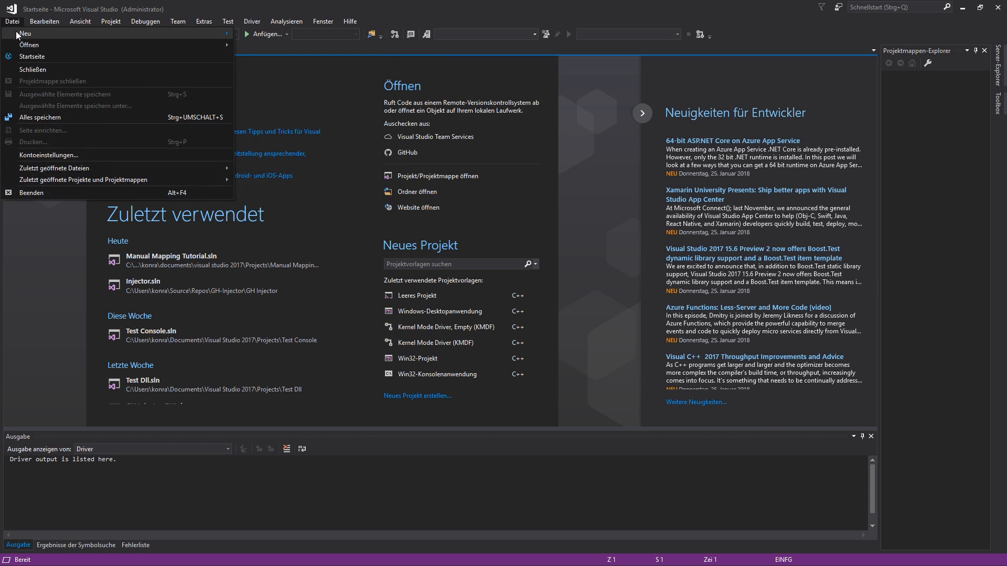
mouse_move(77, 36)
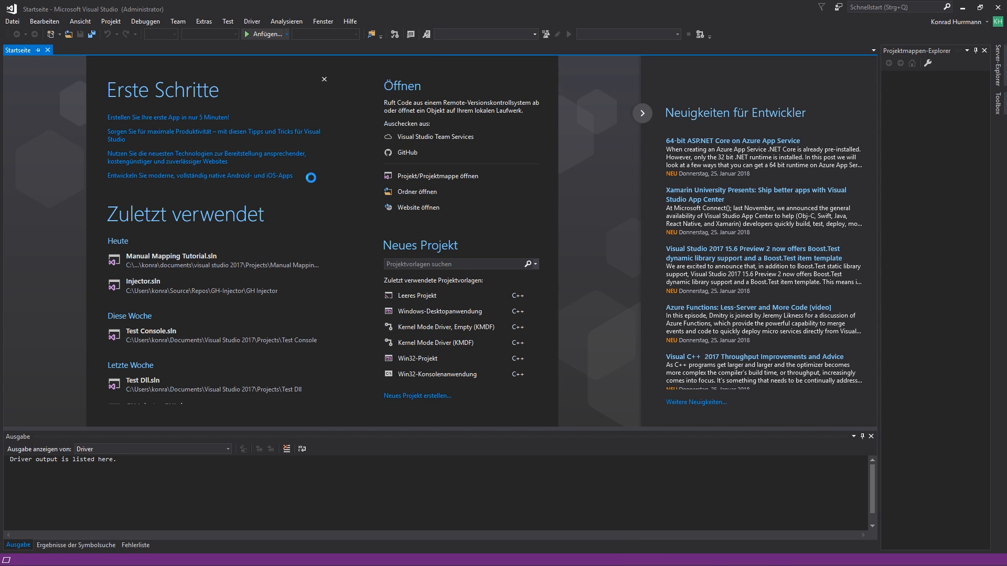
click(416, 395)
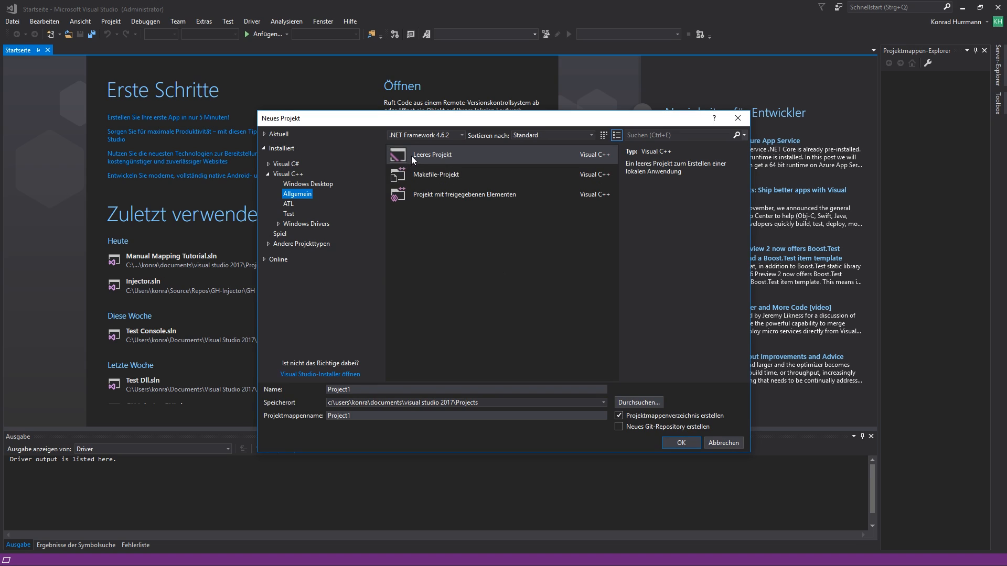
click(289, 174)
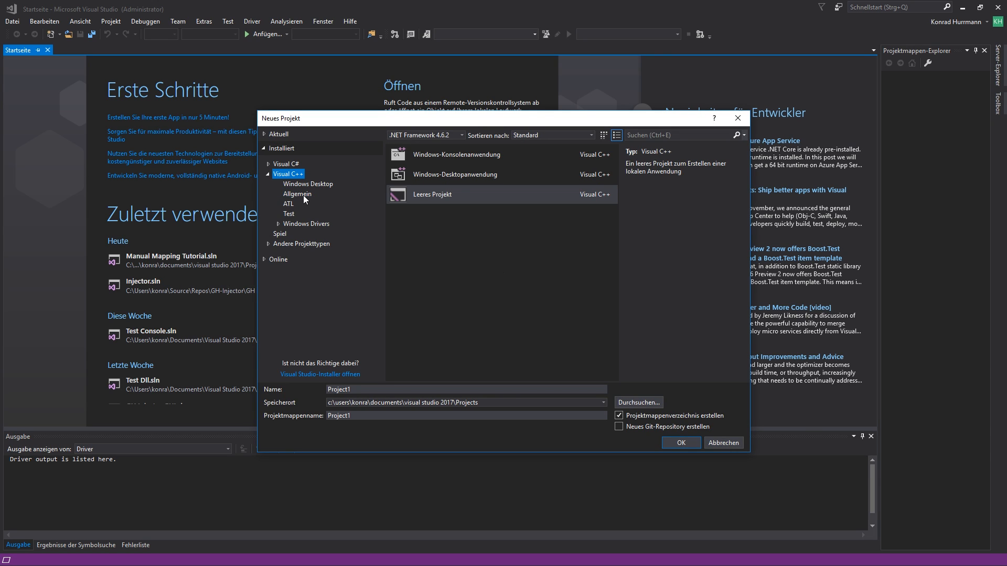
click(297, 194)
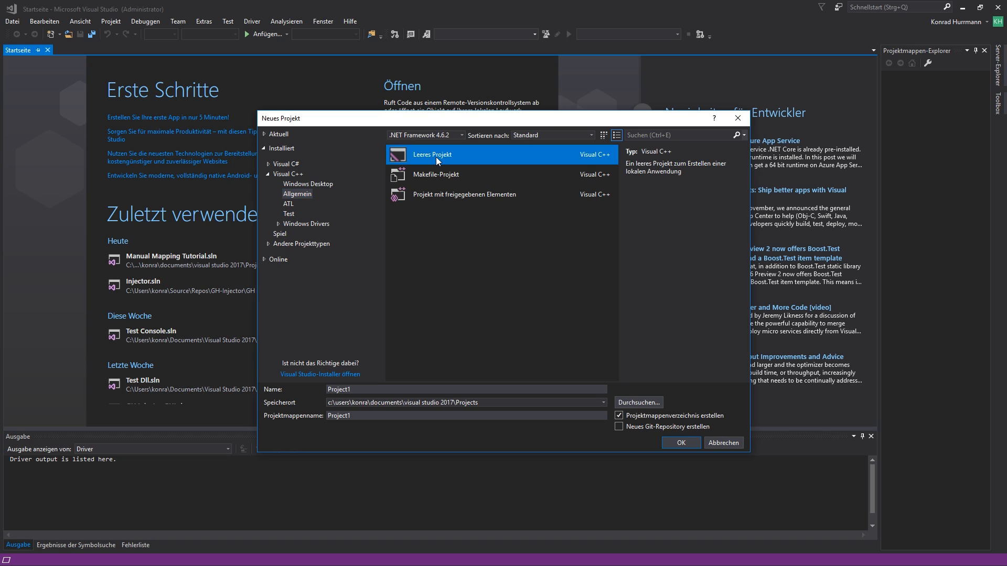
mouse_move(377, 384)
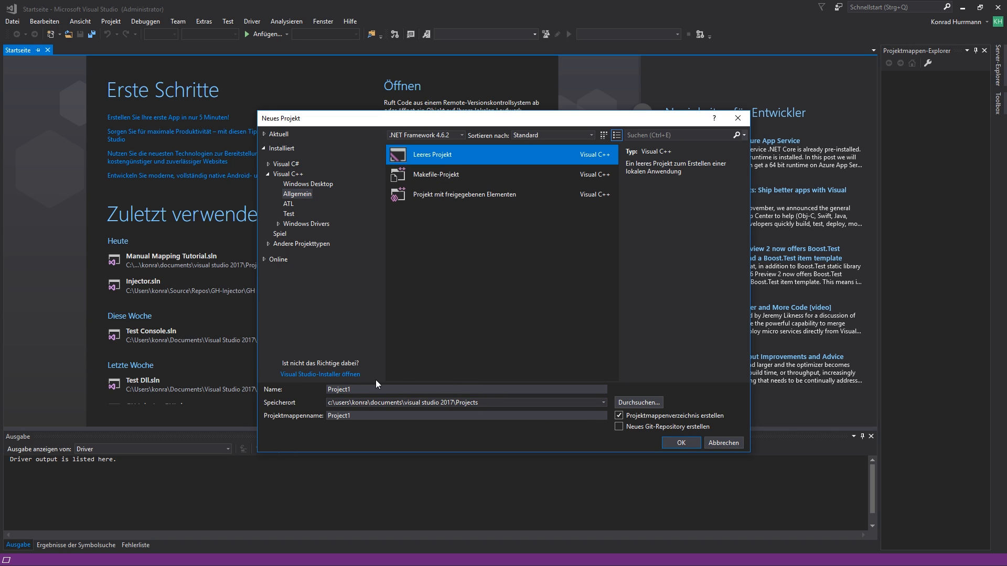
text(Manual Mapping Tutorial)
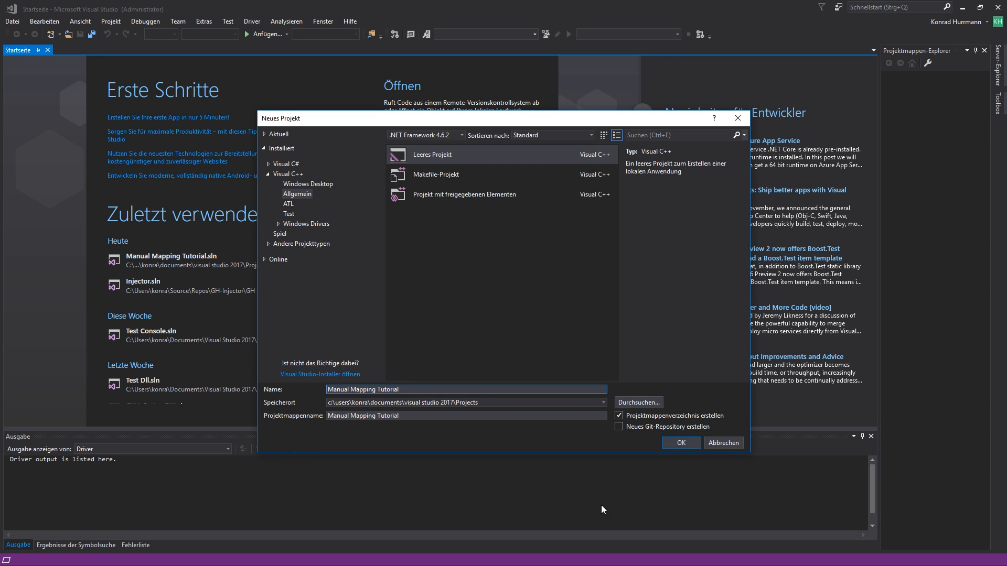
click(680, 443)
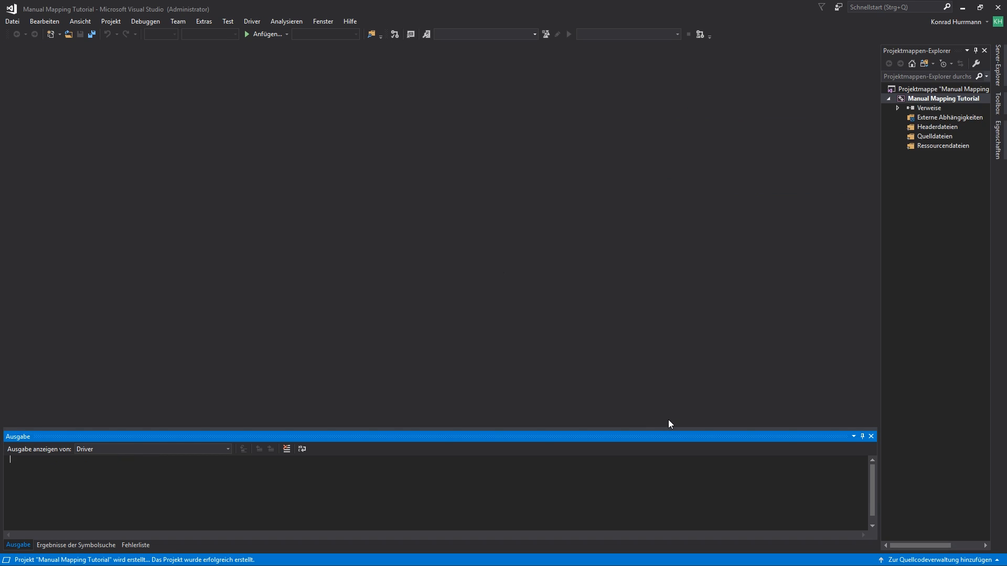
- Add main.cpp and Injection.cpp to the project's source files
right_click(935, 136)
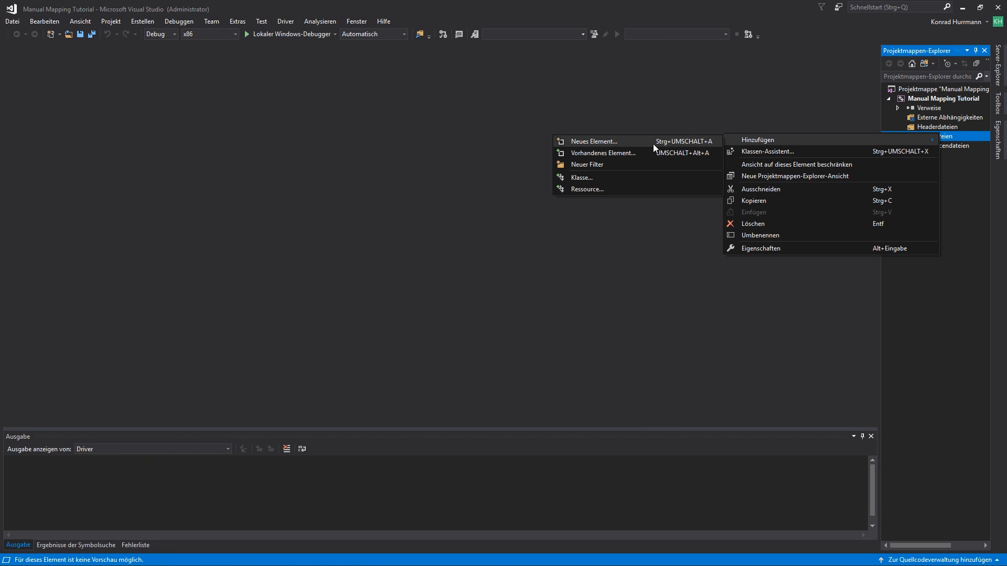
click(593, 141)
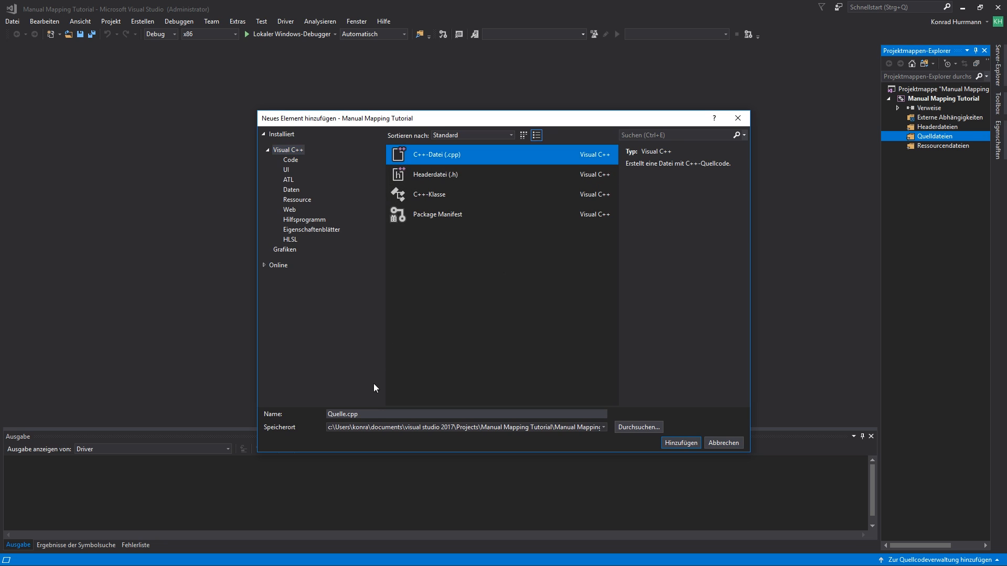
text(main)
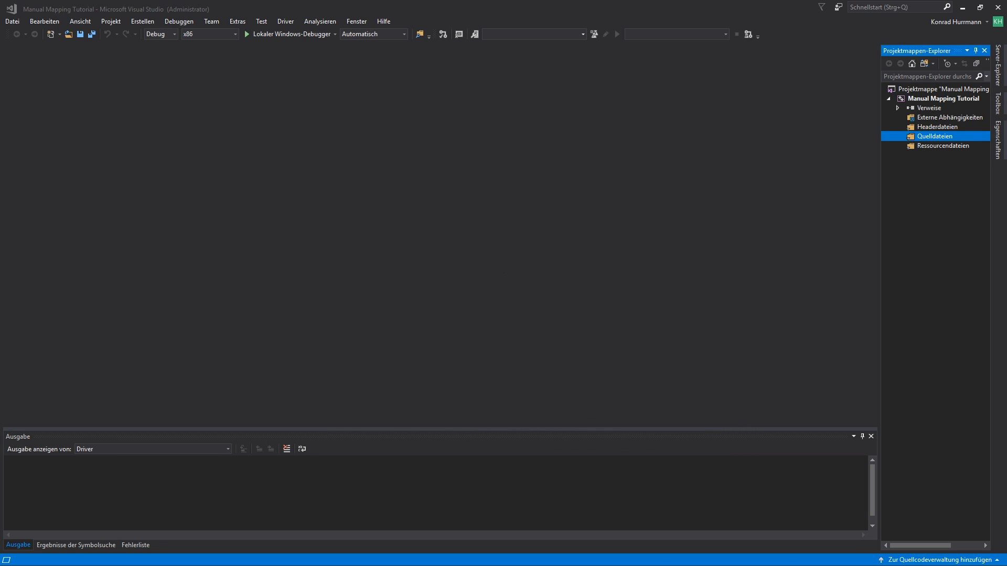
right_click(935, 136)
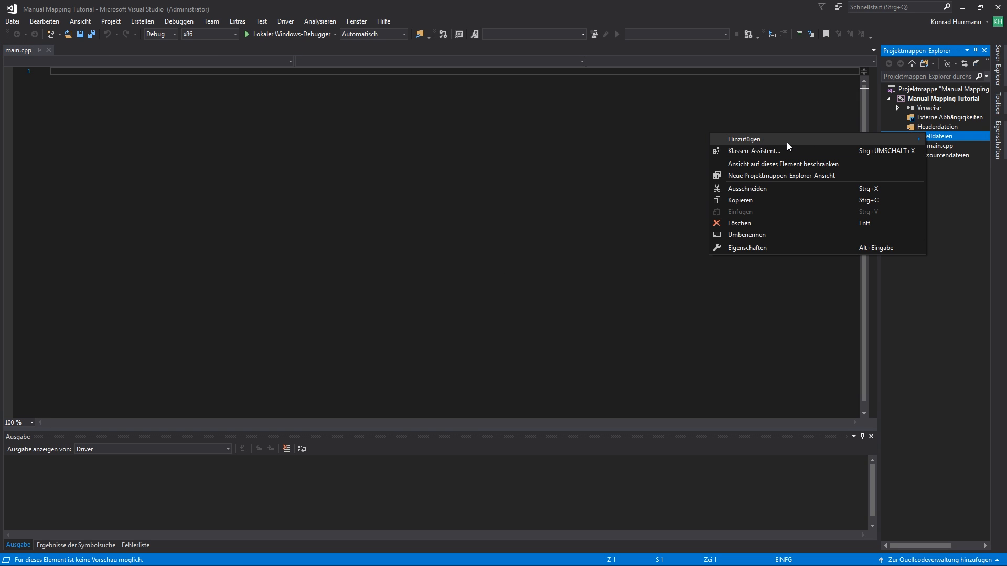
click(743, 140)
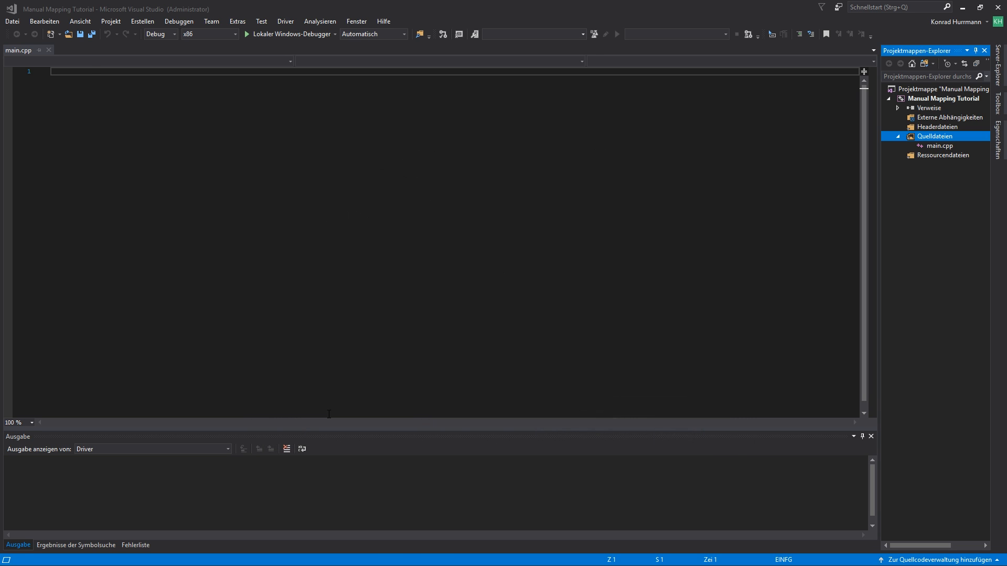
- Add a new header file named Injection.h to the header files
right_click(939, 126)
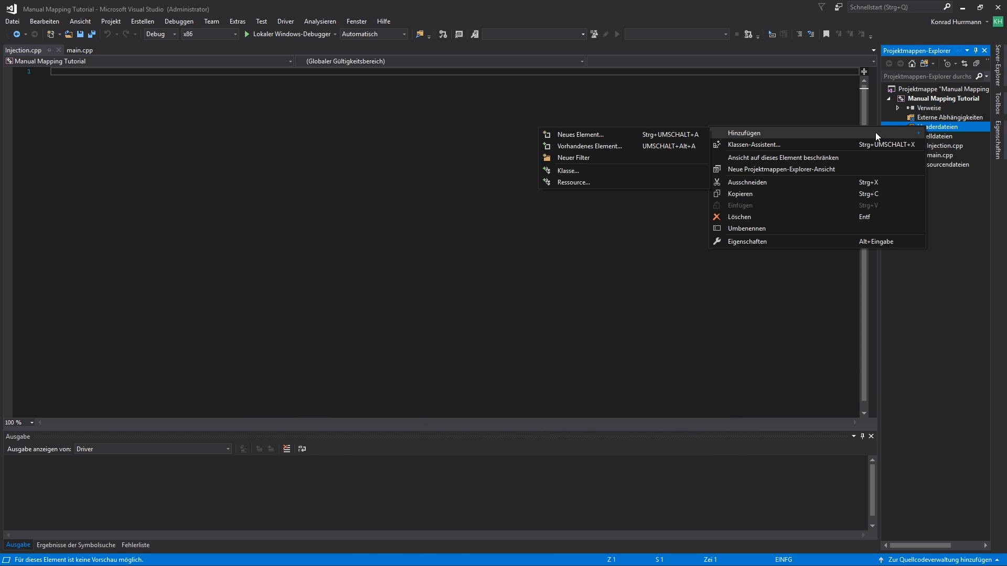
click(580, 134)
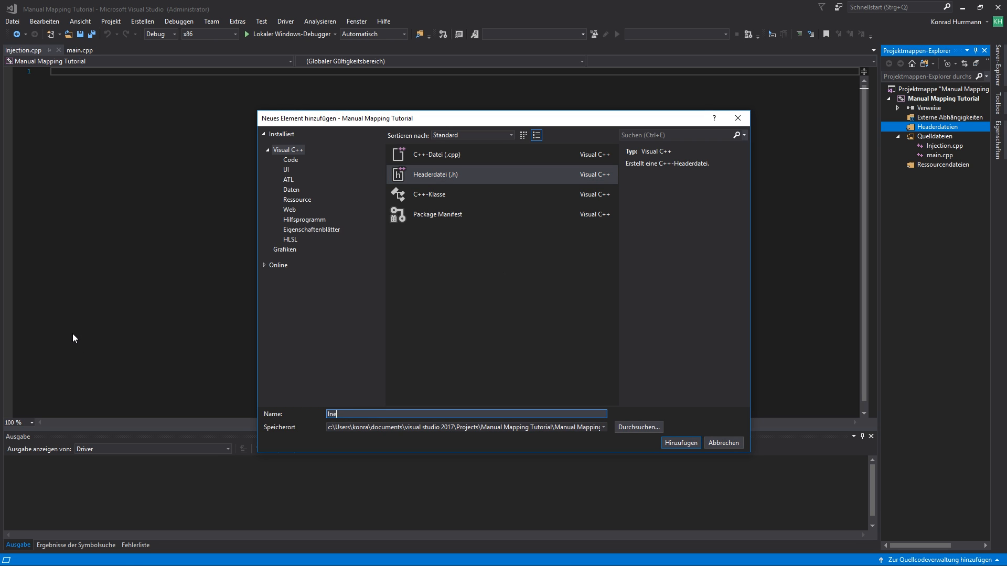
text(Injection.h)
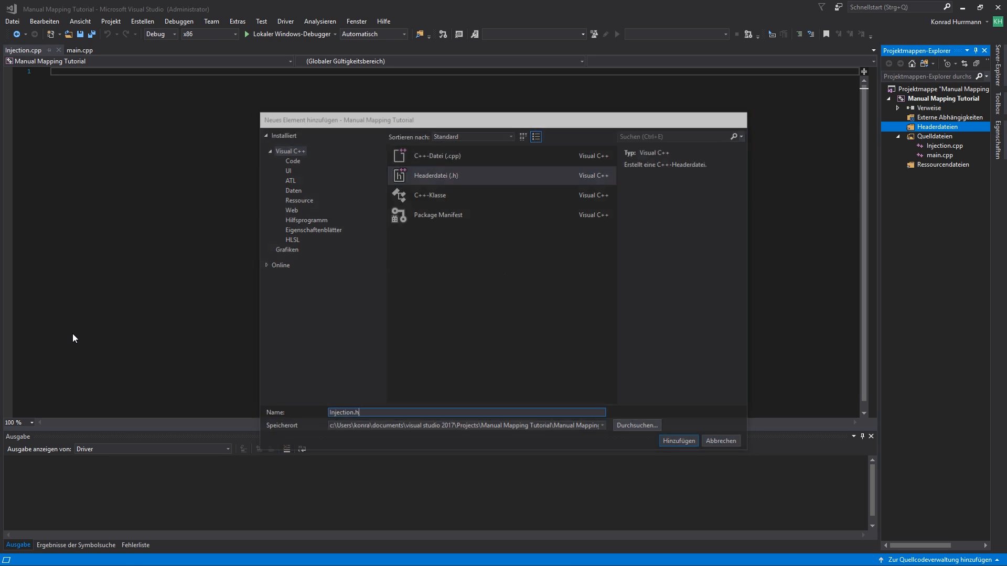
click(678, 440)
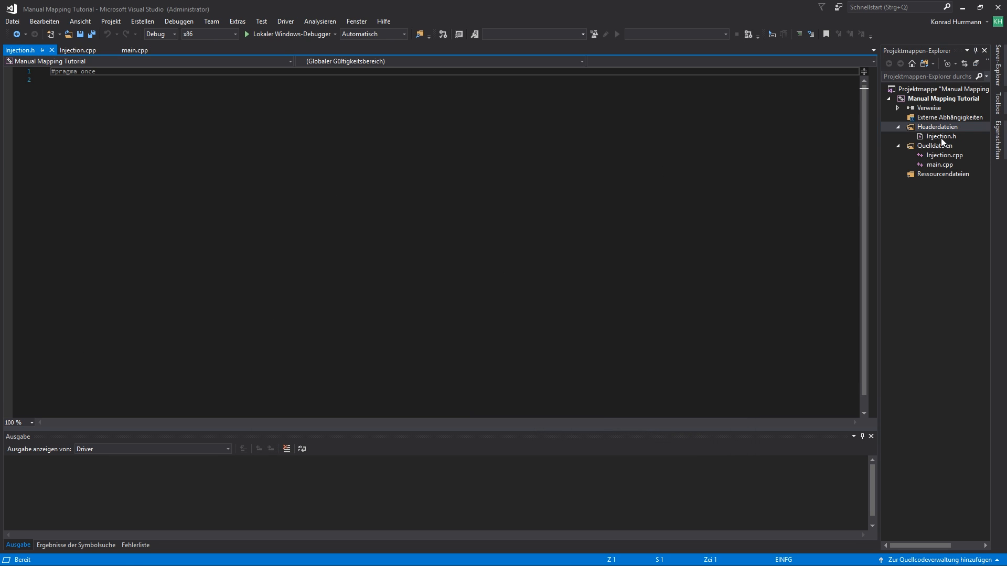
- Include Windows.h, iostream and fstream below #pragma once in Injection.h
key(Enter)
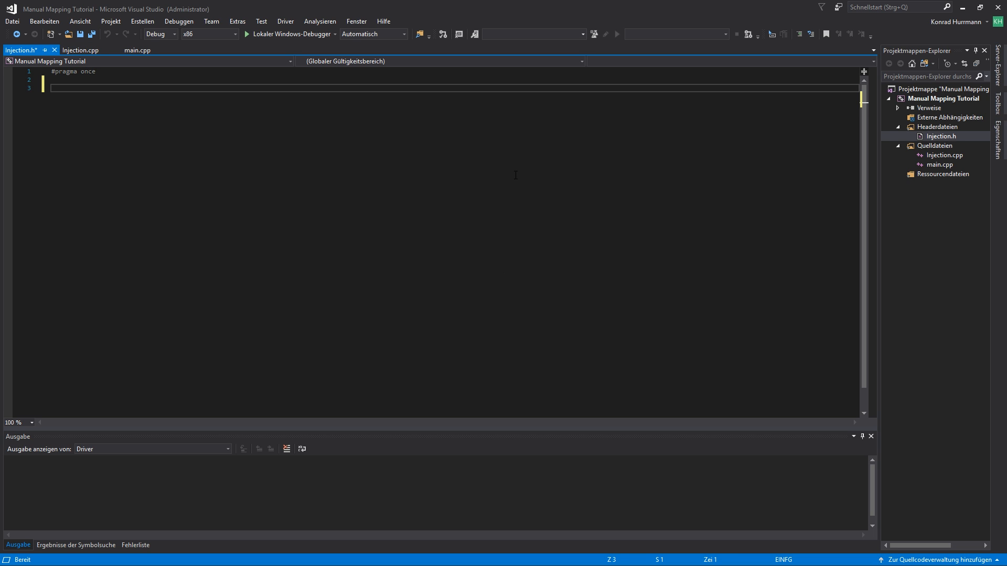
text(#include)
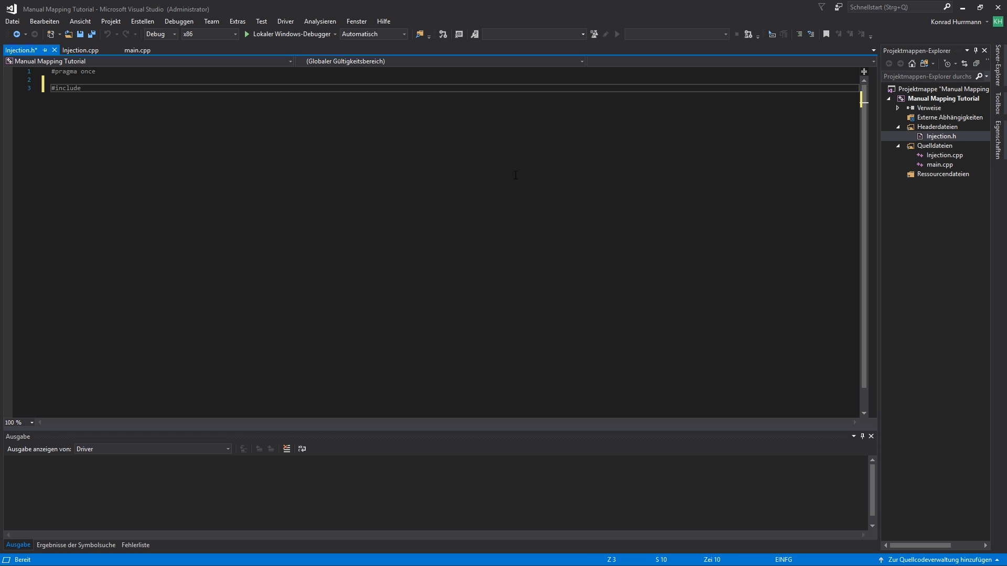
text(<w)
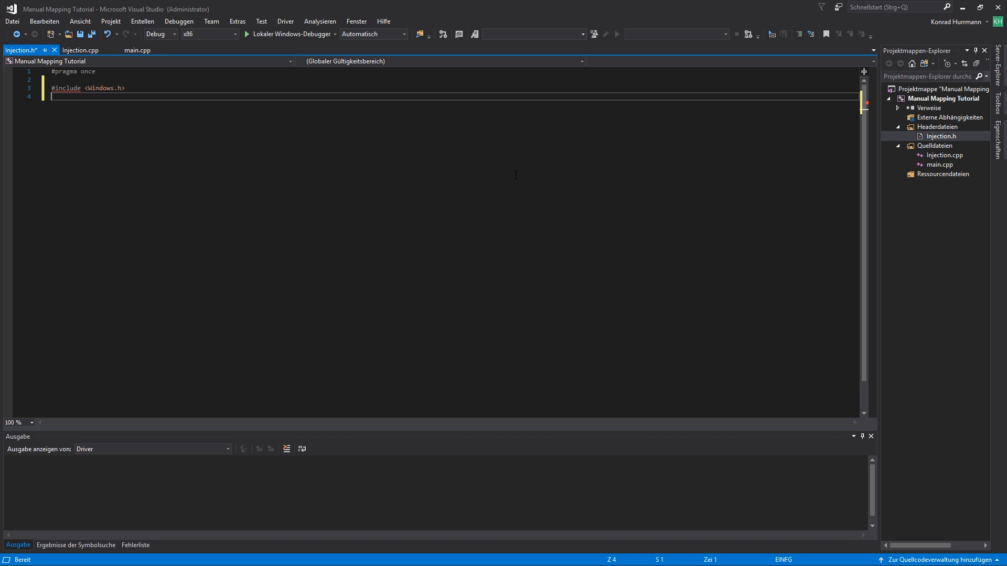
text(#c)
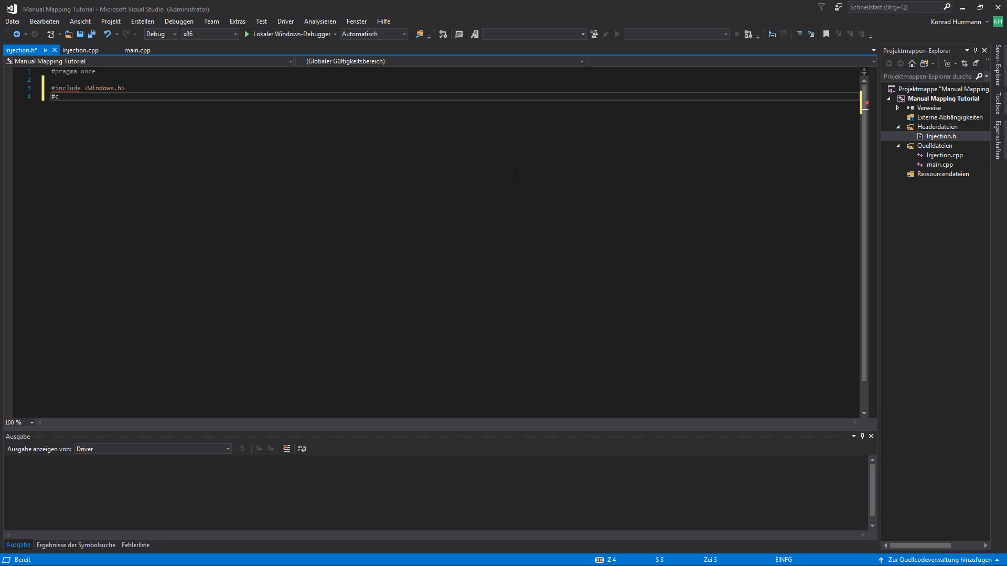
key(Backspace)
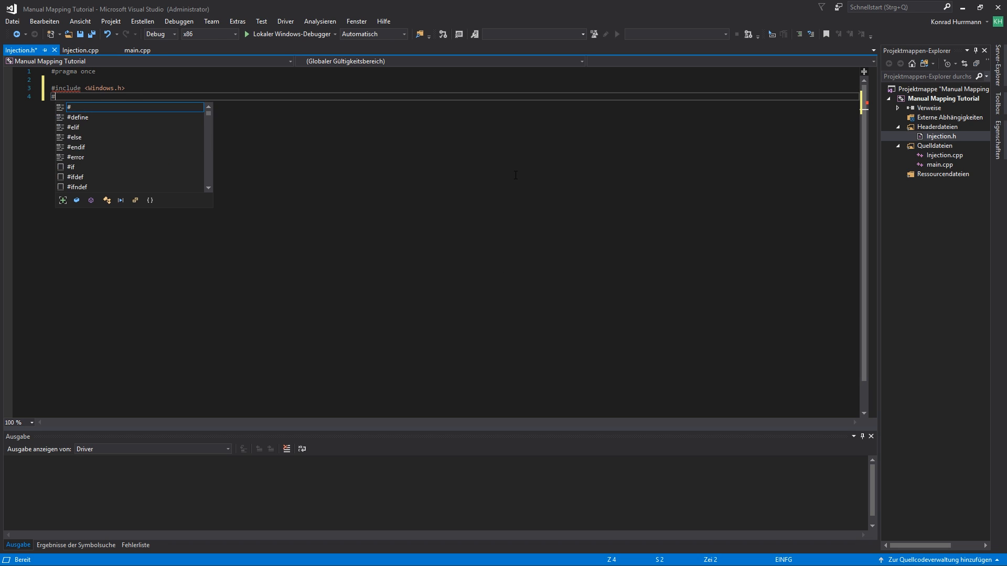
text(include <iostream>)
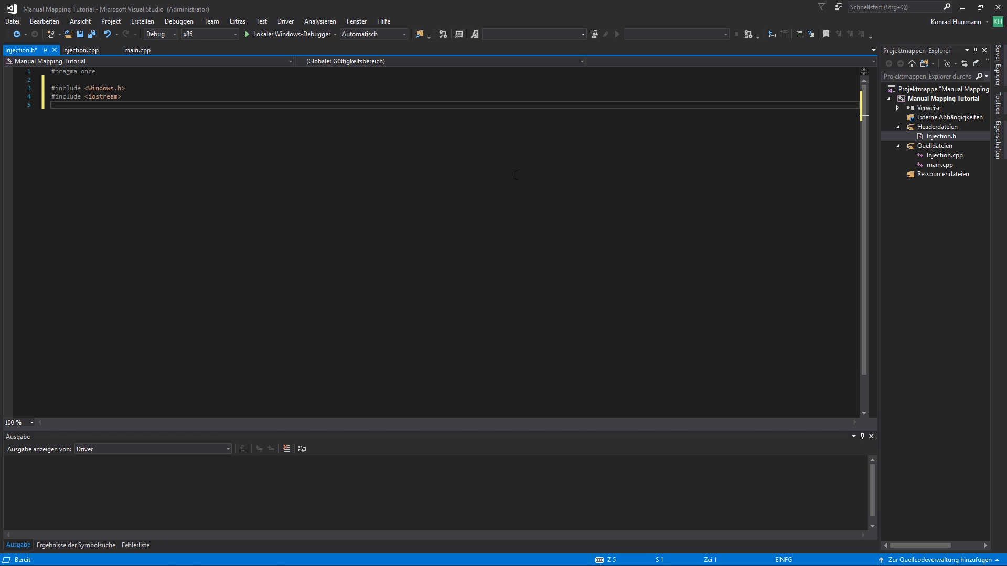
text(#include <>)
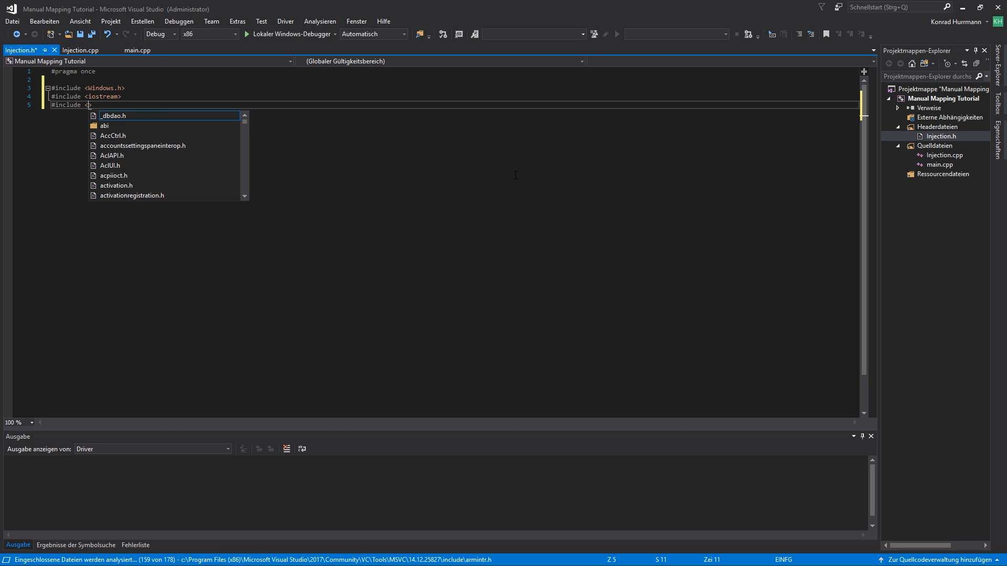
text(<fstream>)
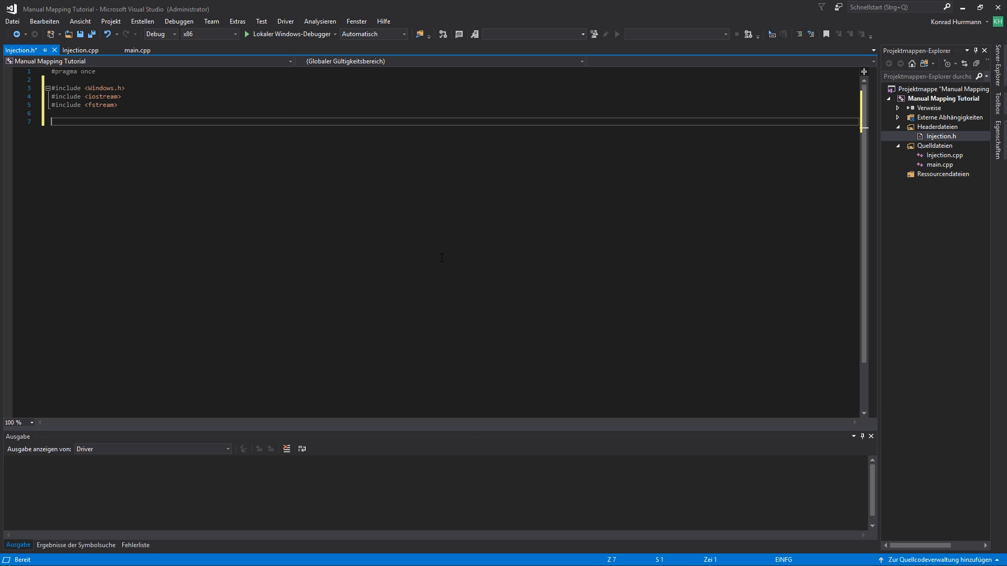
- Declare an empty struct MANUAL_MAPPING_DATA below the includes
text(struct)
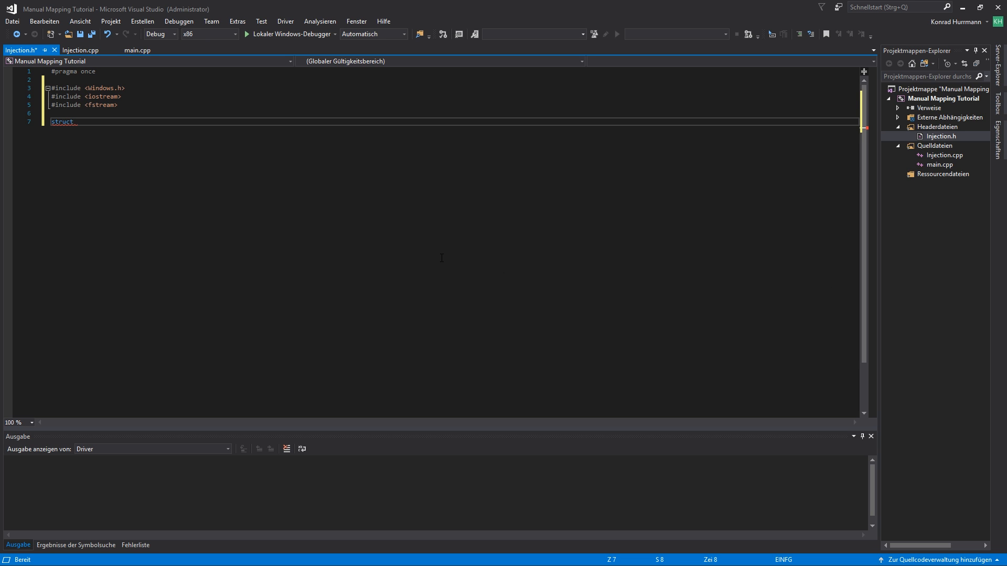
text(MANUALL)
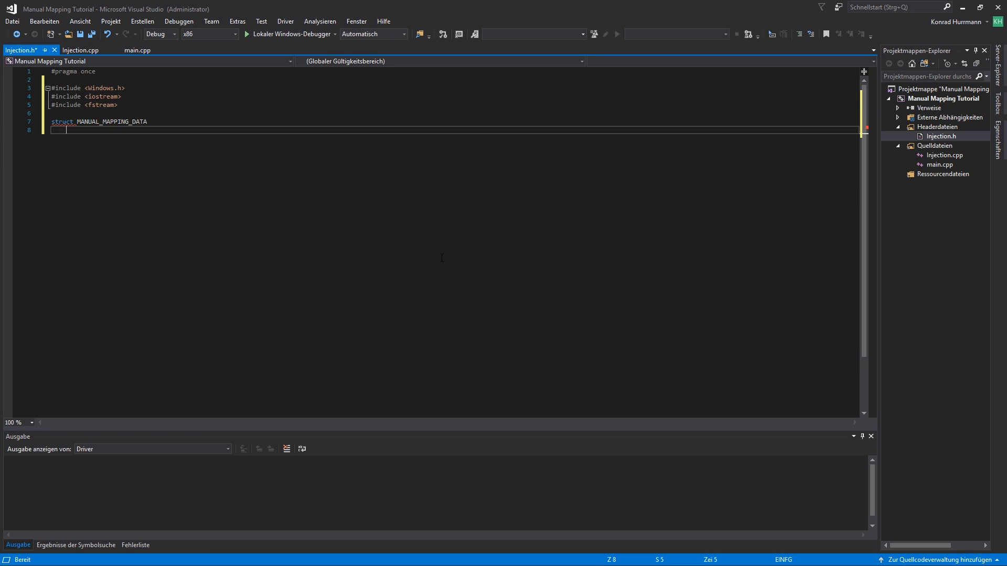
text({)
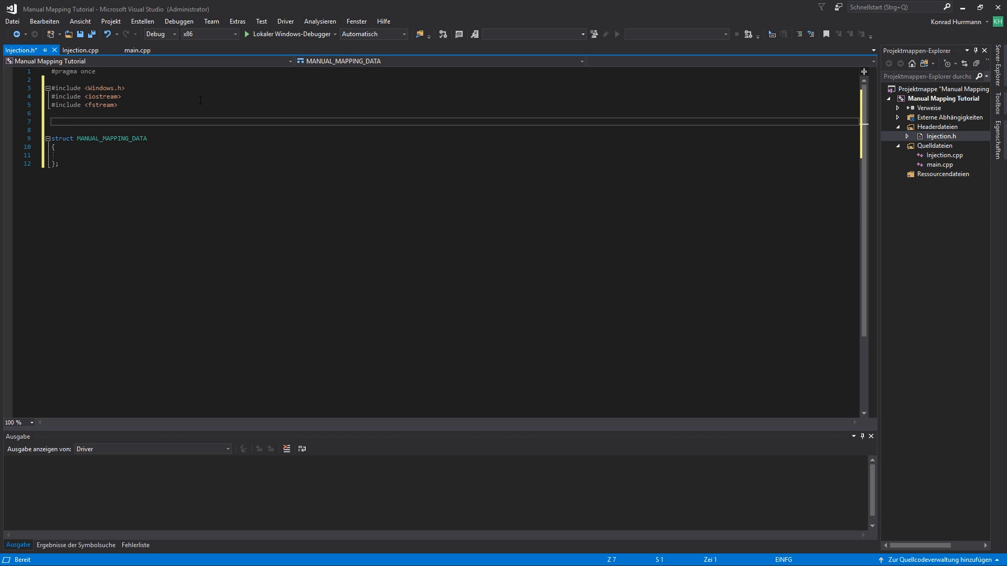
- Declare the alias f_LoadLibraryA = HINSTANCE(WINAPI*)(const char * lpLibFileName)
text(using)
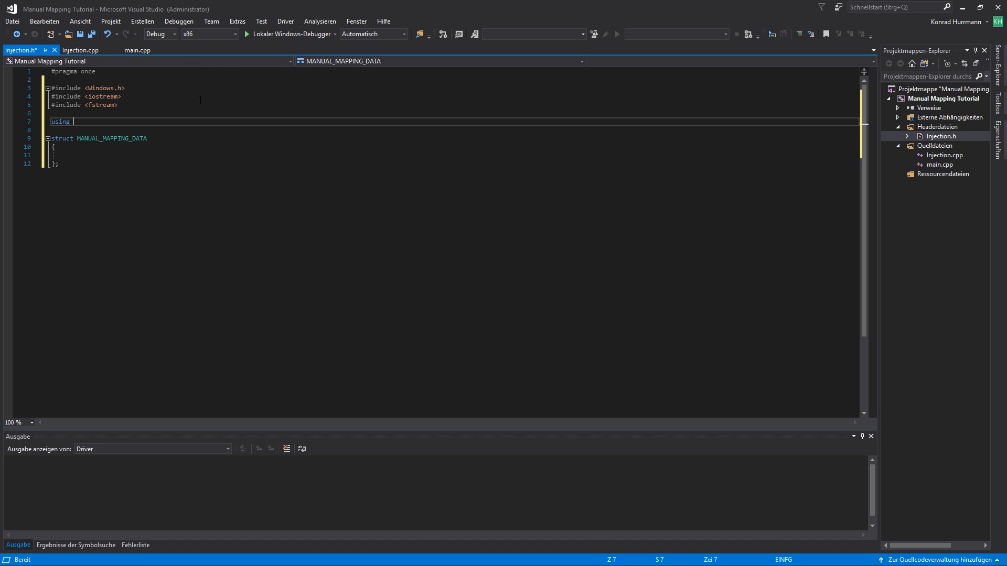
text(f_l)
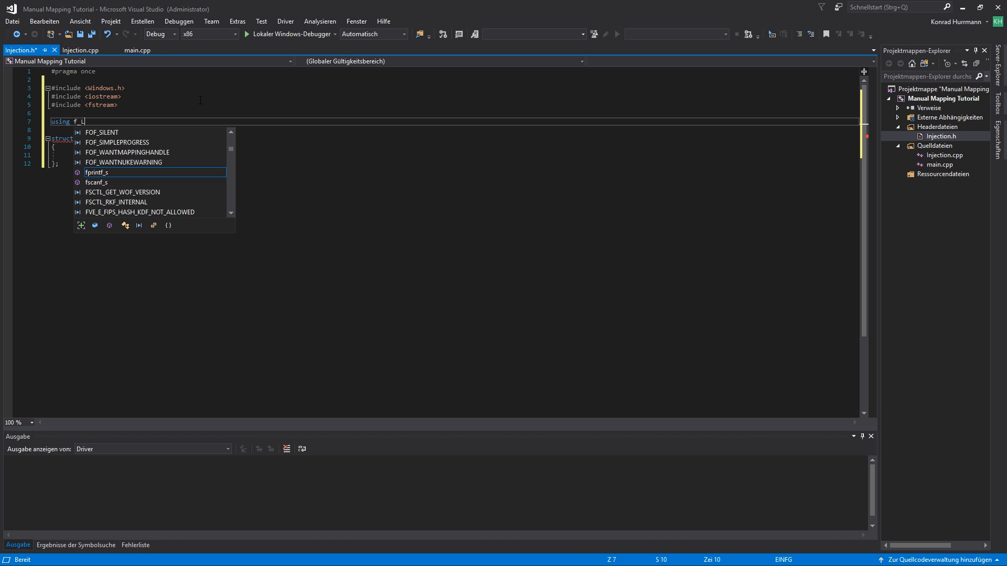
text(oadLia)
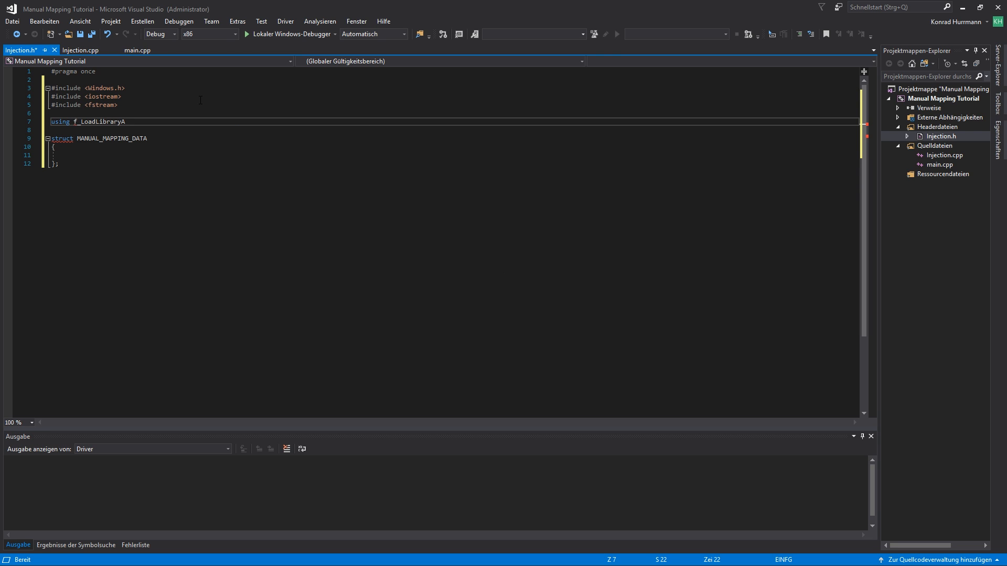
text(= HINSTANCE(WINAPI*)()
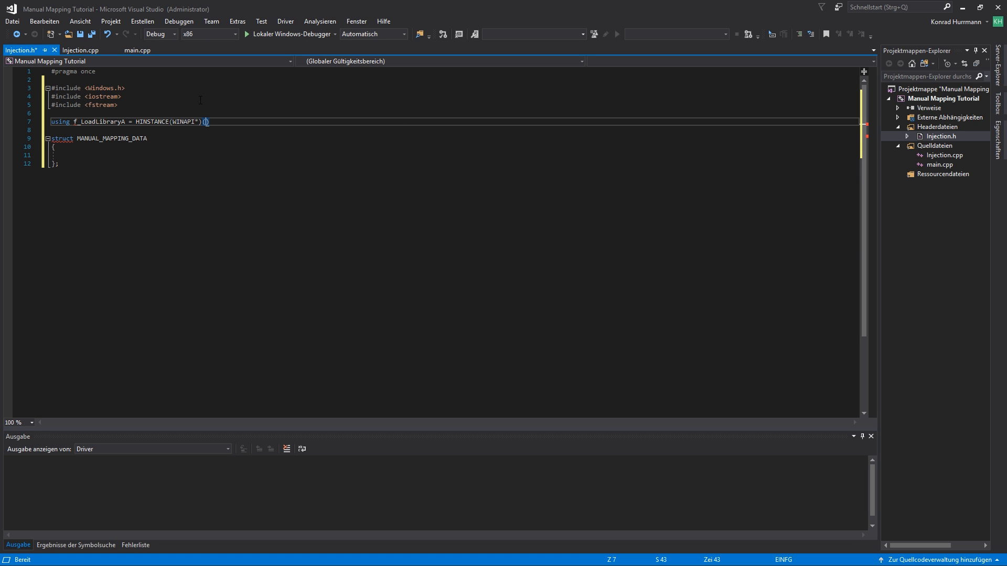
text(const char *)
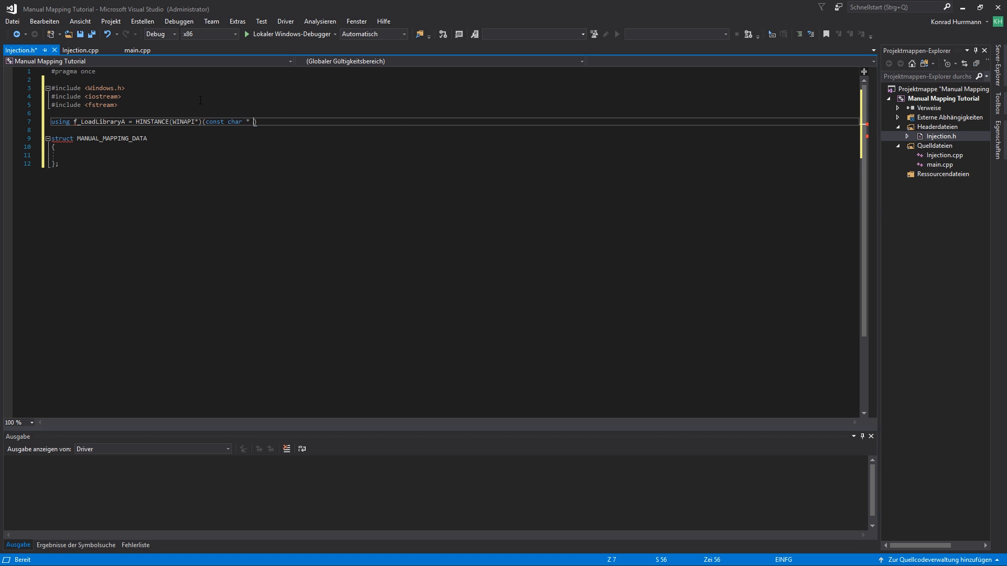
text(lpL)
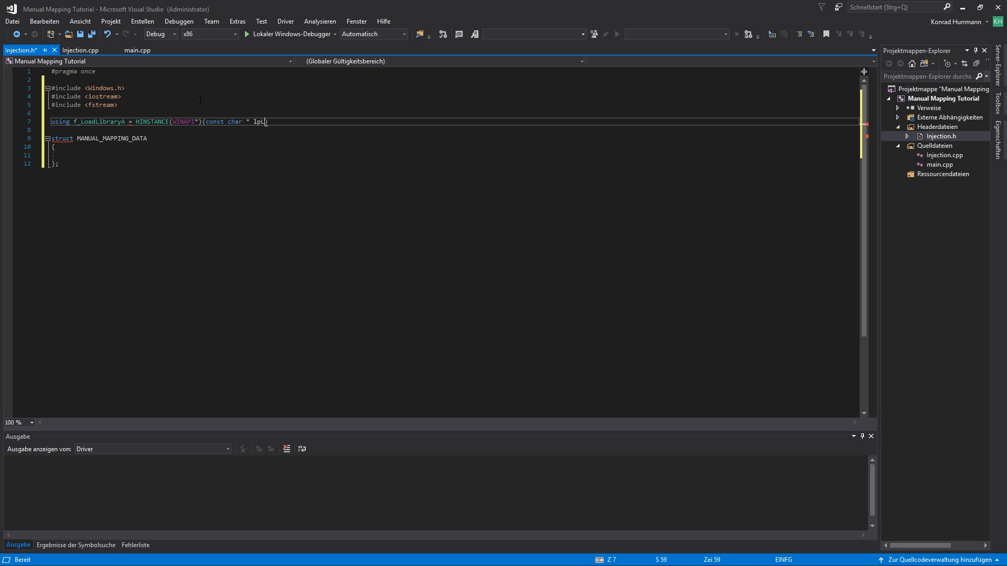
text(ibFil)
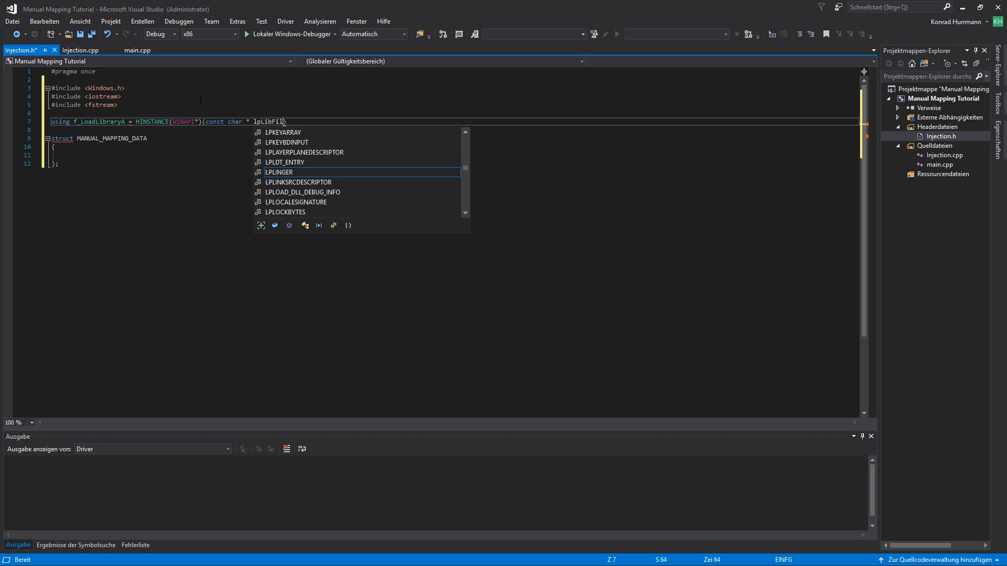
text(eN)
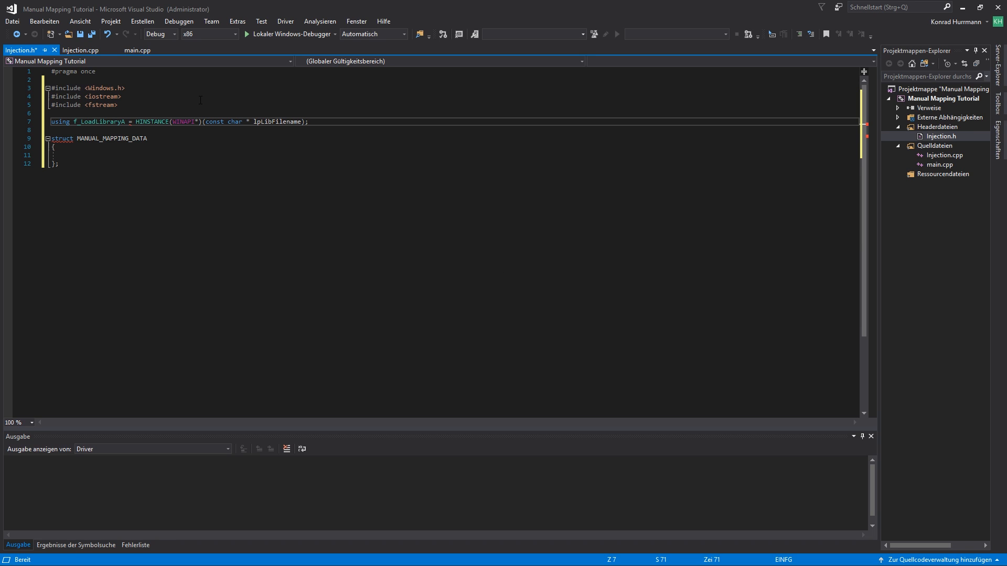
- Declare f_GetProcAddress = UINT_PTR(WINAPI*)(HINSTANCE hModule, const char * procName)
text(using)
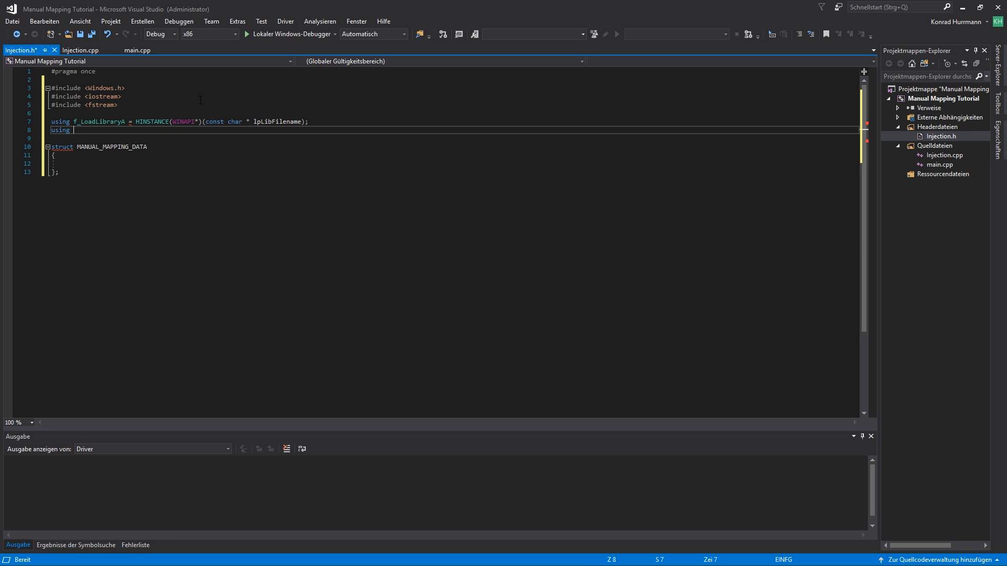
text(f_)
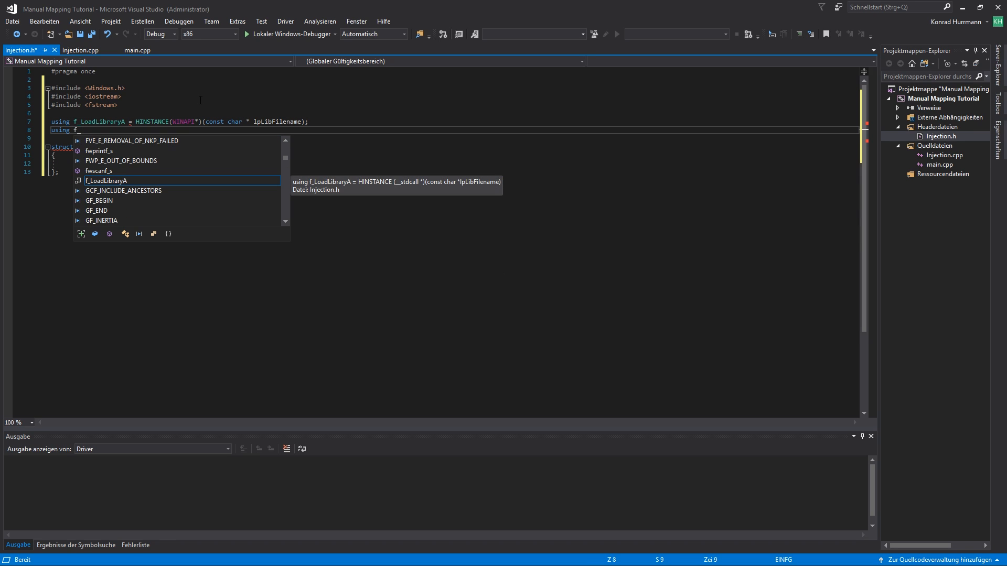
text(GetProcAddress = HI)
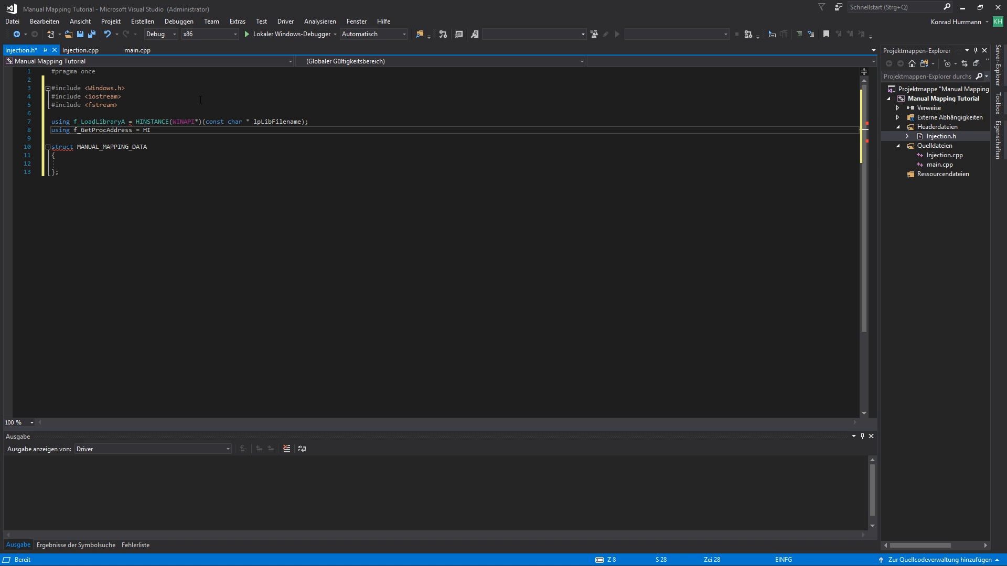
key(BackSpace)
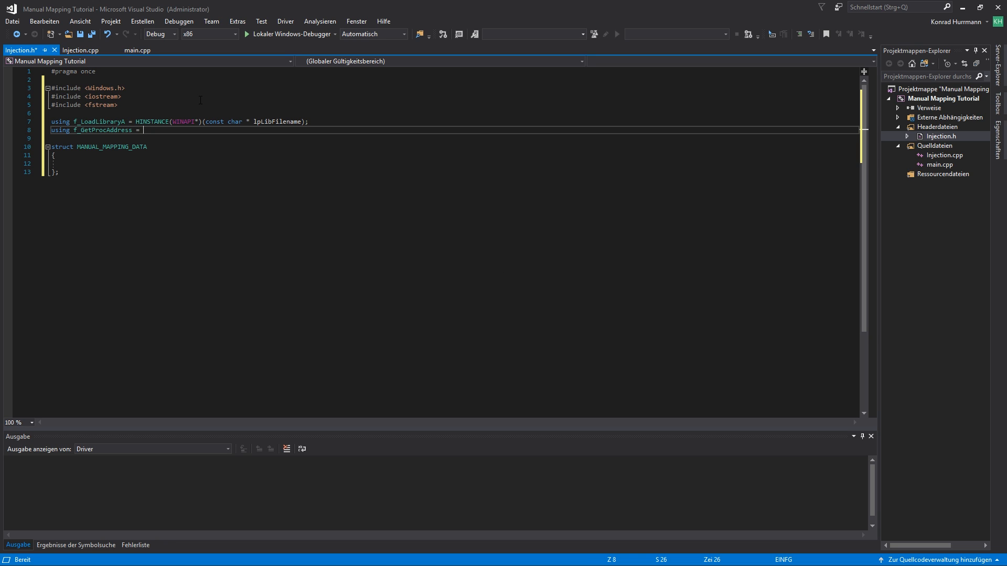
text(UINT_P)
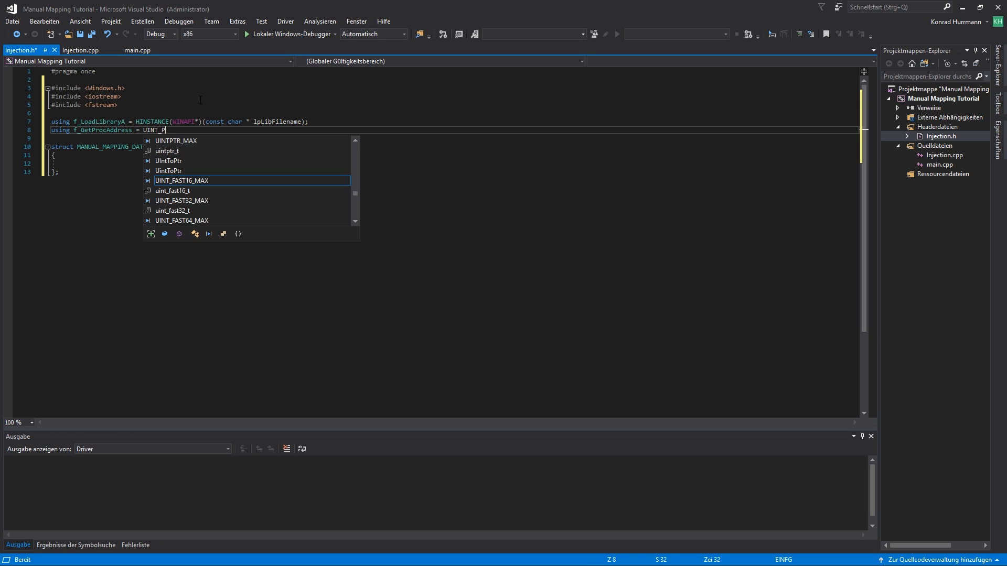
text(TR)
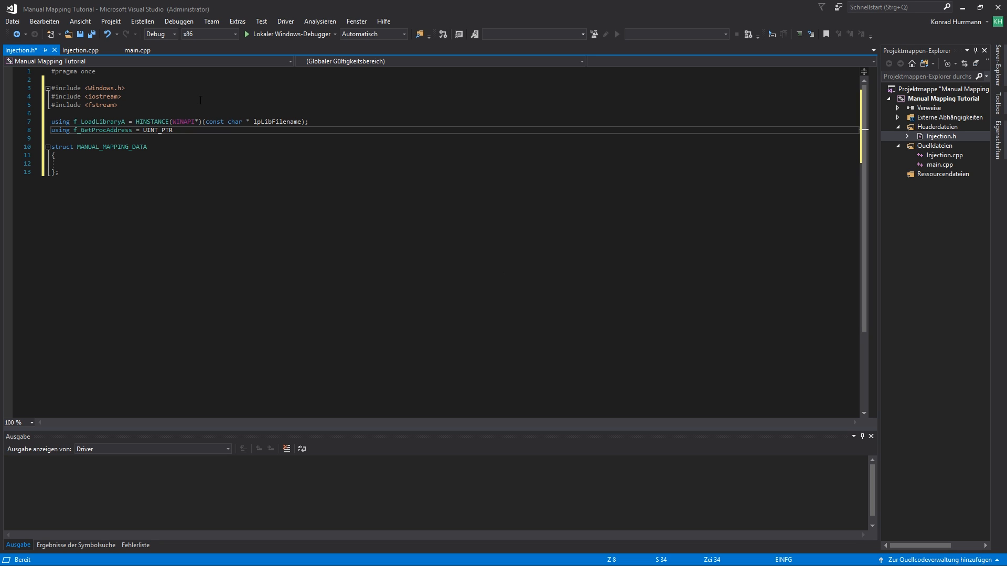
text((WINPID*))
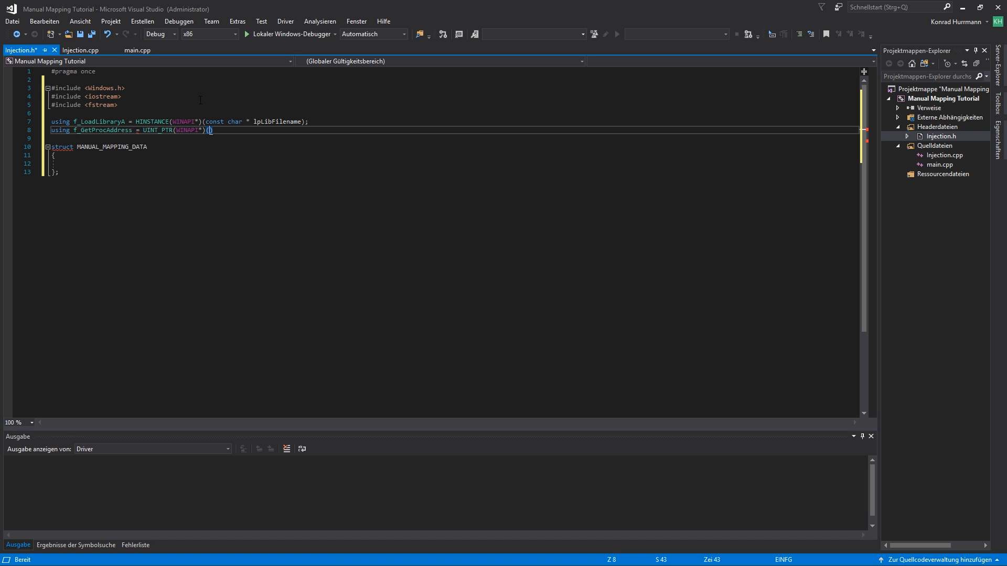
text(HINSTANCE)
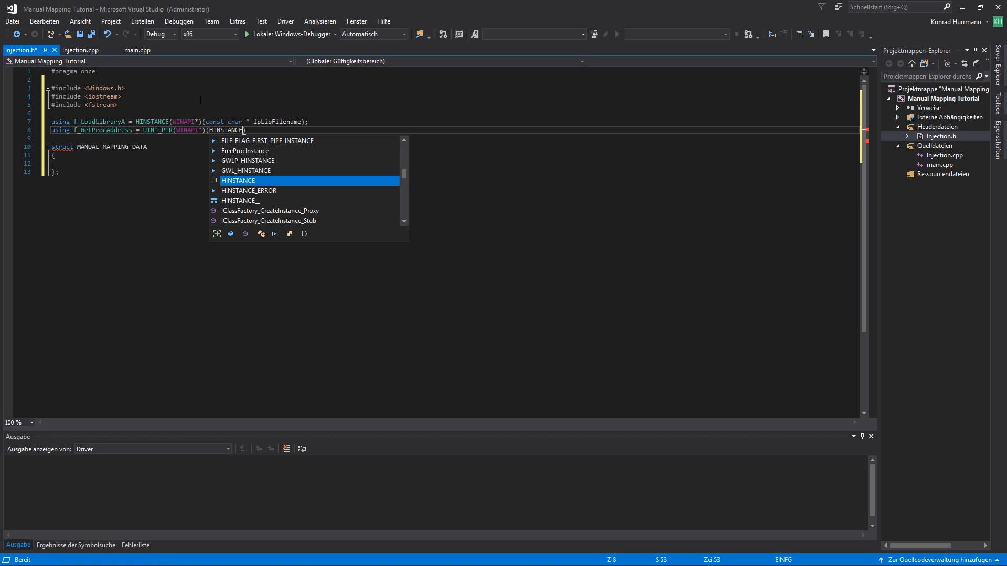
text(hModule,)
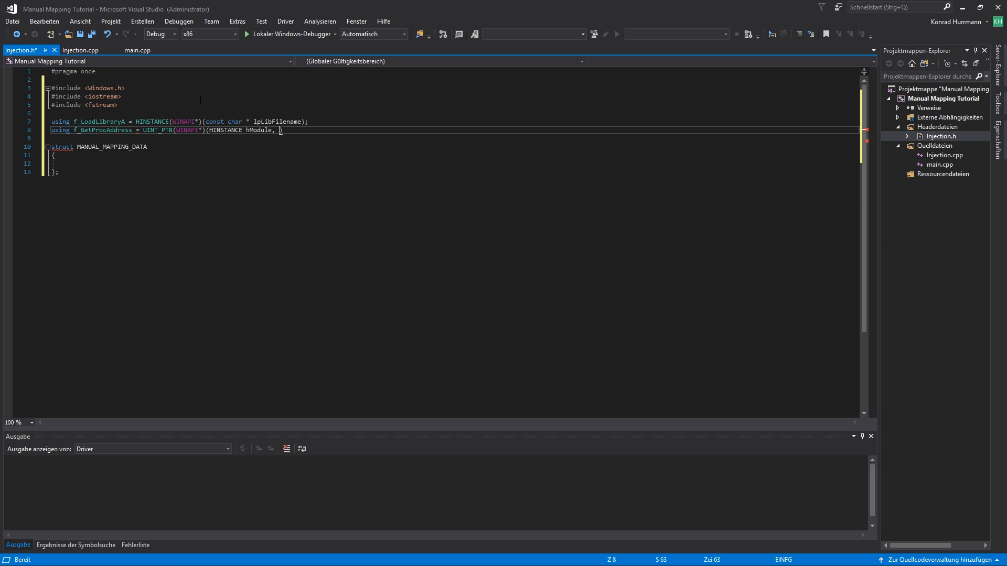
text(const char *  l)
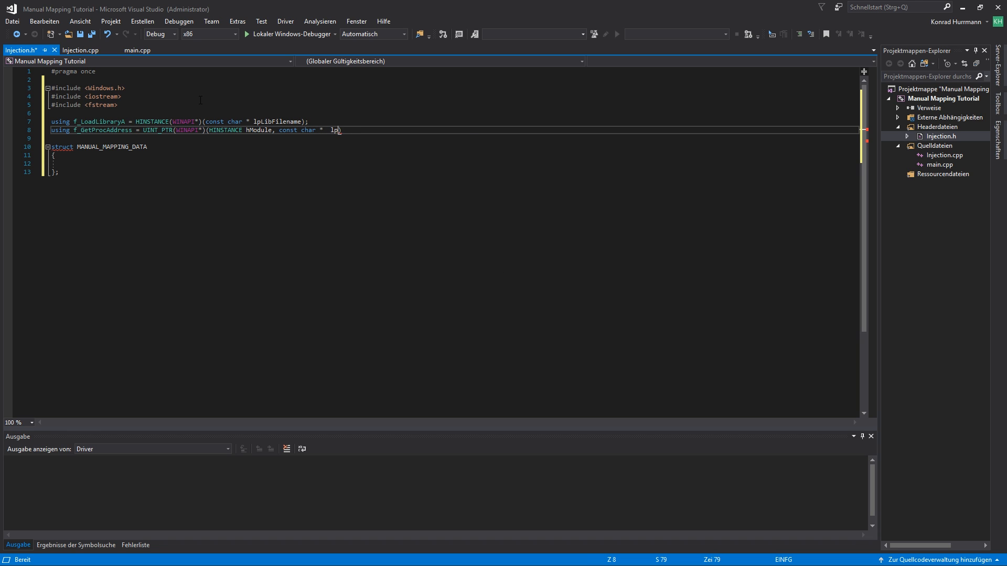
text(procName))
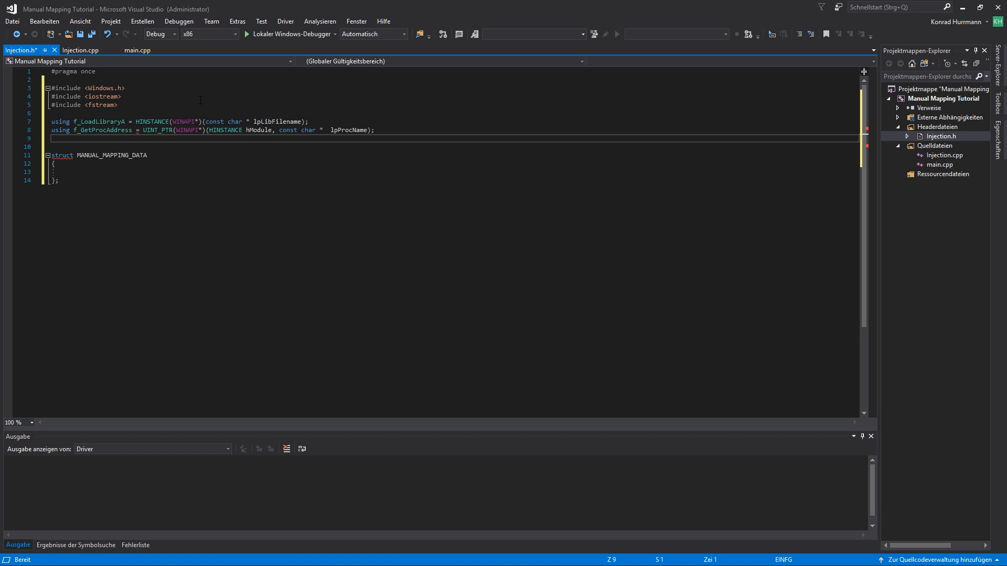
- Declare f_DLL_ENTRY_POINT = BOOL(WINAPI*)(void* hDll, DWORD dwReason, void* pReserved)
text(using f_DLL)
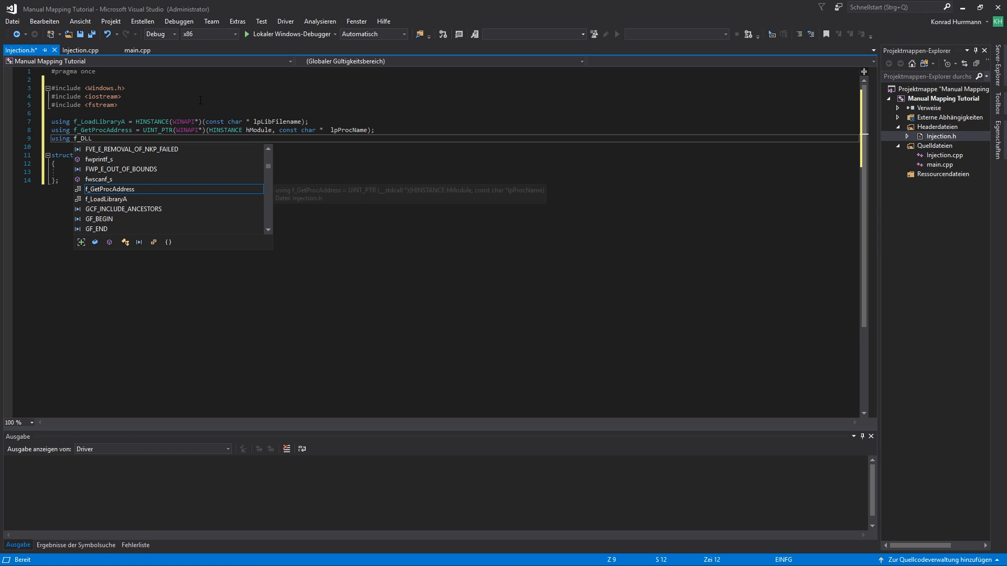
text(_EN)
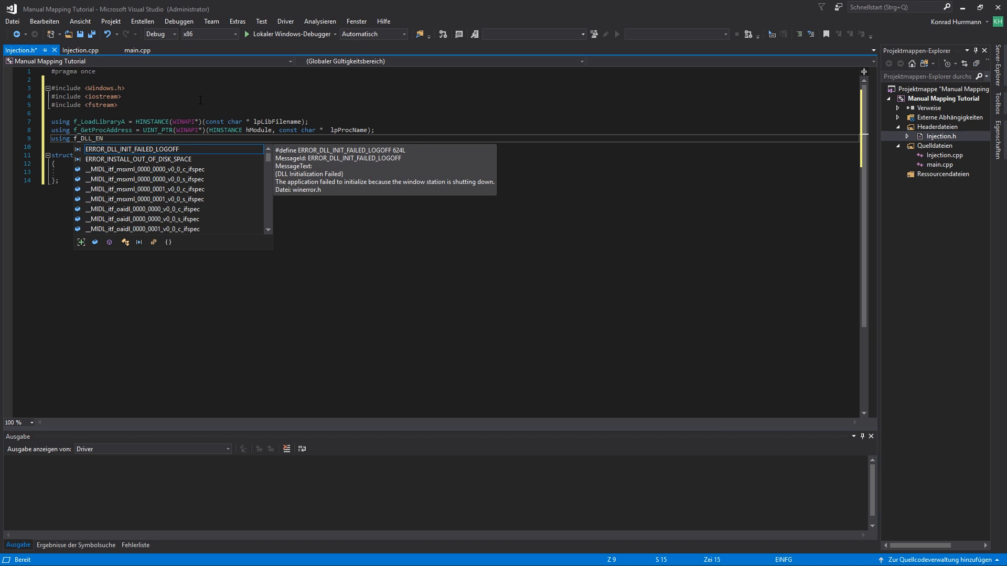
text(TRY_POINT)
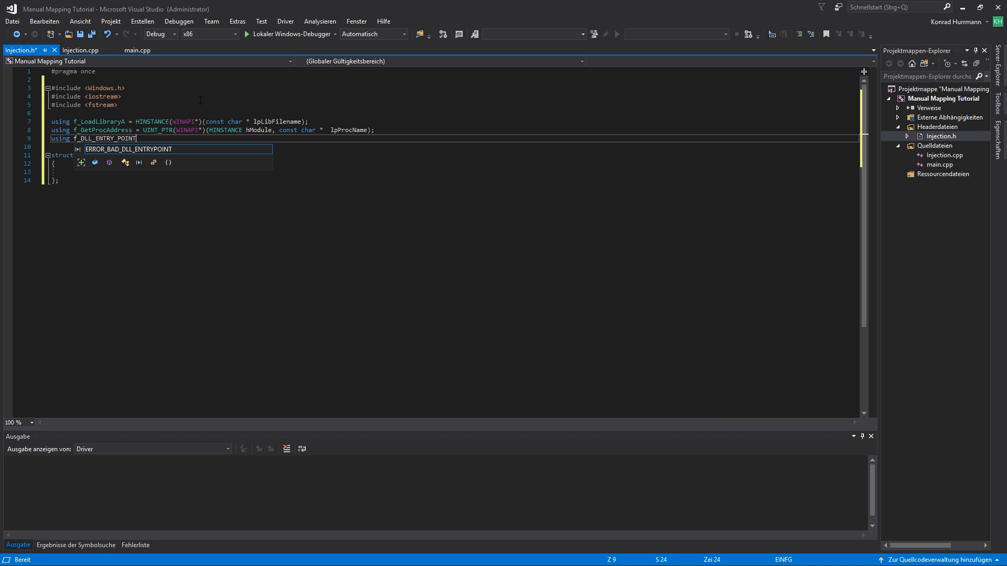
text(=)
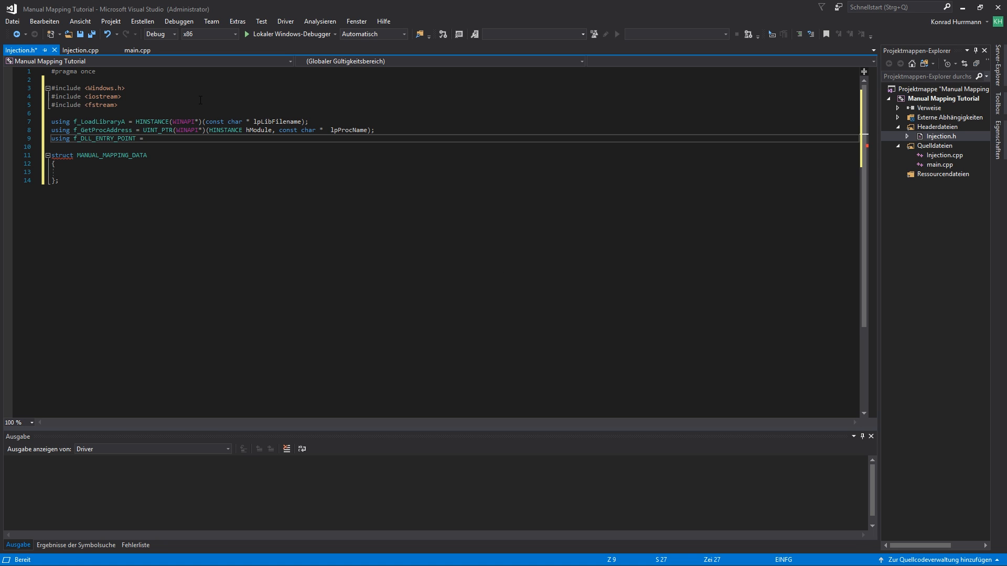
text(BOOL(WINAPI*))
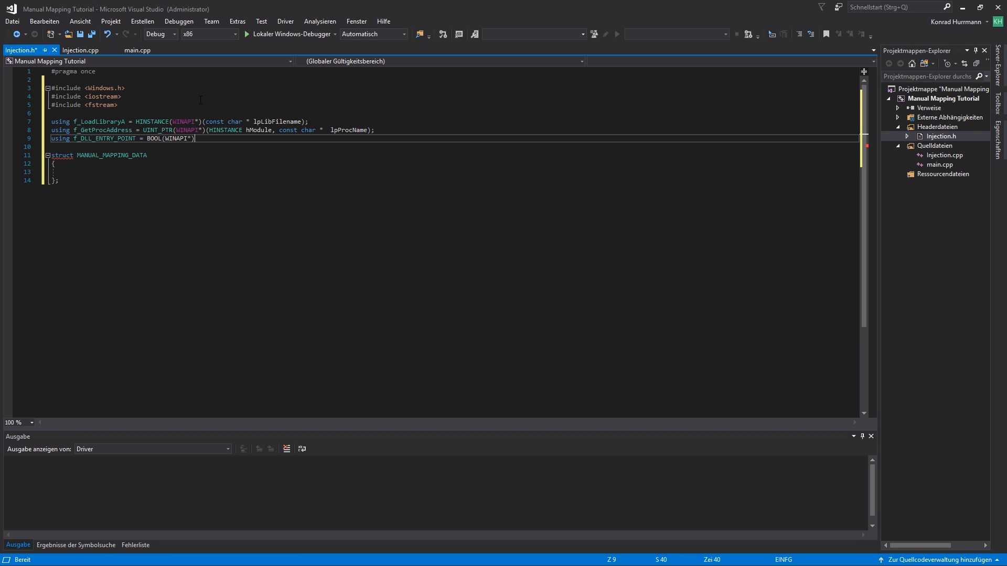
text((void * ))
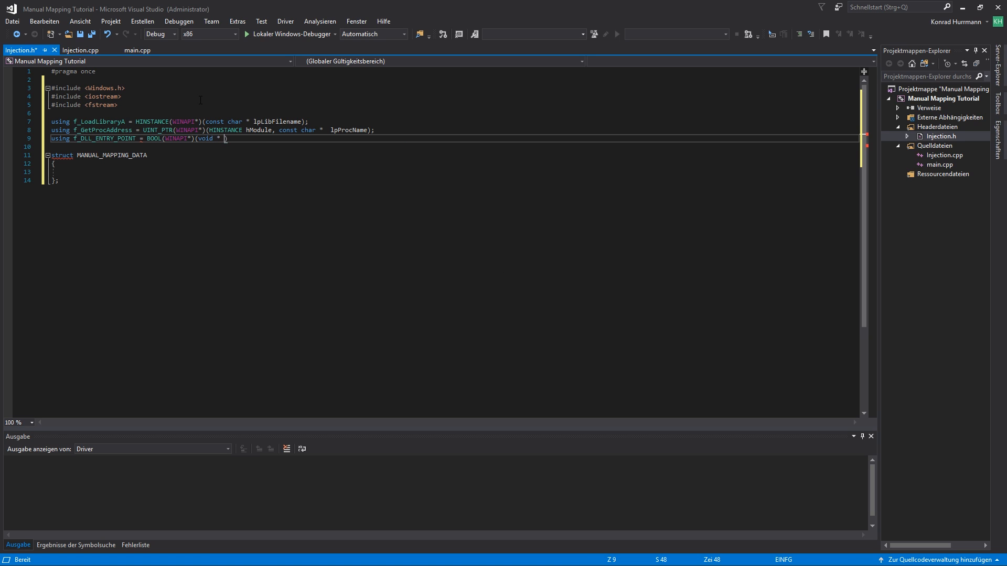
text(hDll)
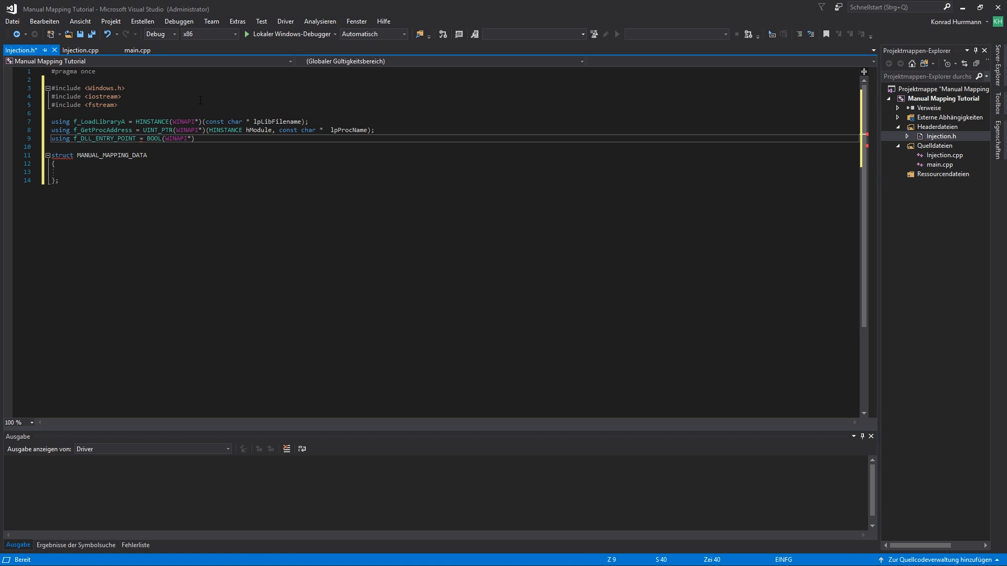
text(())
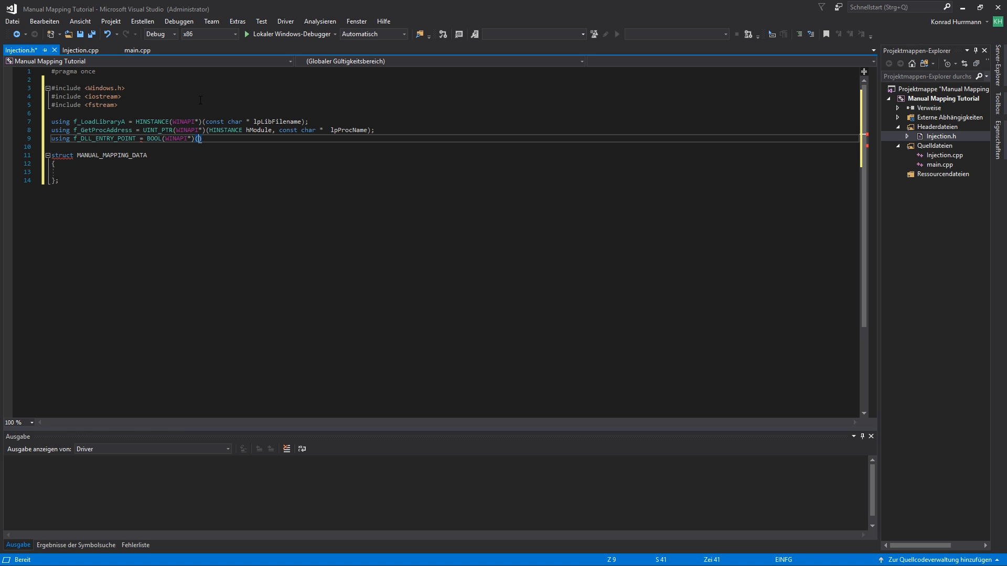
text(void *)
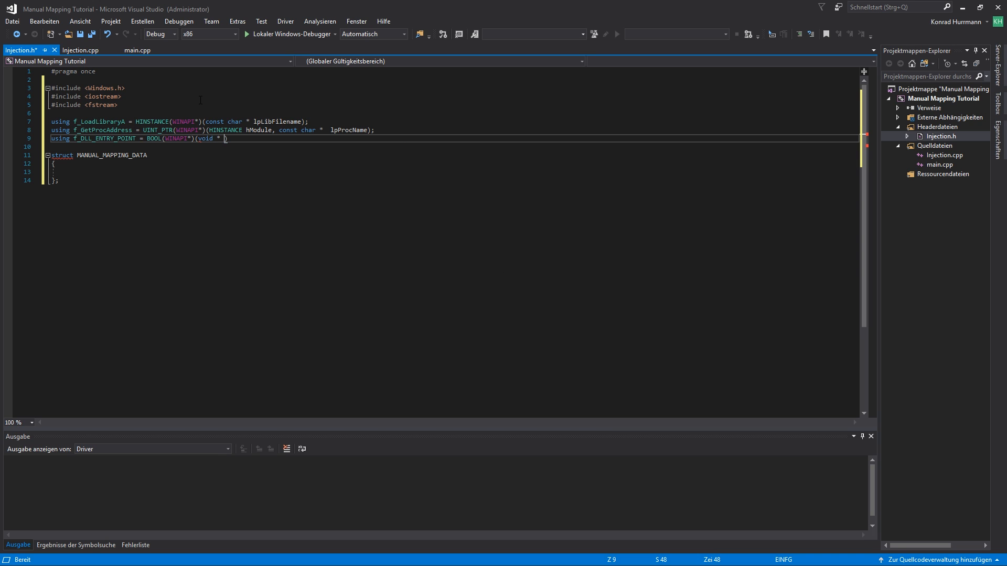
text(hDll,)
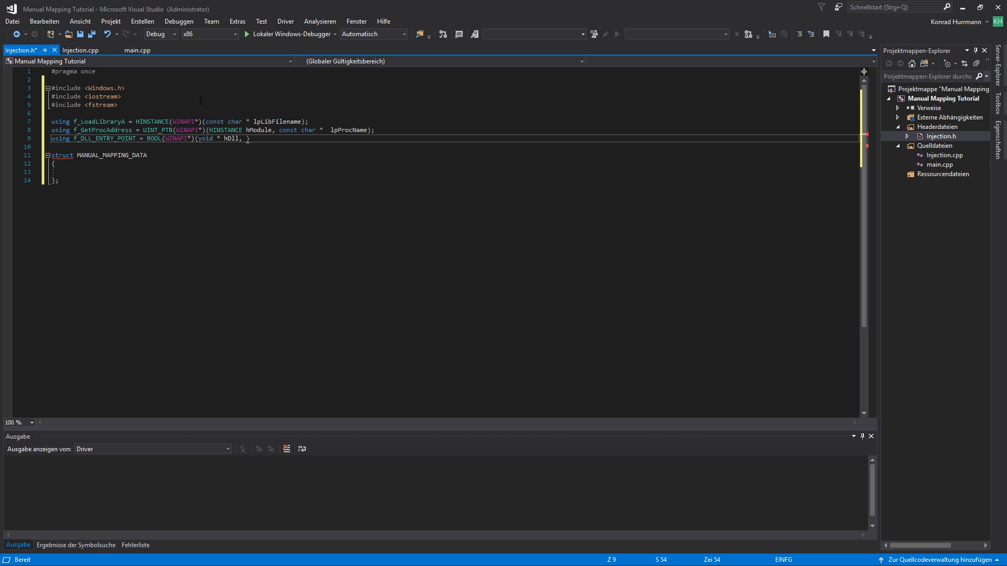
text(DWORD dwReason, void * pReserved)
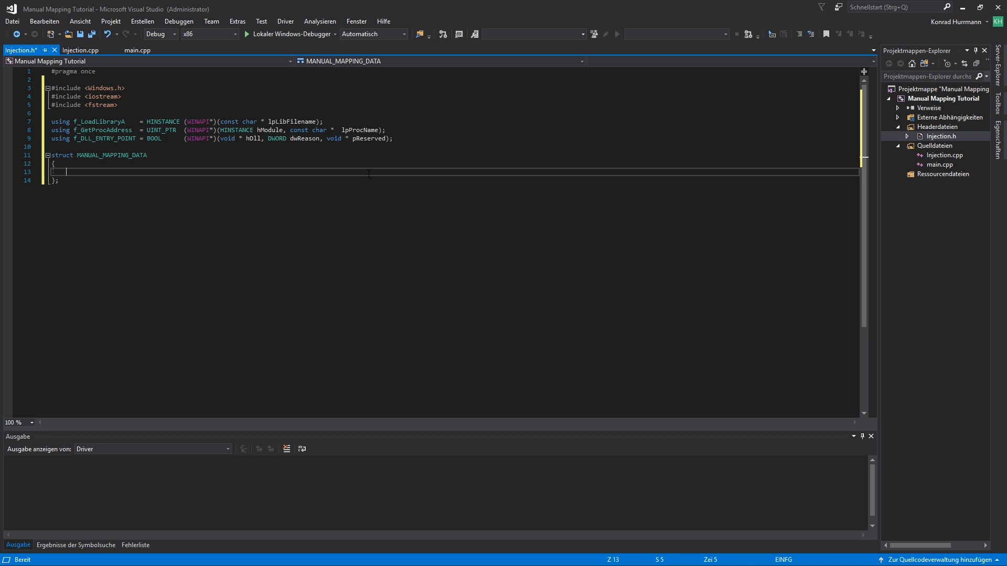
- Add f_LoadLibraryA pLoadLibraryA, f_GetProcAddress pGetProcAddress and HINSTANCE hMod members to the struct
text(f_LoadLibraryA p)
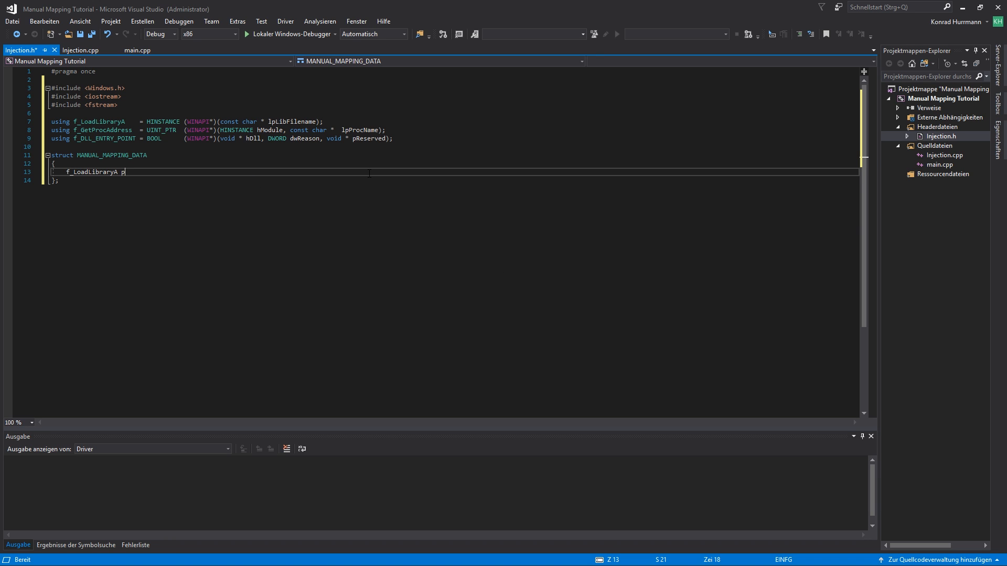
text(LoadLibraryA;)
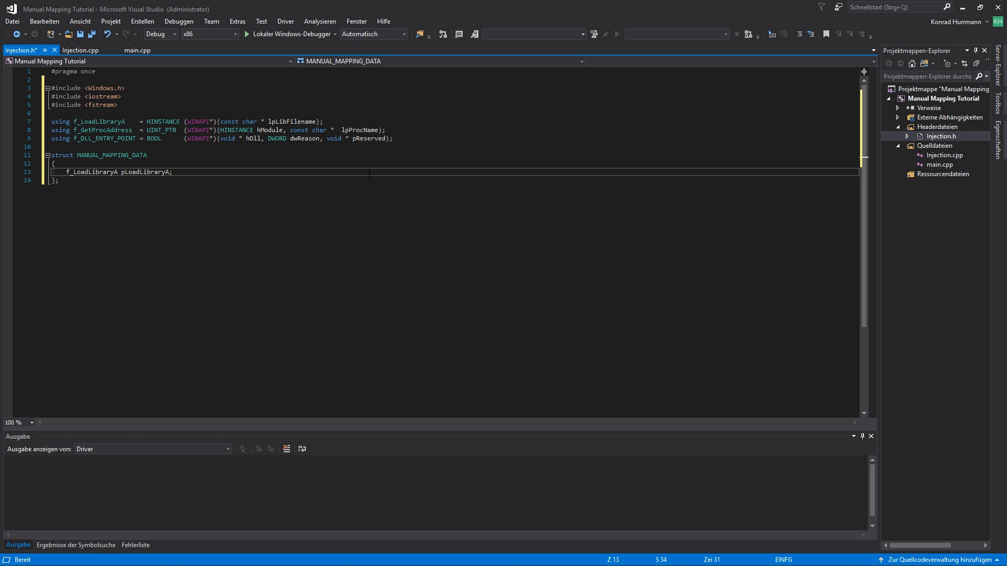
text(f_getProcAddress p)
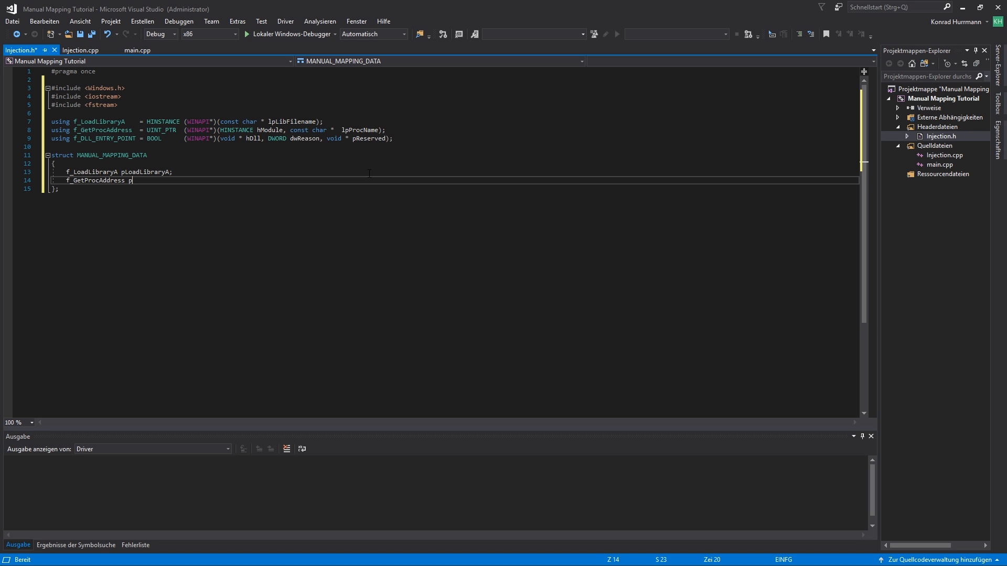
text(GetProcAddress;)
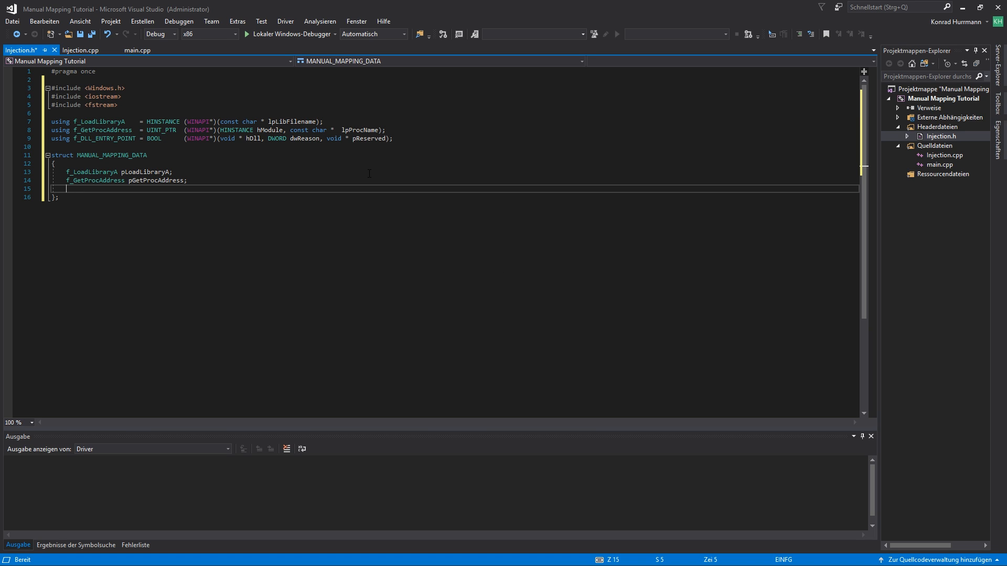
text(HINSTANCE)
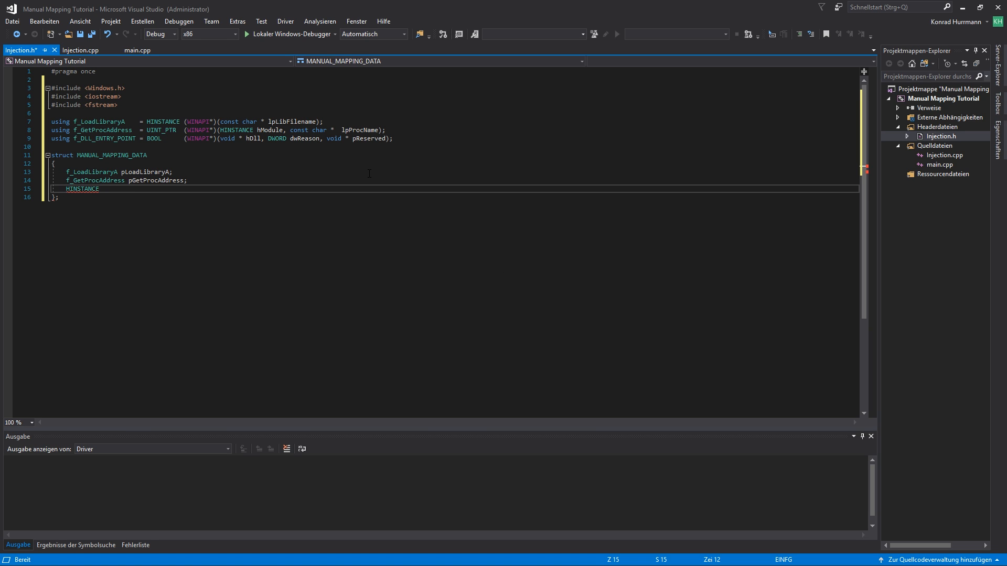
text(hMO)
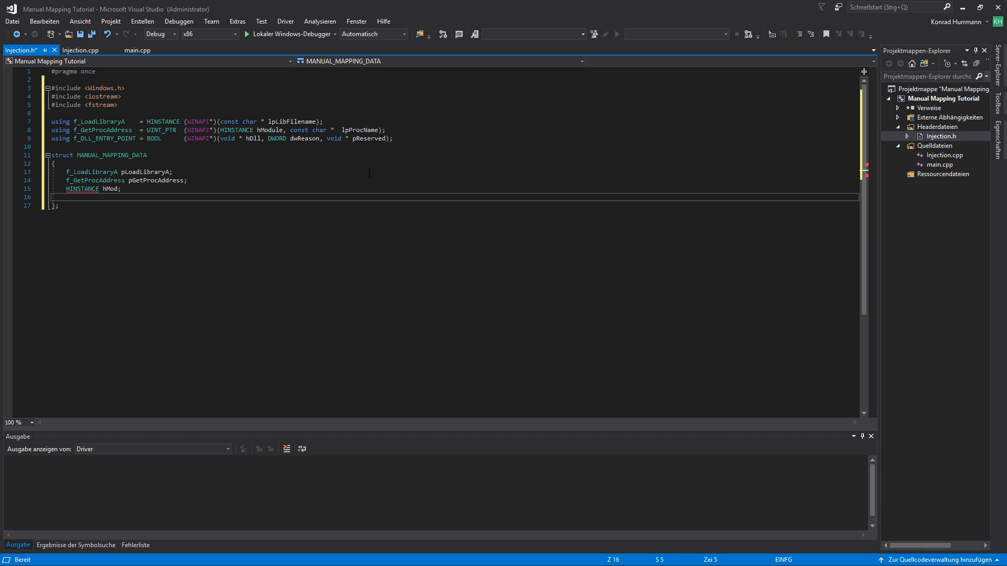
key(Backspace)
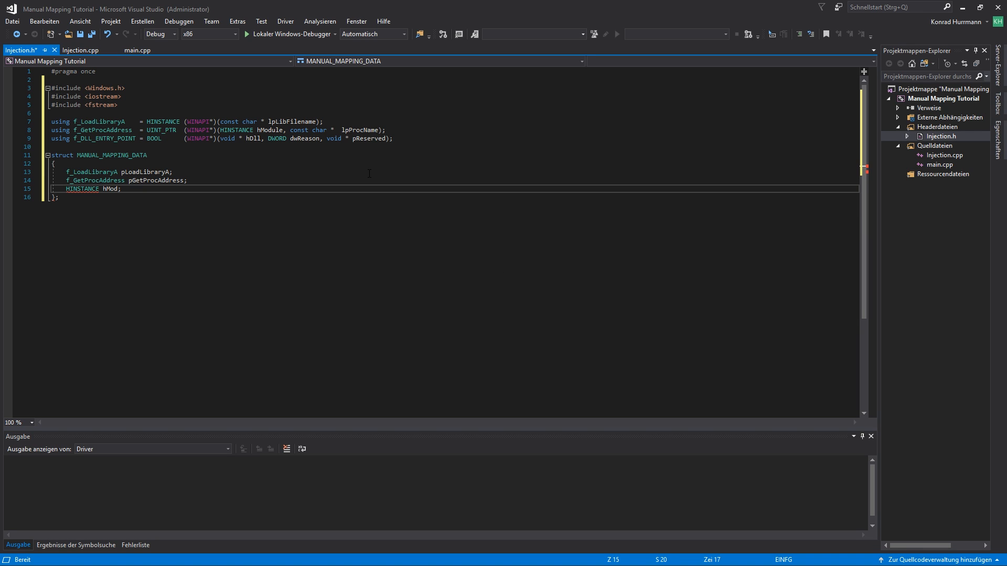
double_click(109, 189)
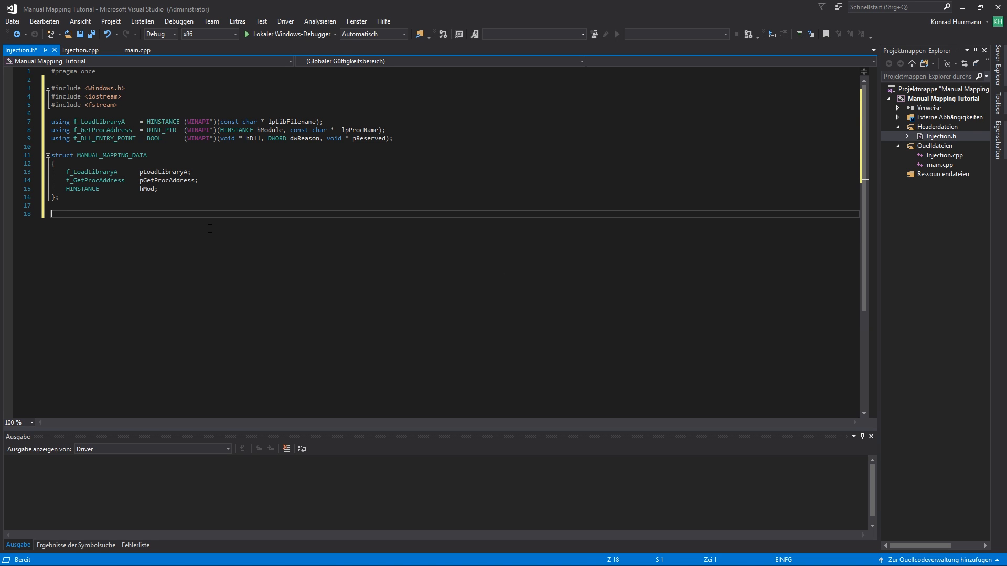
- Write the prototype bool ManualMap(HANDLE hProc, const char * szDllFile); after the struct
text(bool)
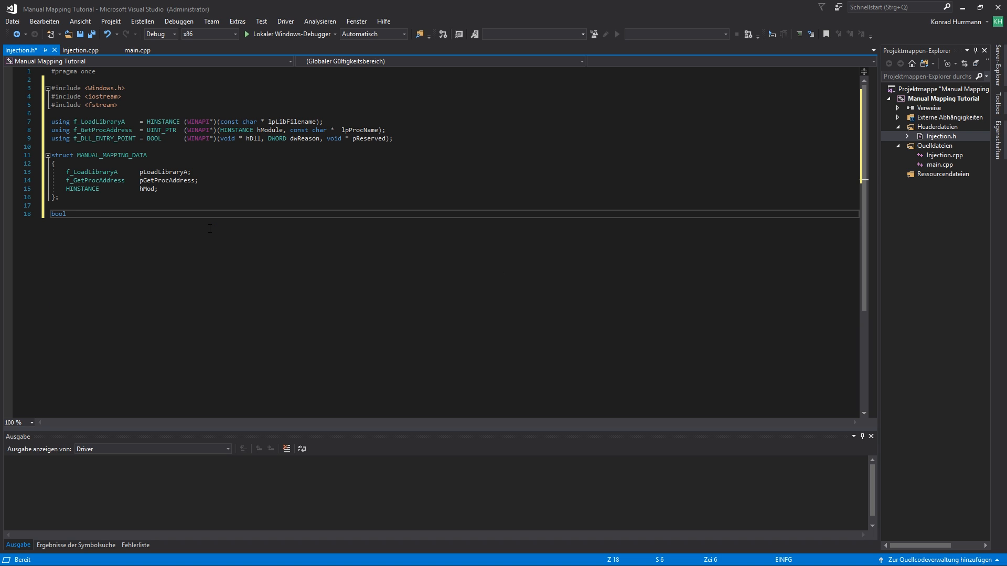
text(ManualMp)
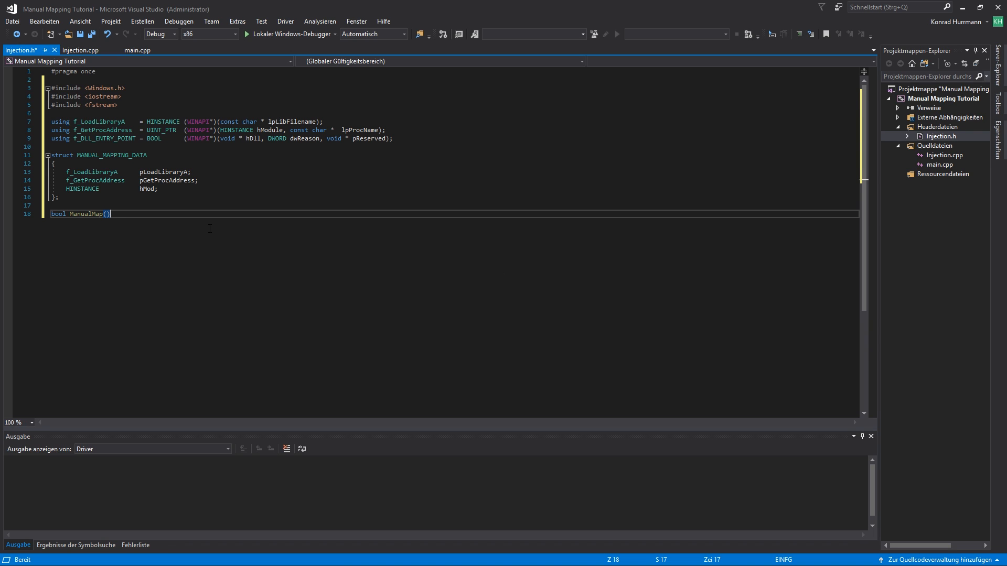
text(HANDLE)
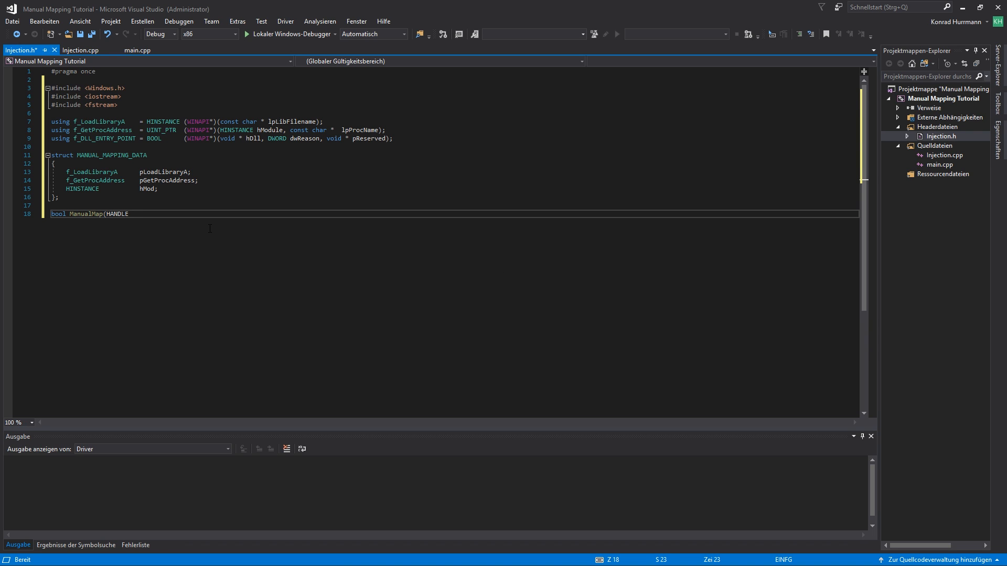
text(hProc,)
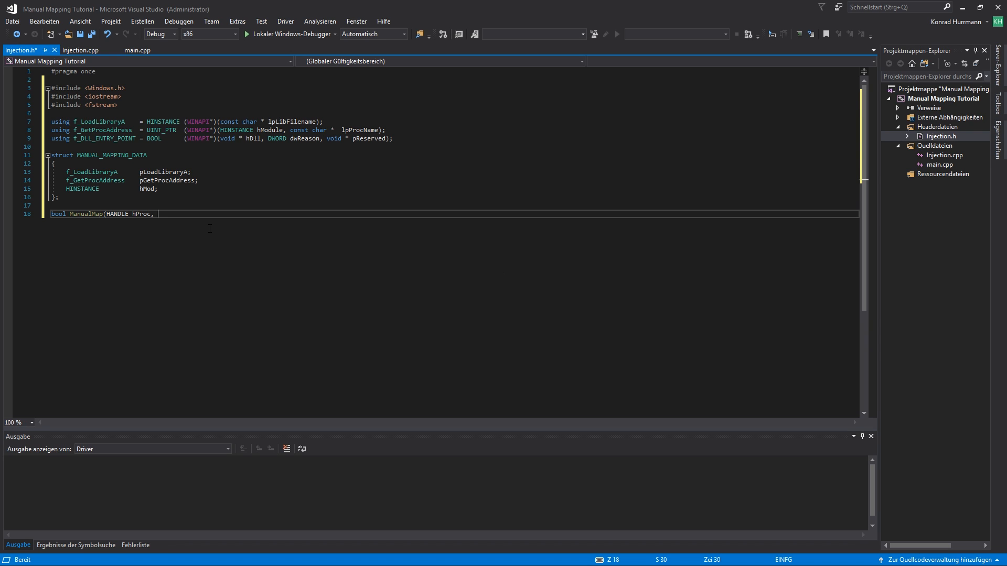
text(const char * s)
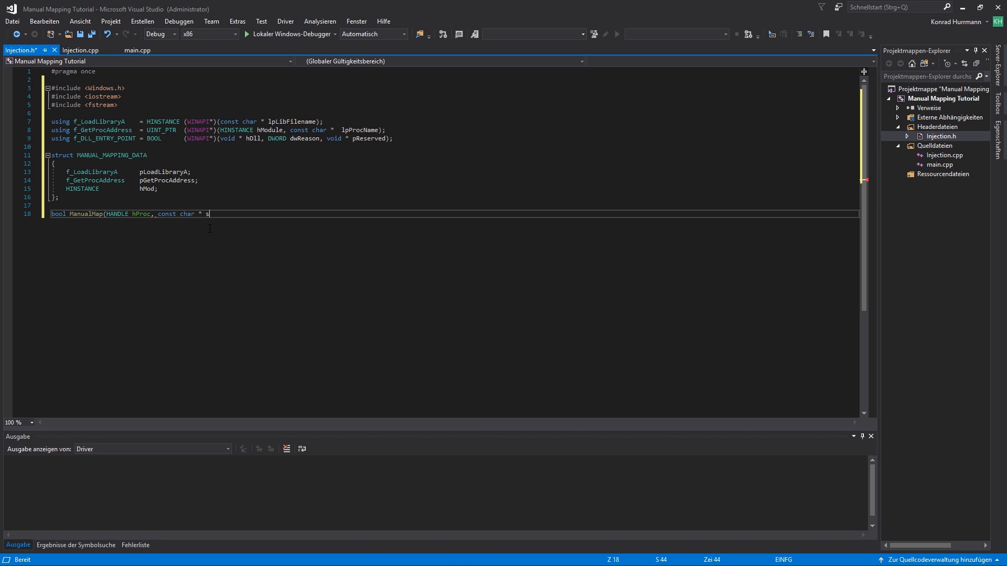
text(zD)
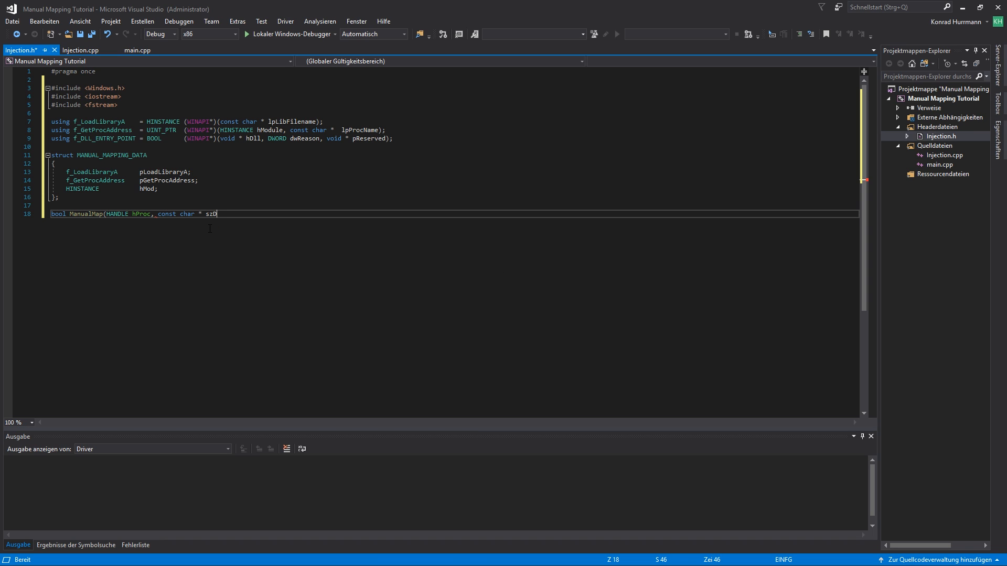
text(llFile);)
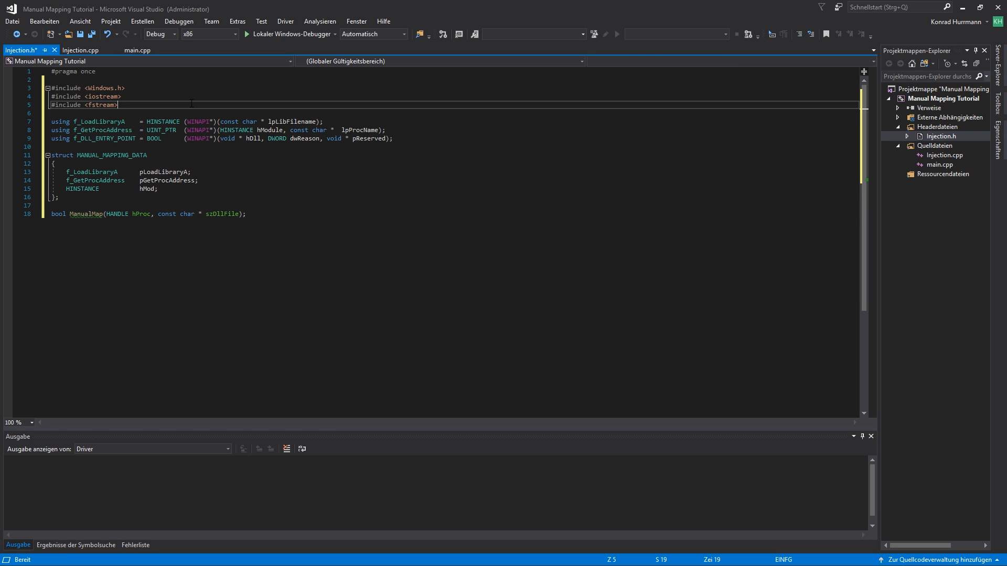
- Add #include <TlHelp32.h> after the fstream include in Injection.h
text(#include)
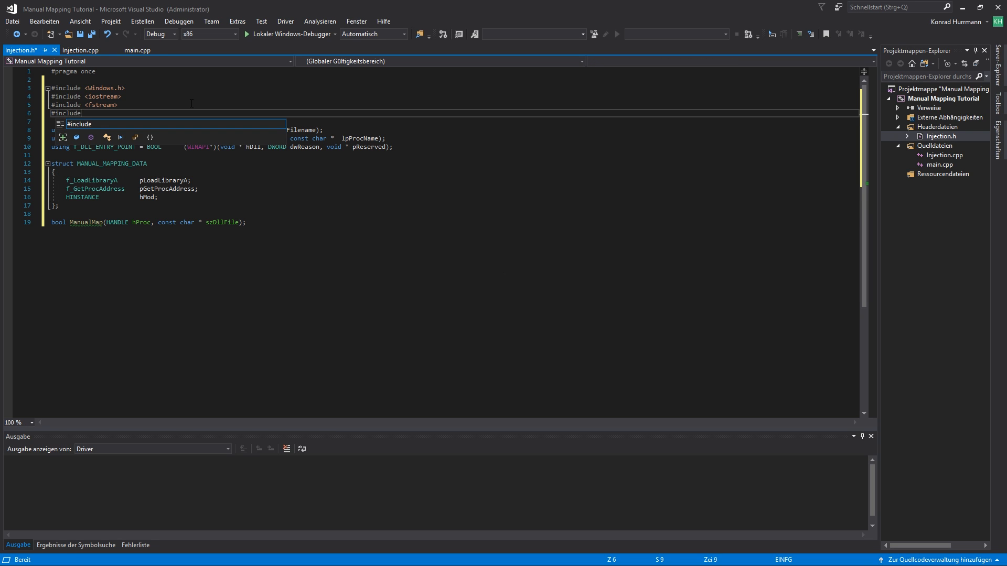
text(<TlHelp32.h>)
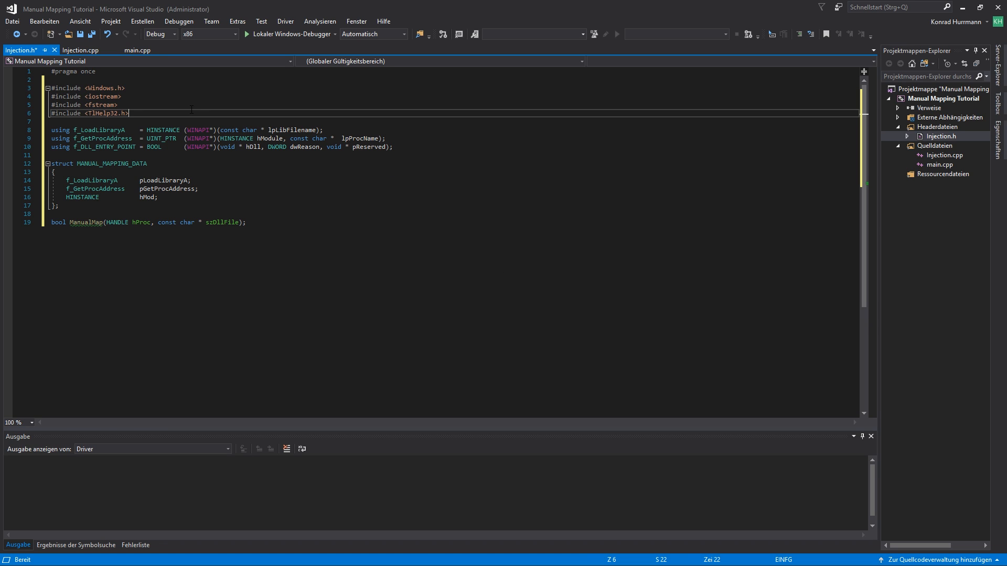
click(137, 50)
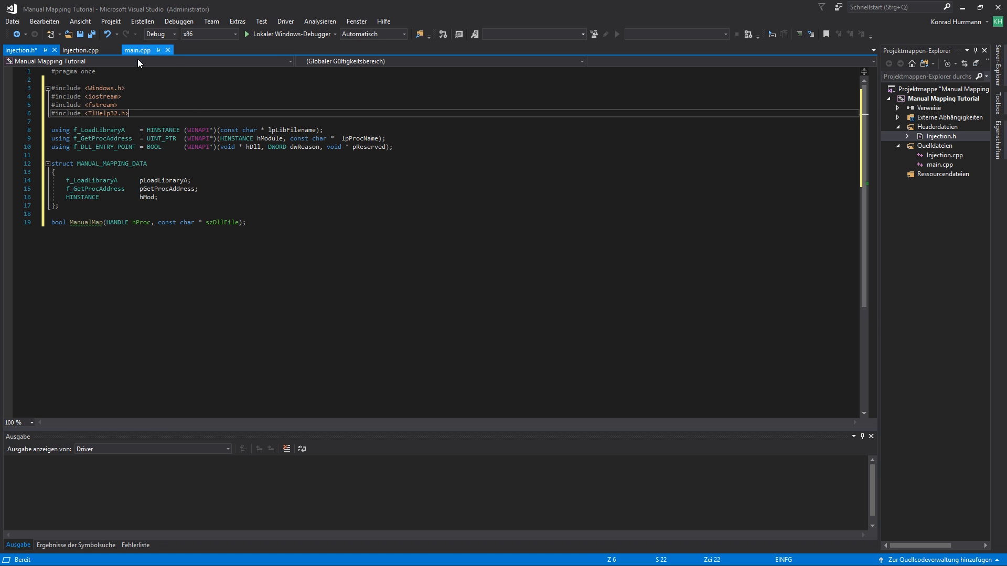
- Add #include "Injection.h" to Injection.cpp, then switch to the empty main.cpp
click(80, 51)
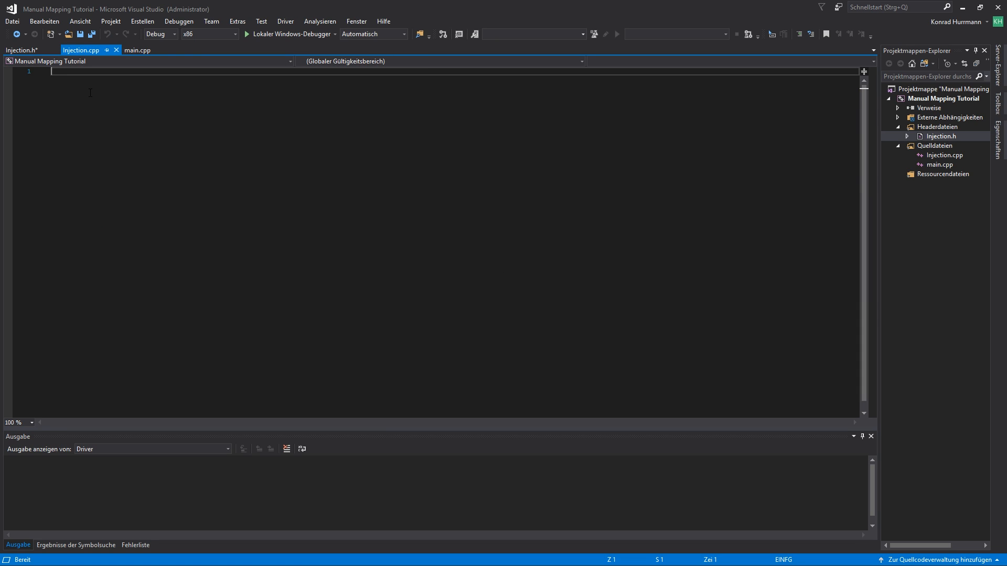
text(#include <in)
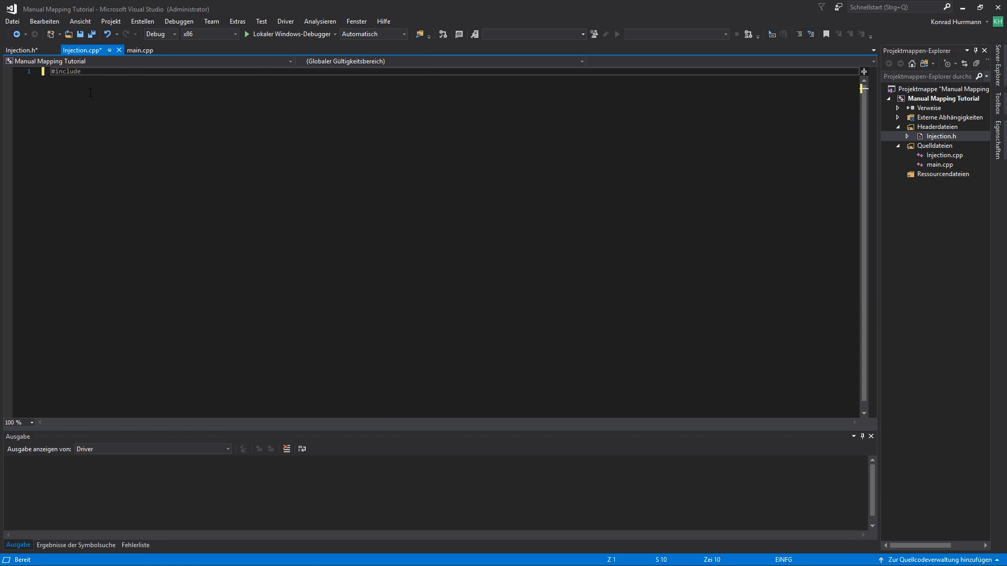
text("Injection.h")
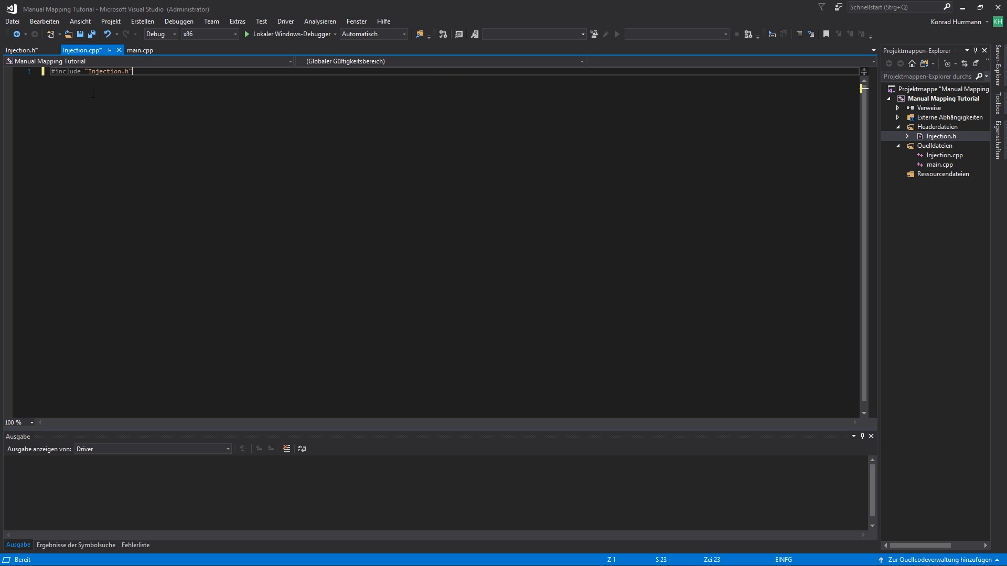
click(140, 51)
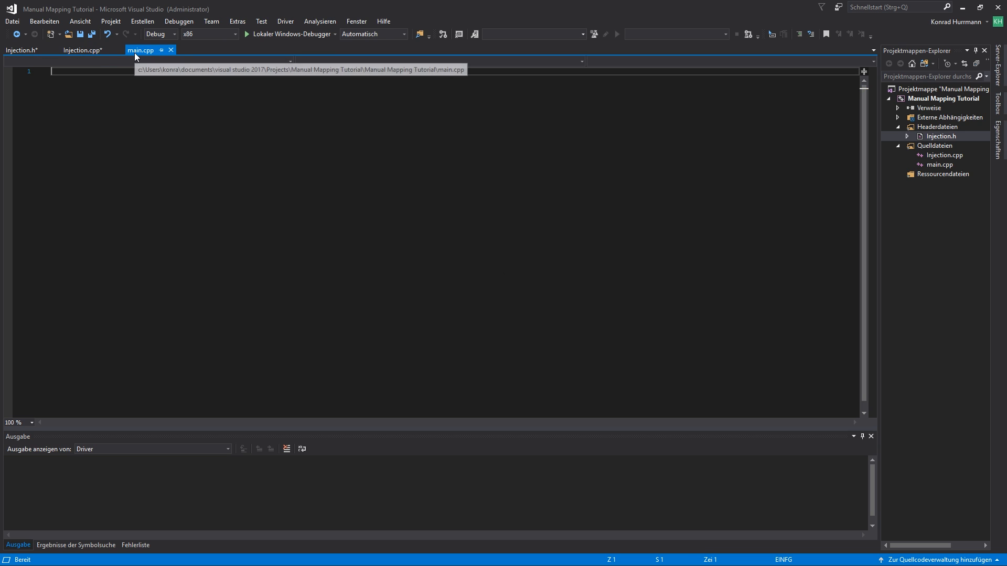
- Write #include "Injection.h" and an empty int main() { } in main.cpp
text(#include "Injection.h")
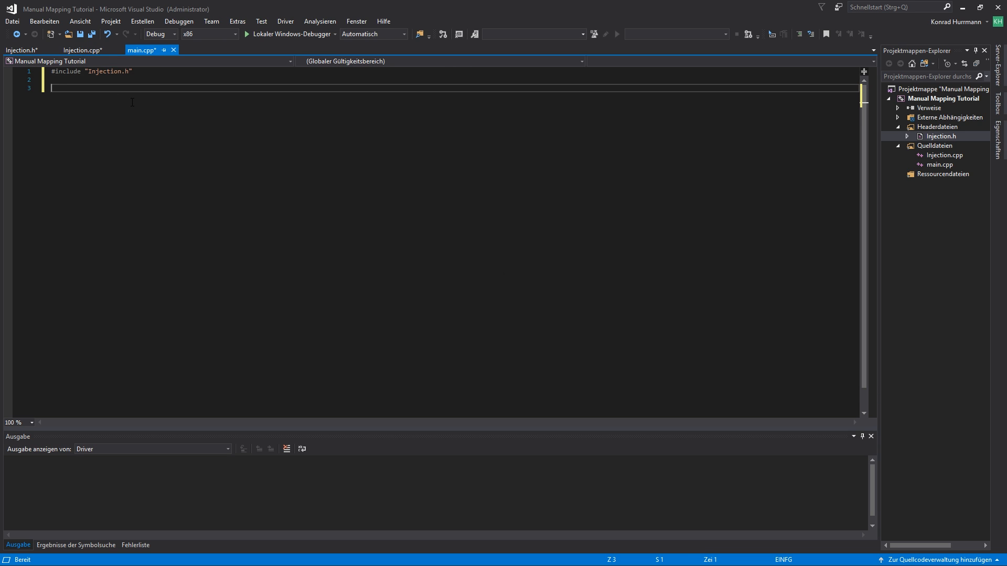
text(int main()
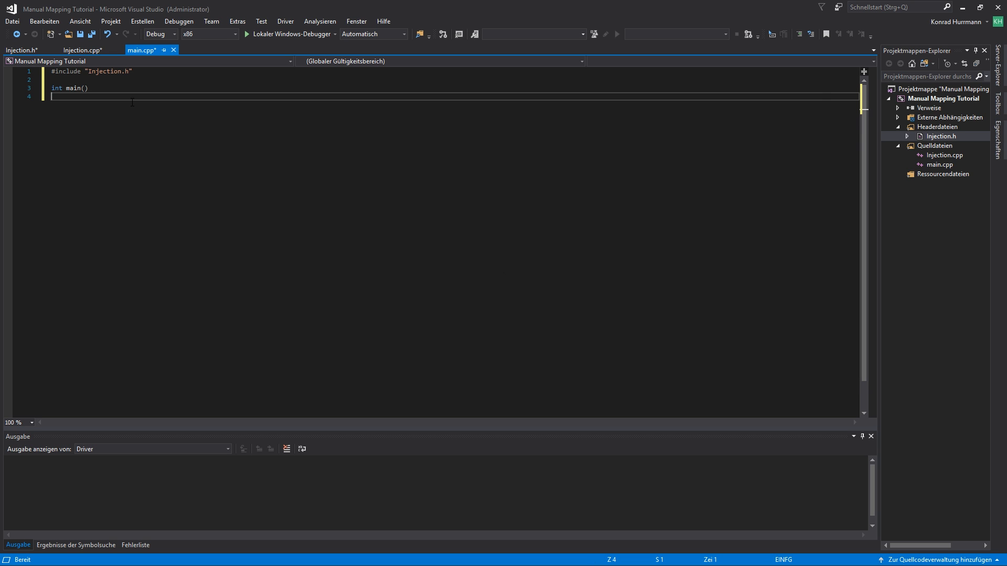
text({)
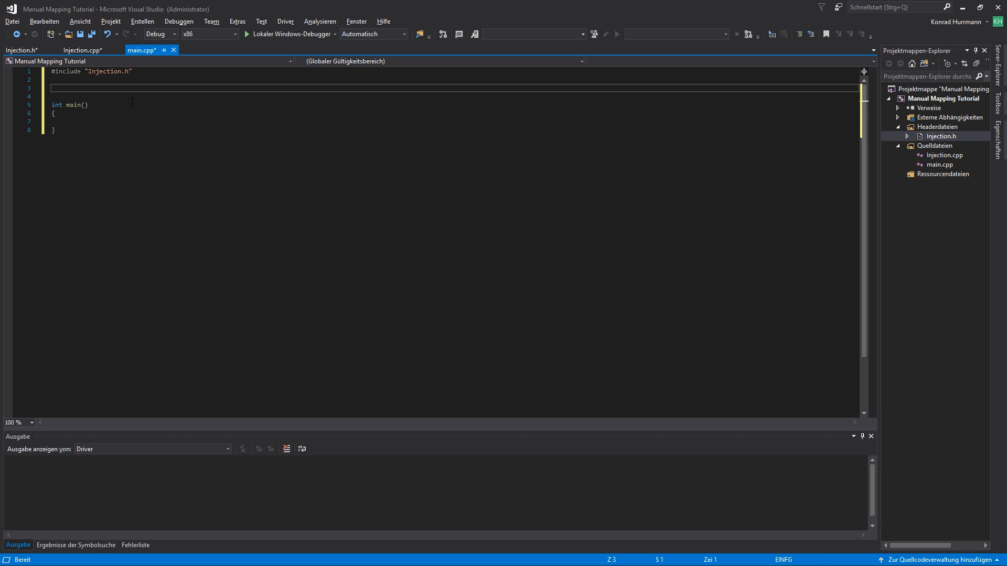
text(con)
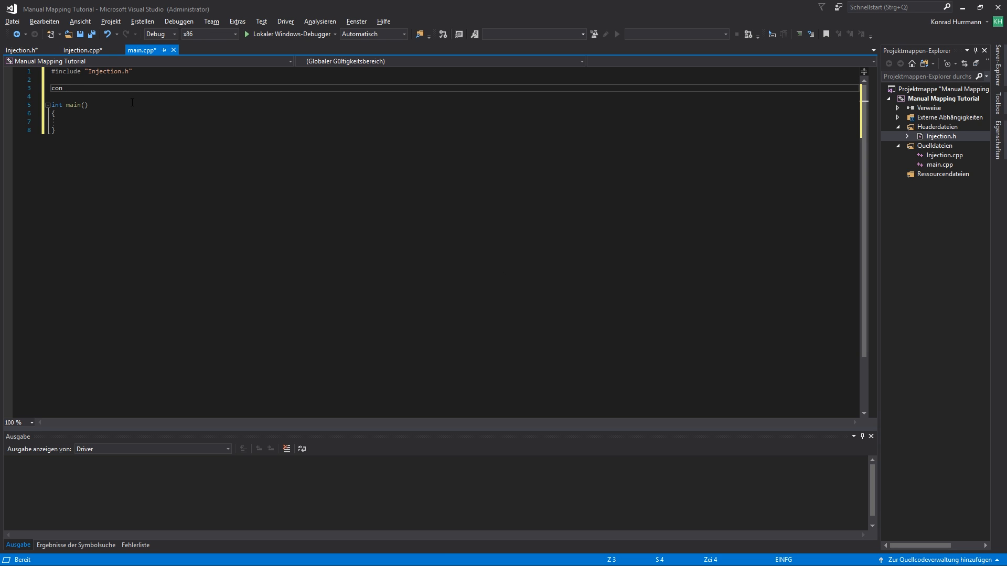
- Start declaring const char szDllFile[] above main()
text(st c)
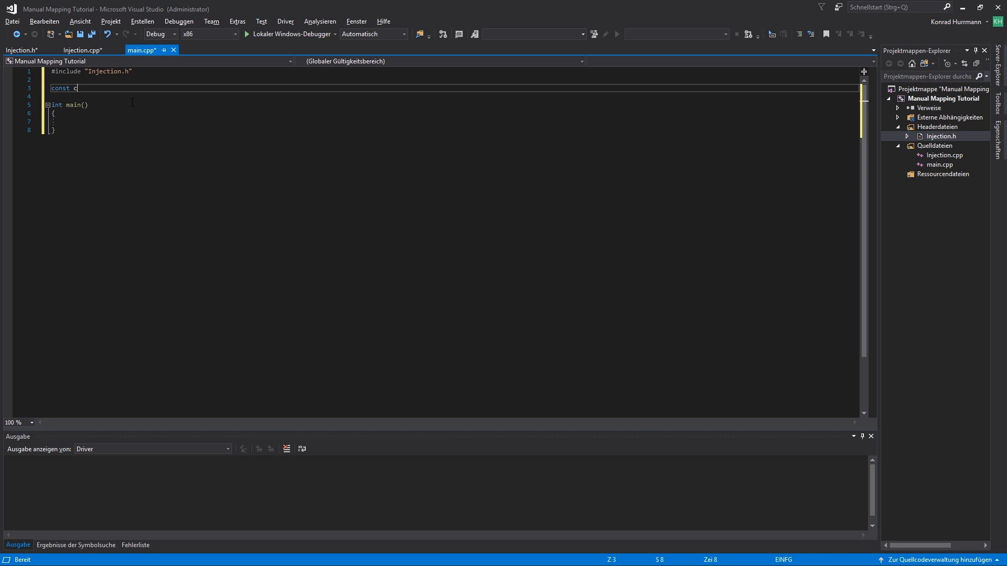
text(har)
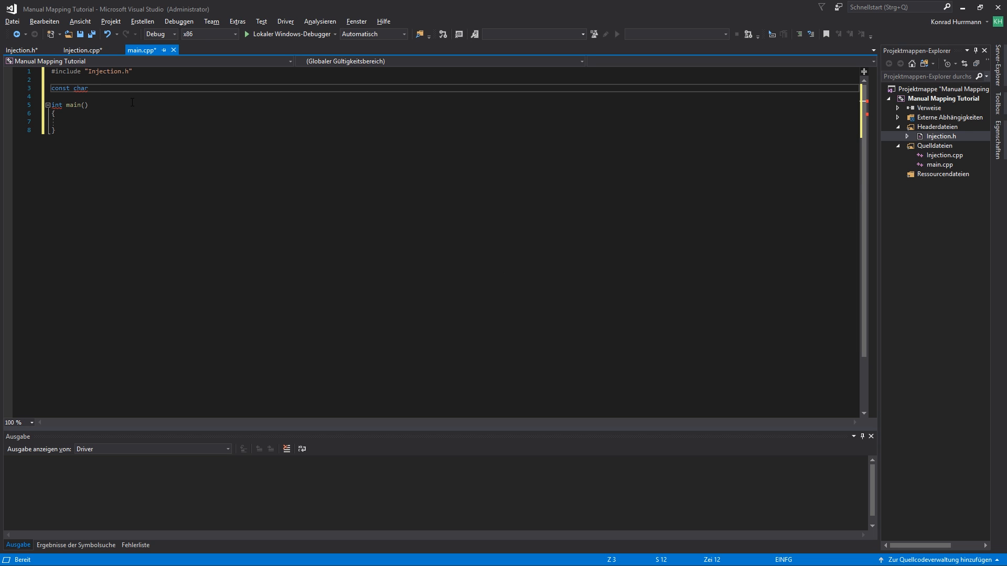
text(szDllFile)
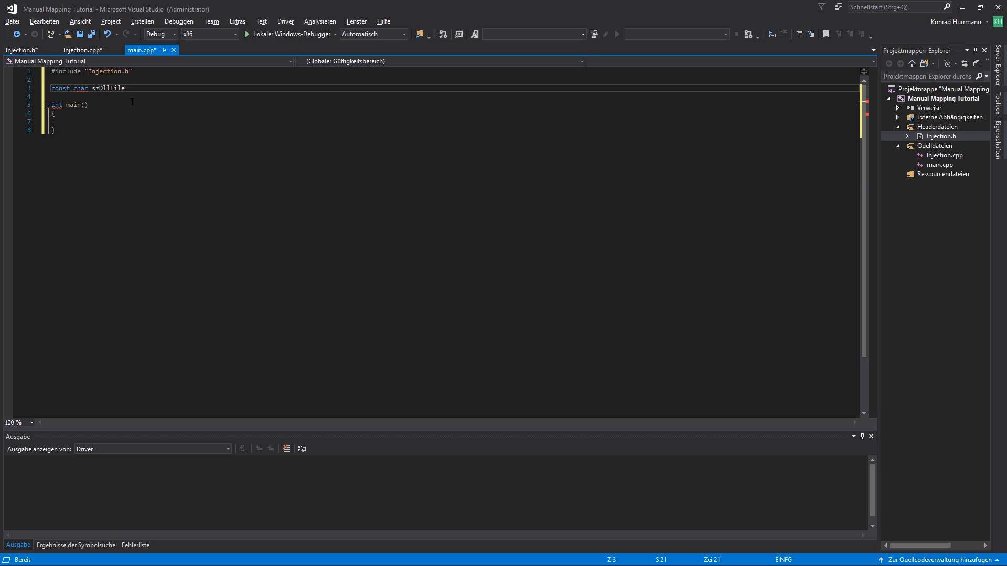
text([] = ")
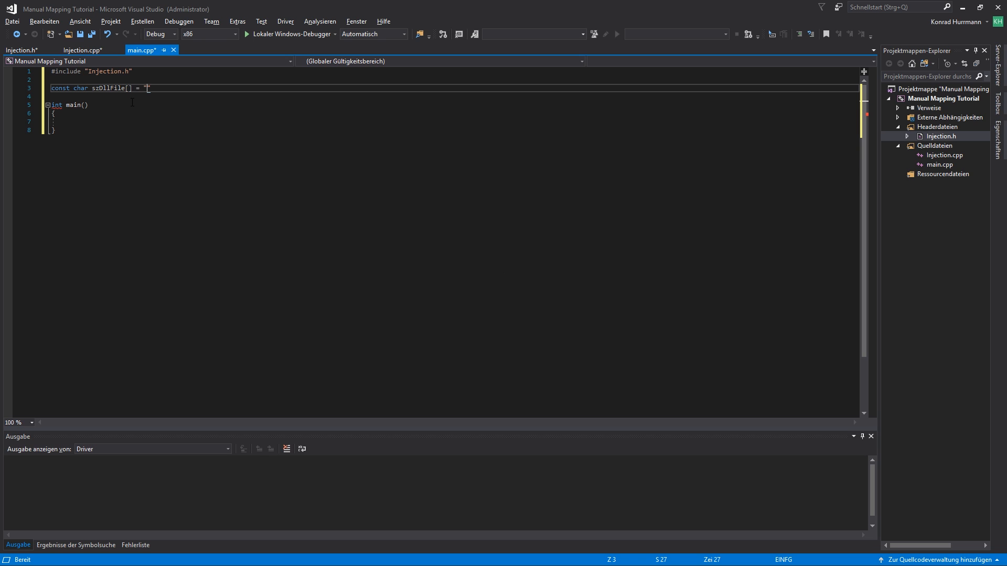
- Assign szDllFile the escaped path C:\\Users\\konra\\...\\Manual Mapping Tutorial\\Test.dll
text(C)
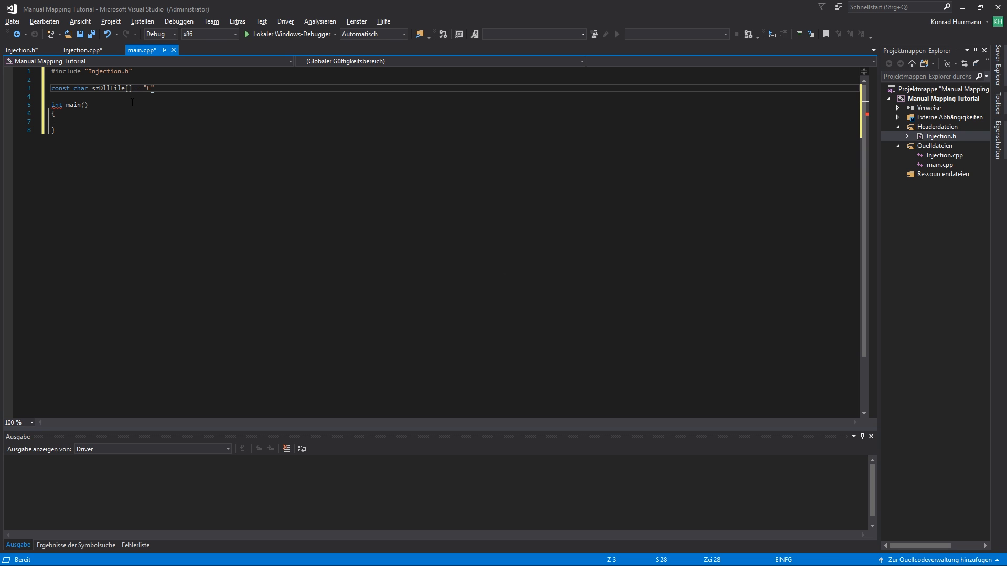
text(:)
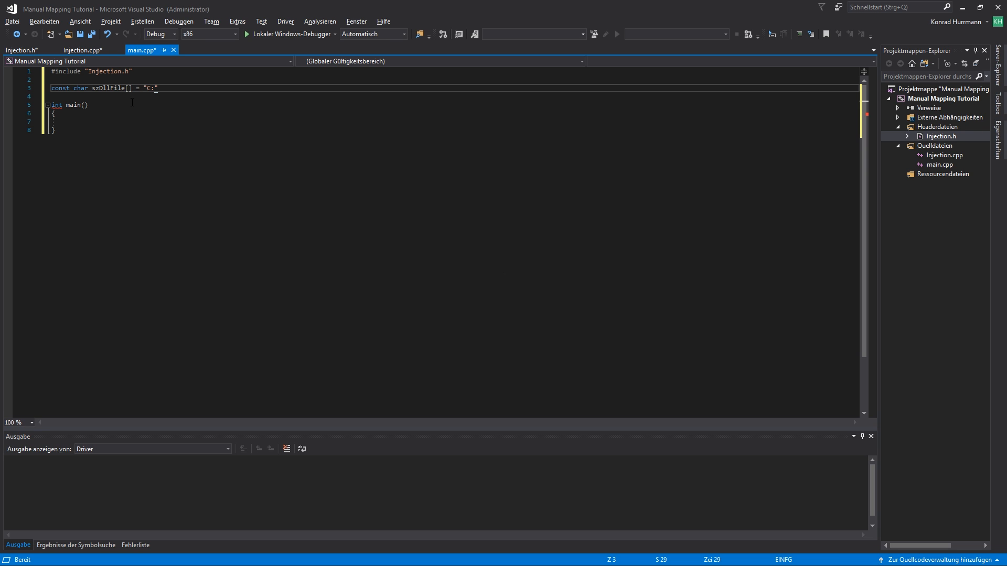
text(\\)
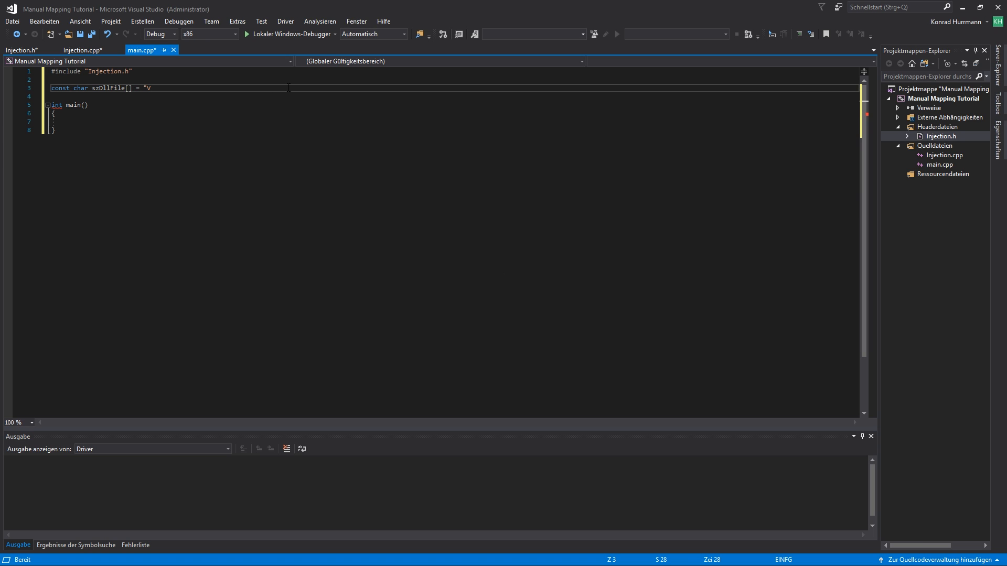
text(C:\Users\konra\Documents\Visual Studio 2017\Projects\Manual Mapping Tutorial";)
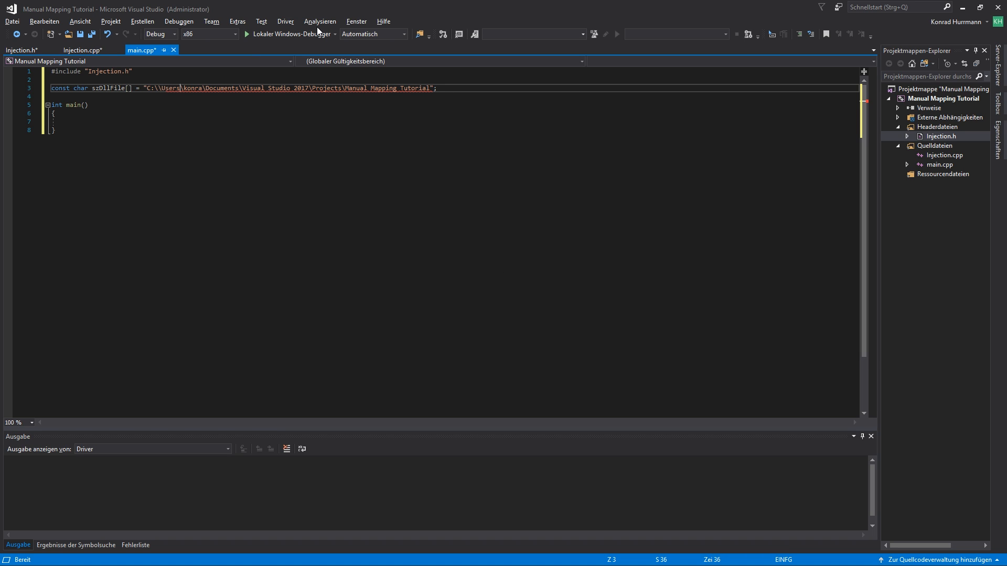
text(\\)
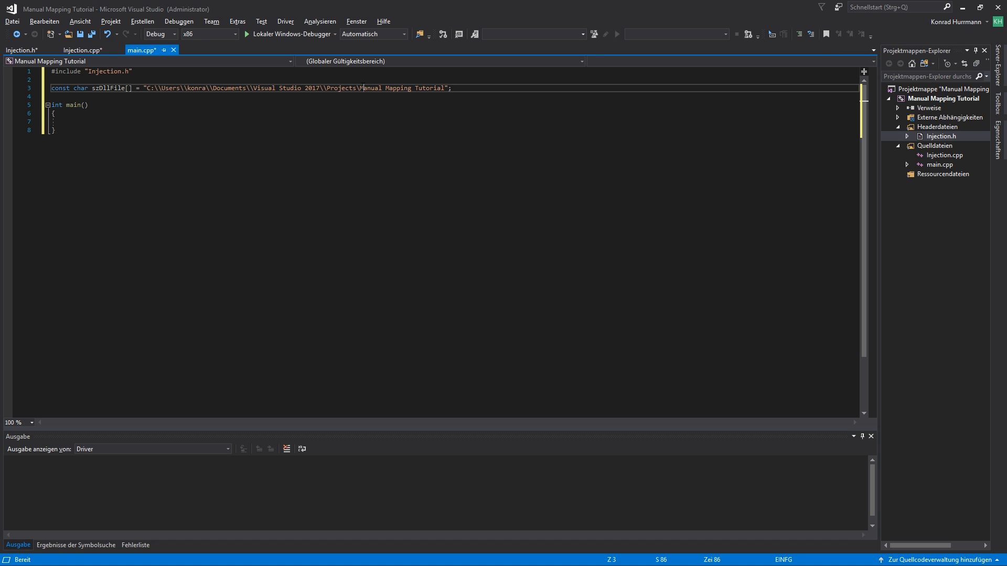
text(\)
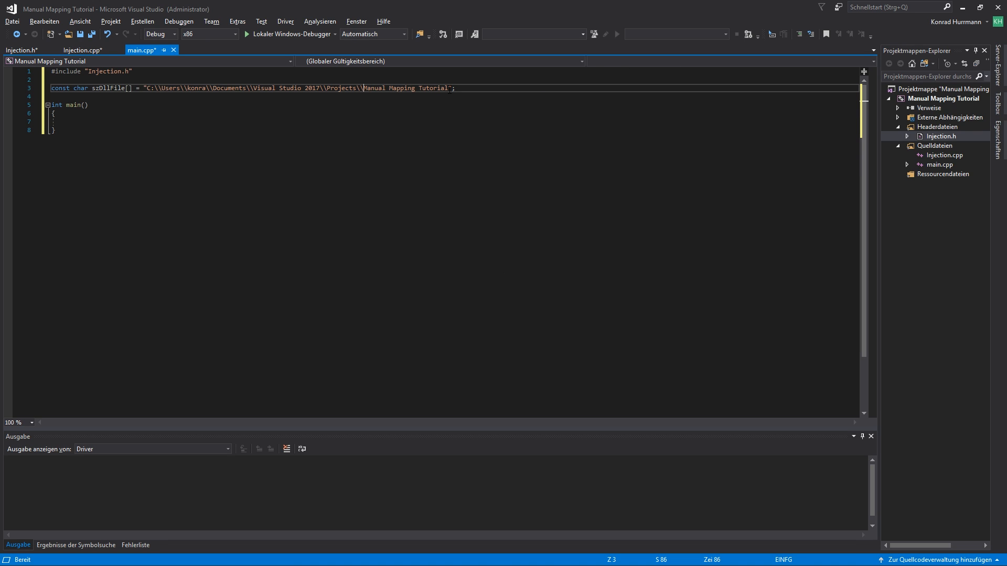
text(\\)
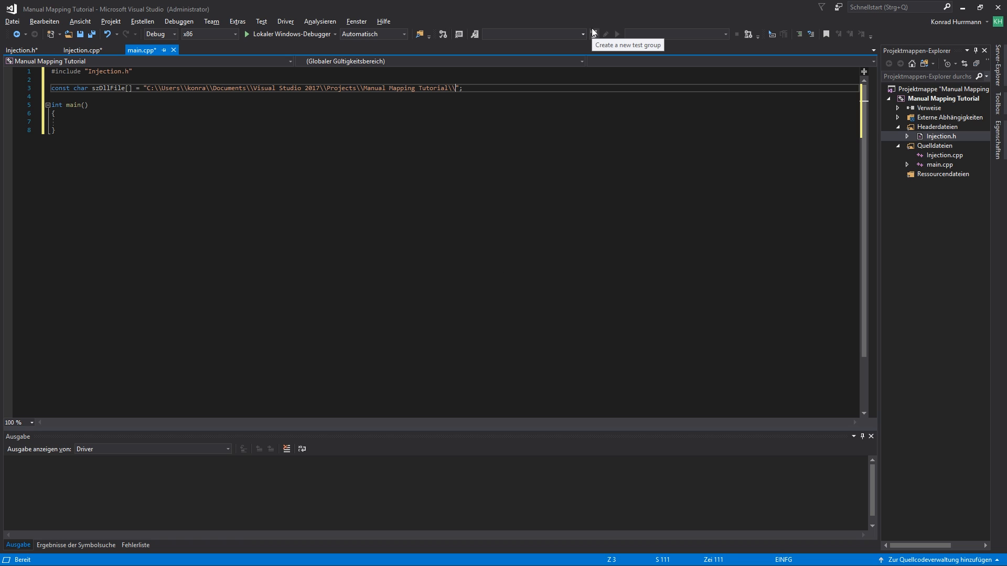
text(Tes)
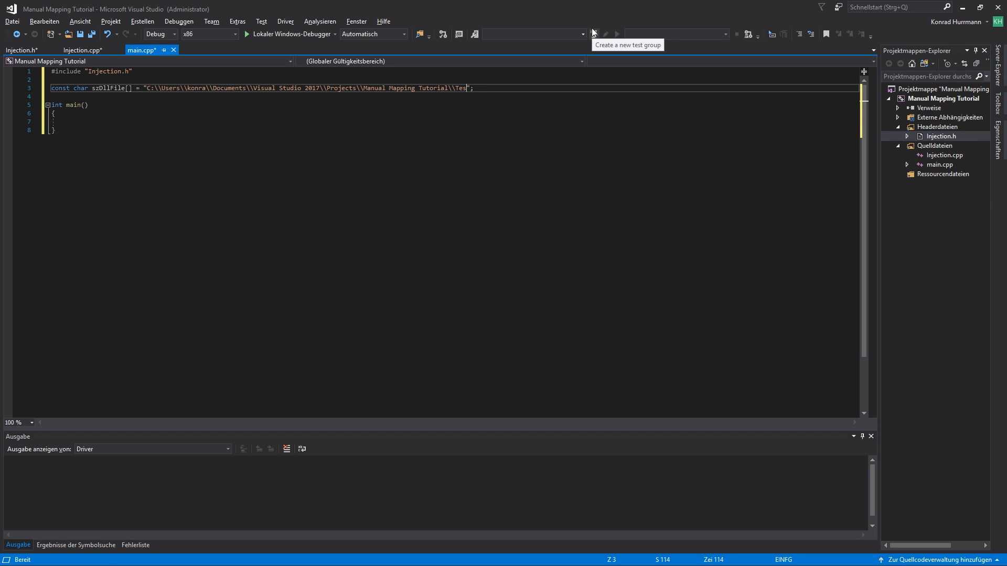
text(.dll)
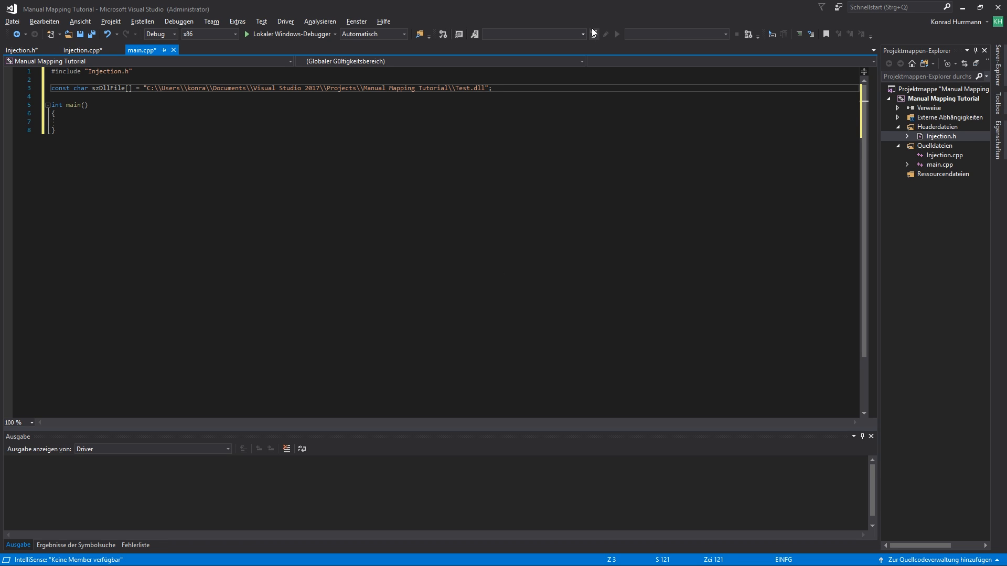
key(enter)
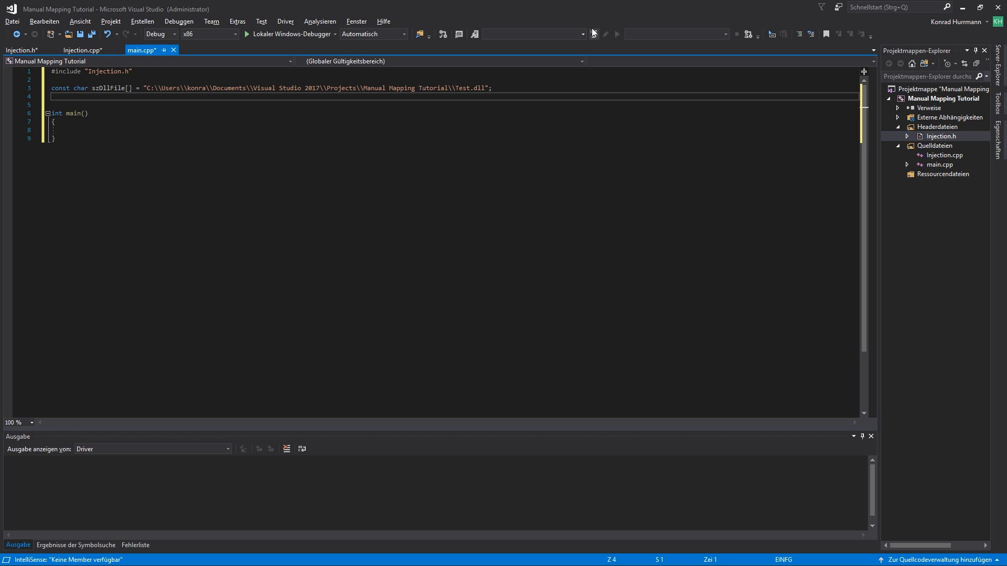
- Declare const char szProc[] = "Test Console.exe"; below szDllFile
text(const)
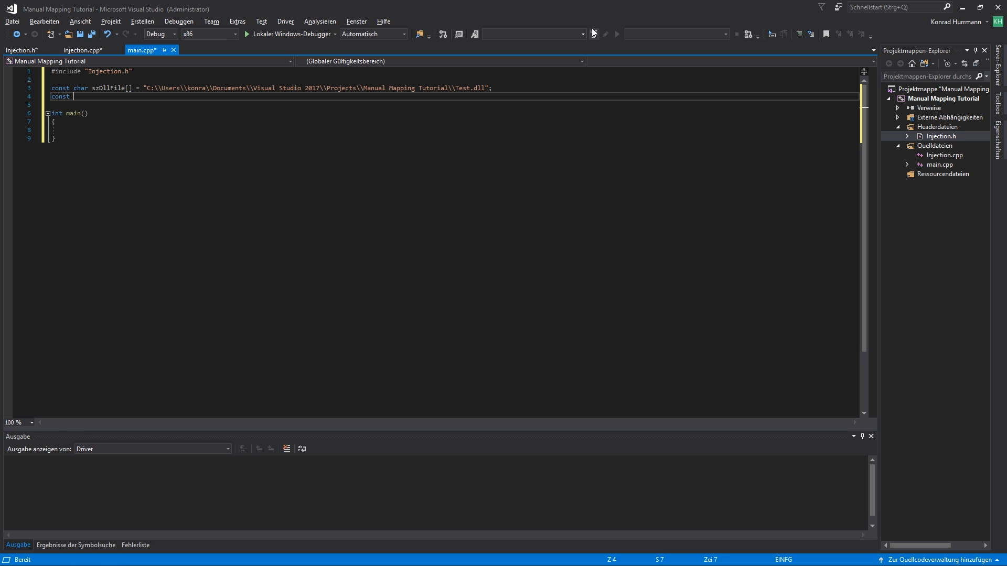
text(char)
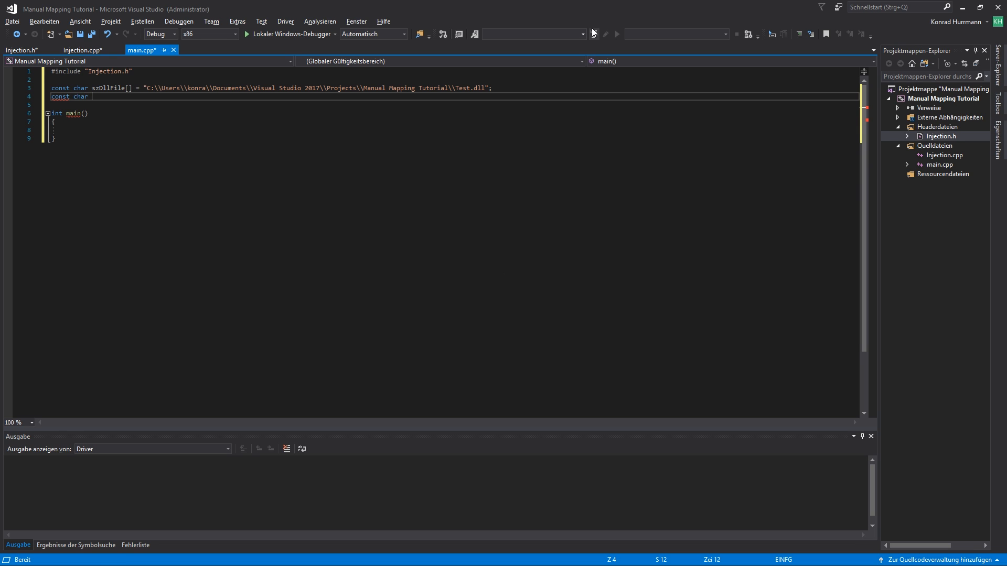
text(st)
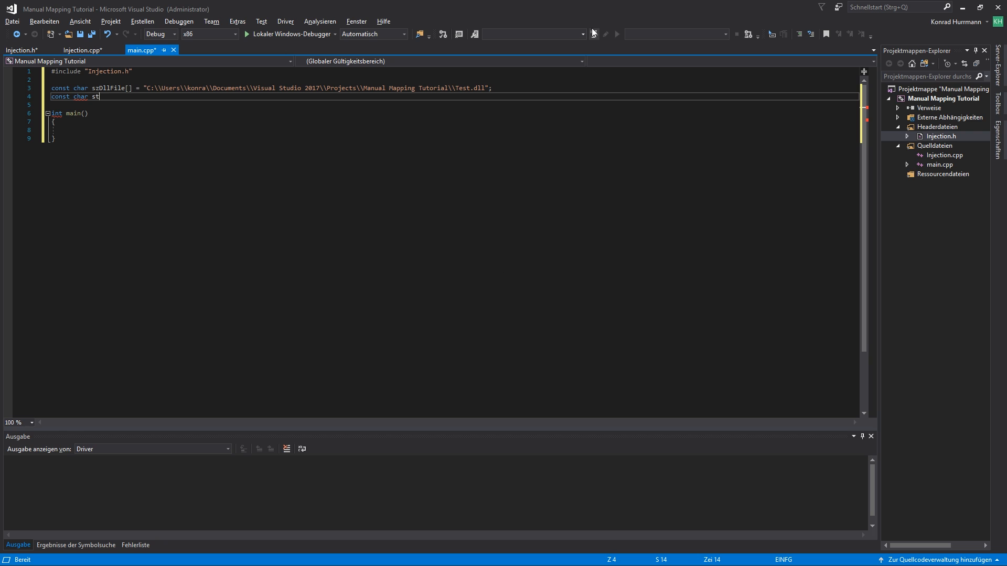
text(zProc[] = ")
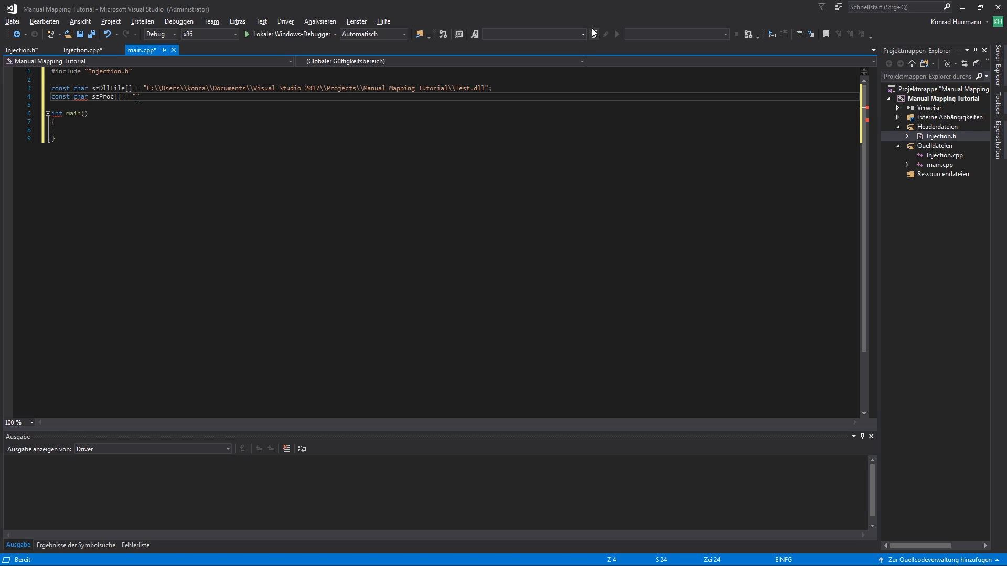
text(Test Conso)
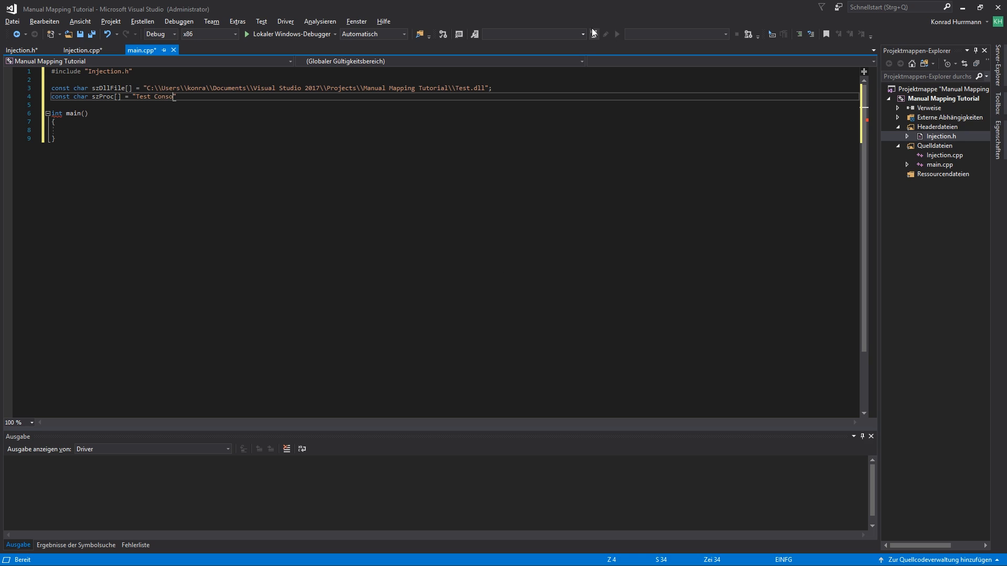
text(le.exe";)
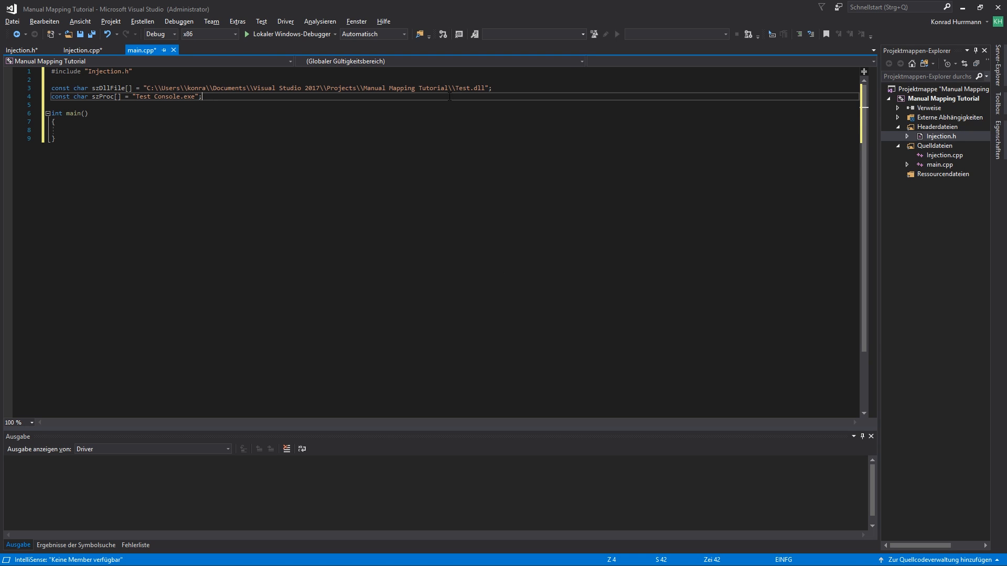
right_click(187, 97)
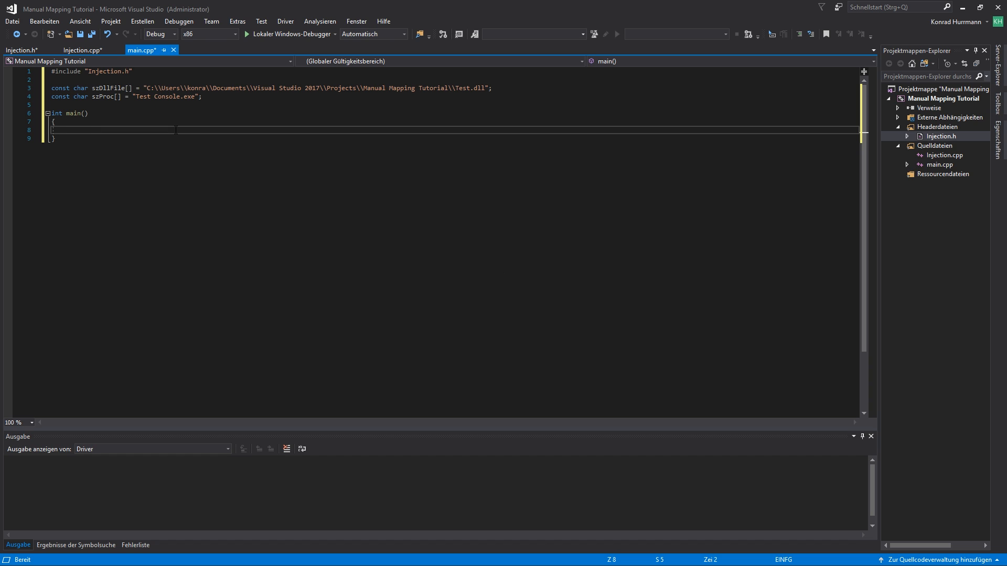
right_click(943, 98)
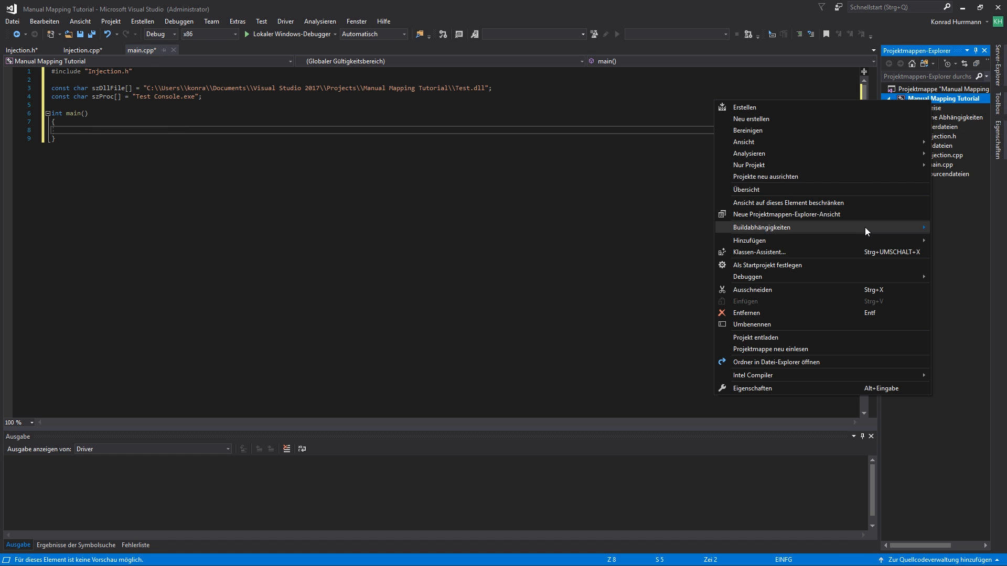
- Open the project's Eigenschaften, confirm the Multibyte character set, and select Linker
click(752, 388)
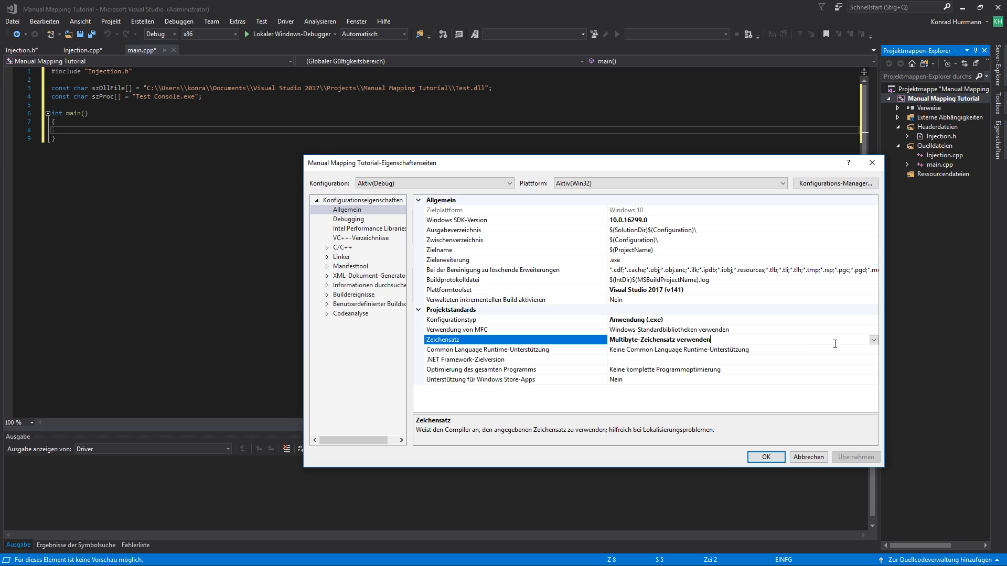
click(872, 339)
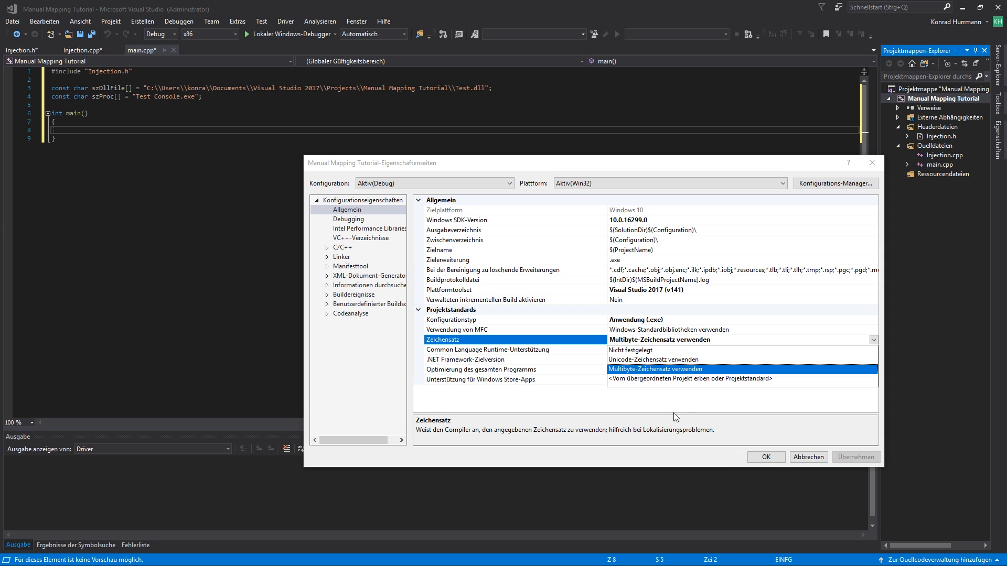
click(341, 257)
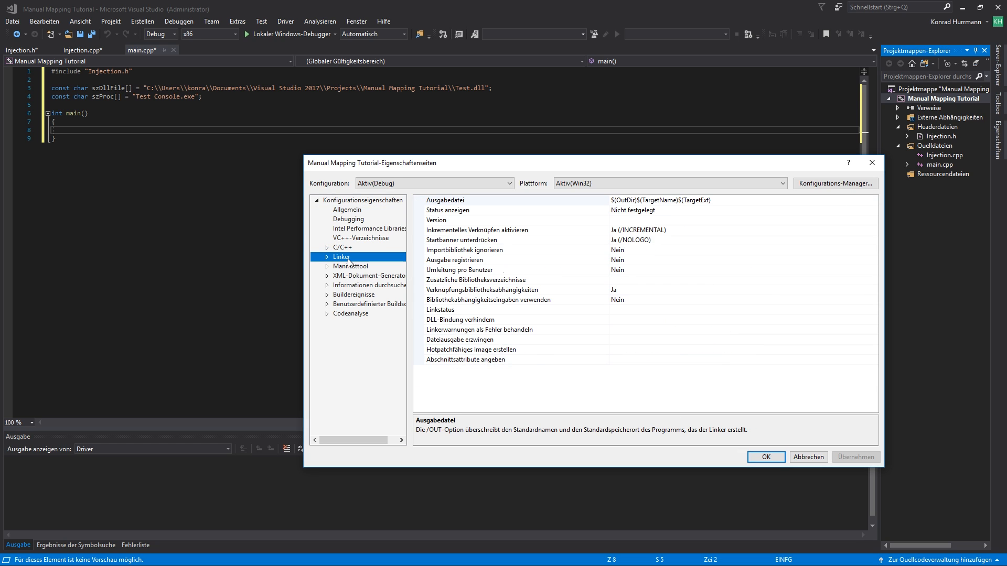
- Set Linker > Manifest File UAC Execution Level to requireAdministrator, apply, and click OK
click(872, 230)
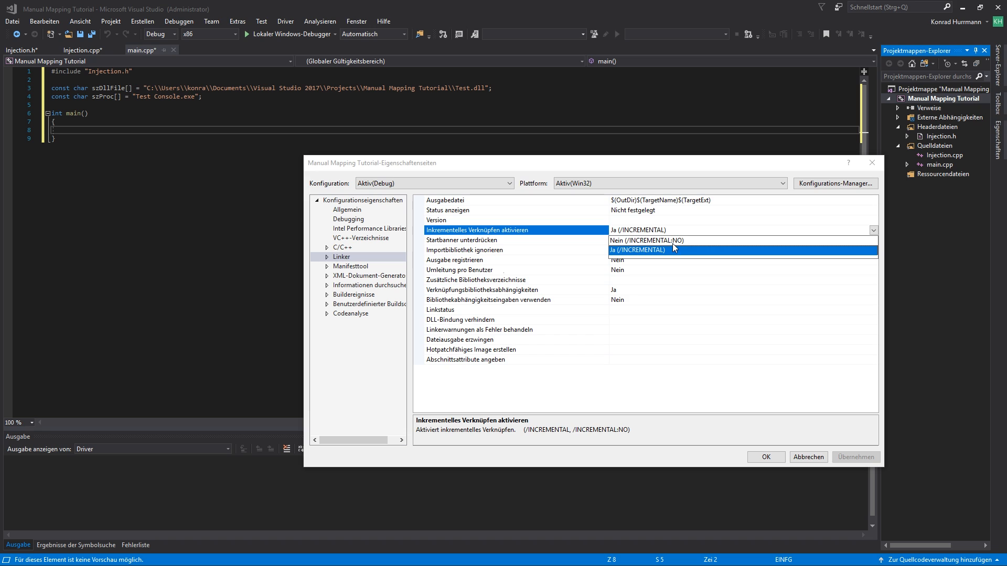
click(353, 257)
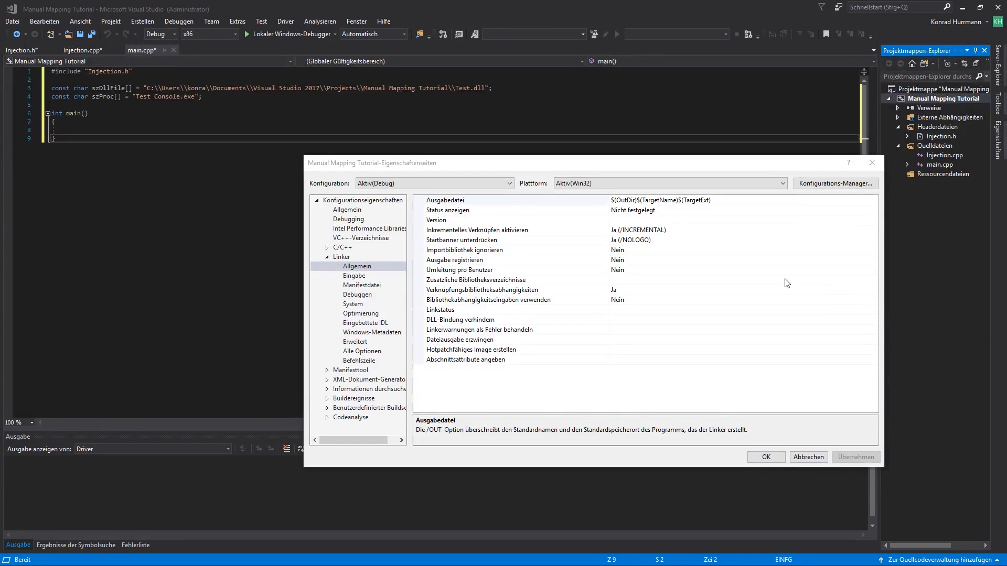
click(361, 285)
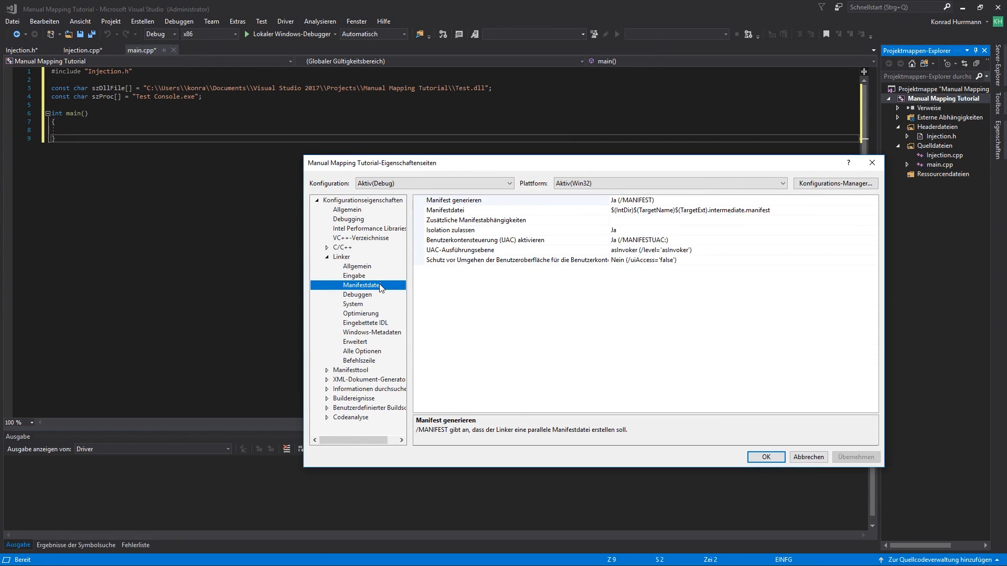
click(507, 240)
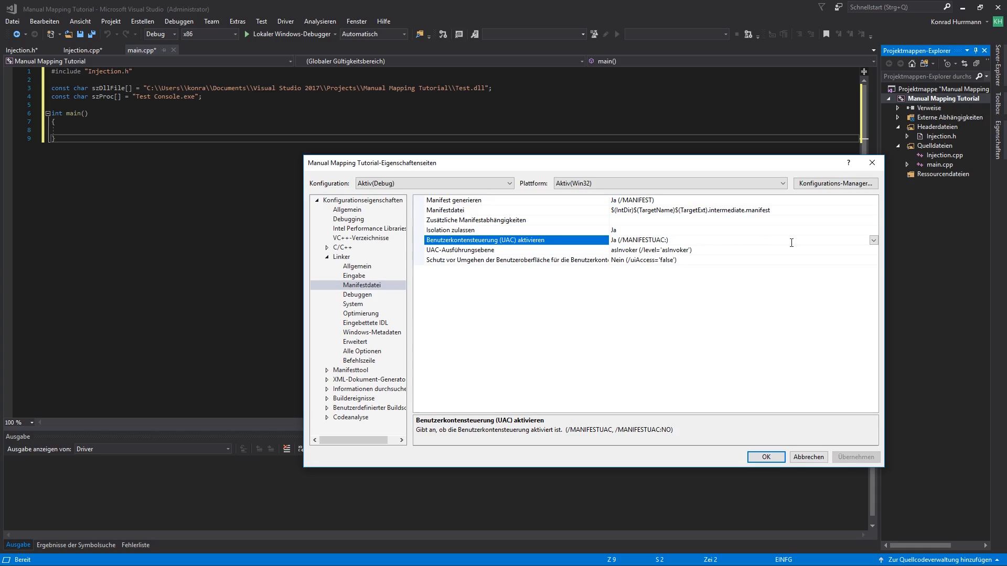
click(488, 249)
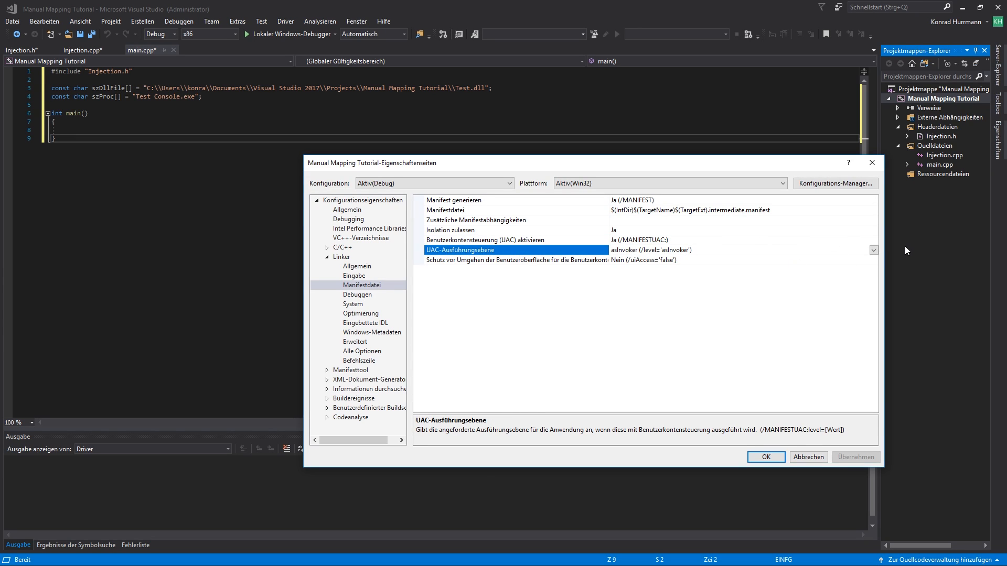
click(872, 249)
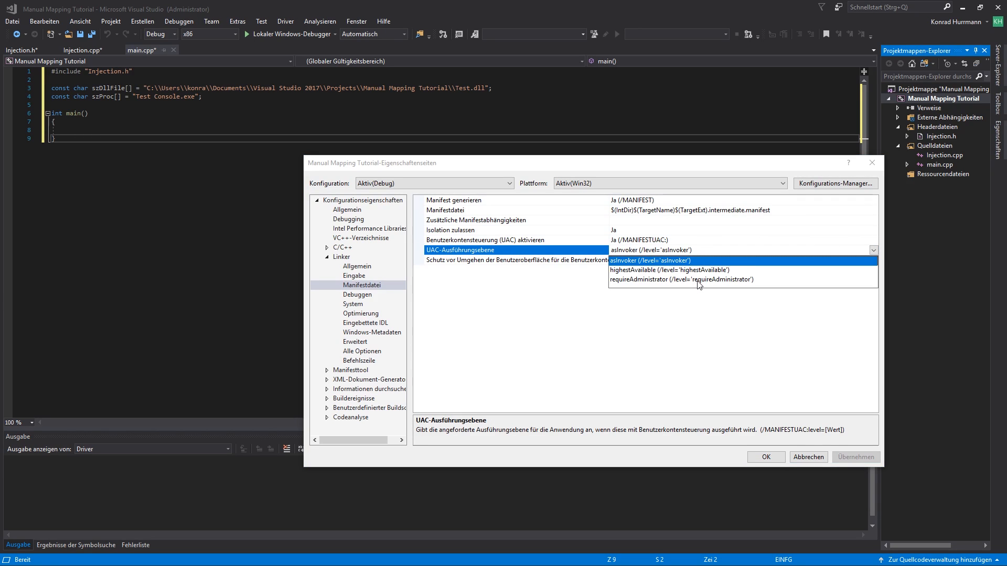
click(682, 279)
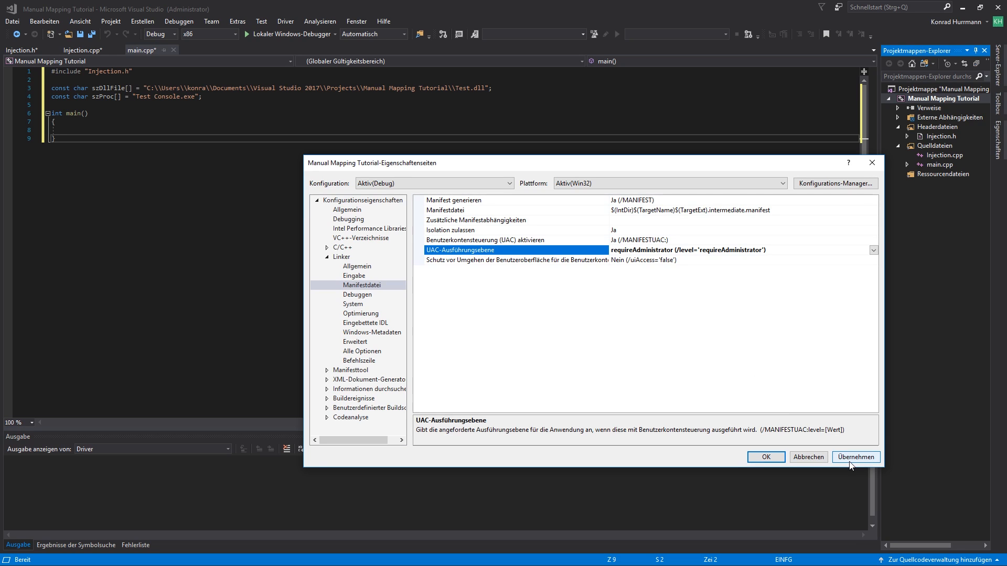
click(855, 457)
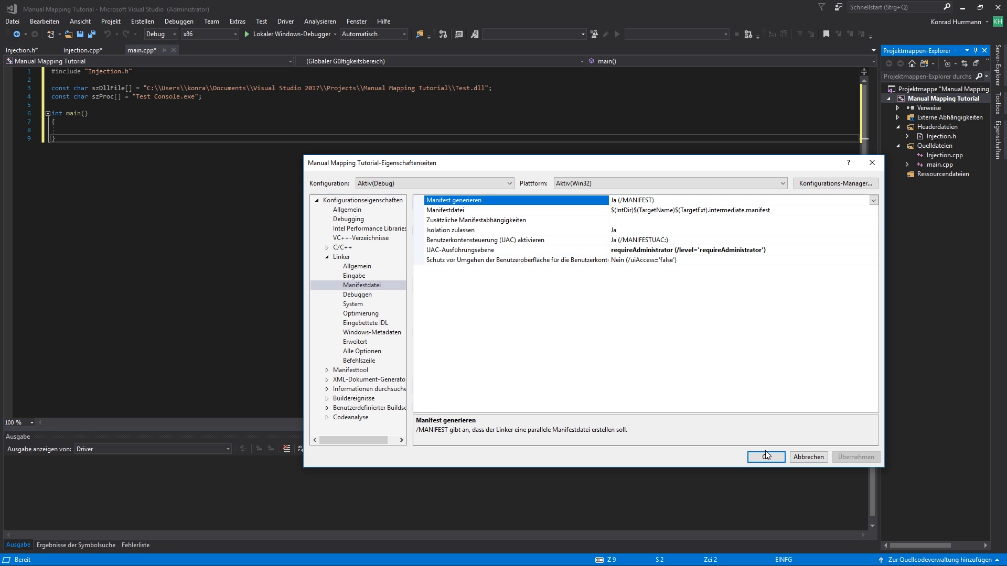
click(765, 457)
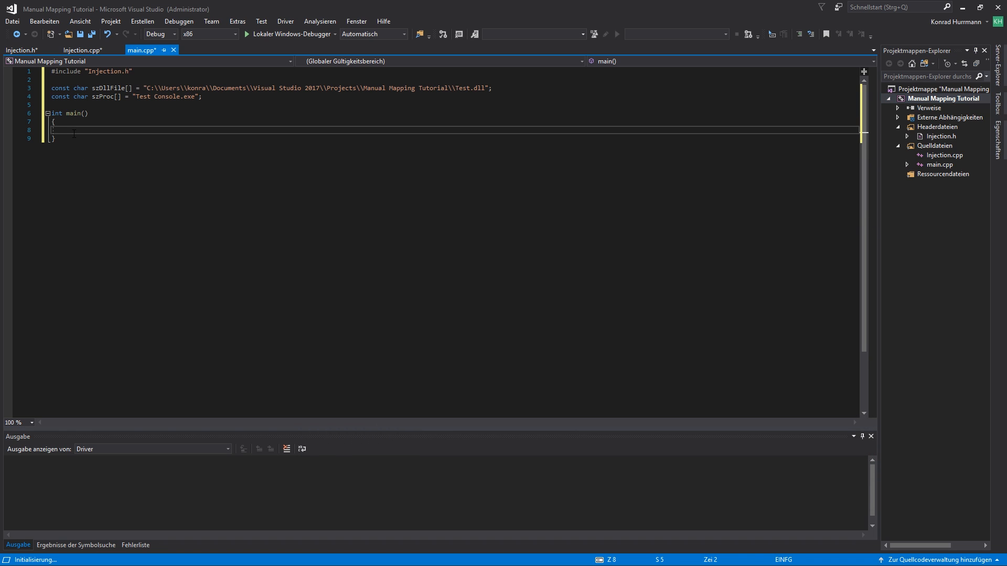
- Declare PROCESSENTRY32 PE32{ 0 }; and set PE32.dwSize = sizeof(PE32); inside main()
text(PROCESS)
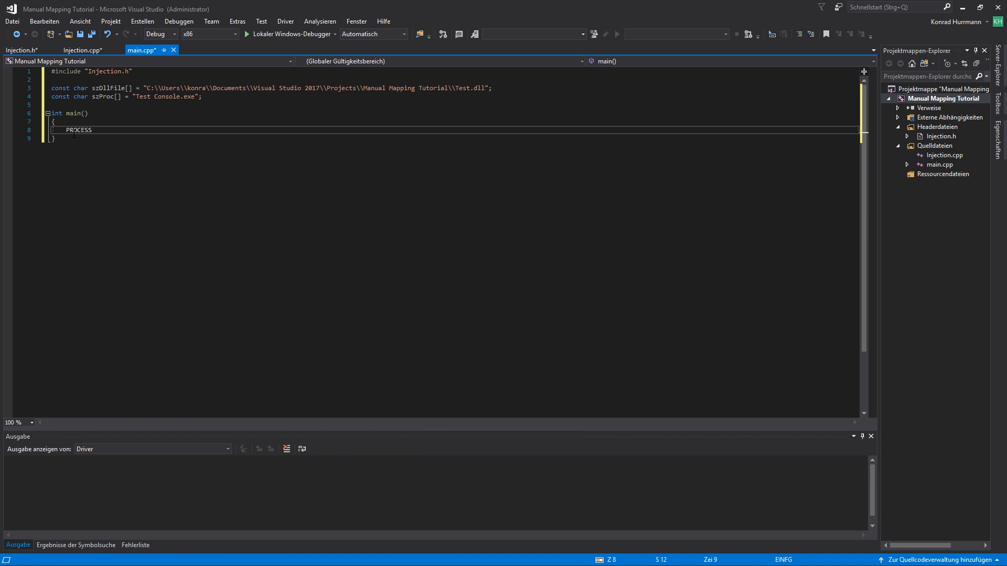
text(ENTRY)
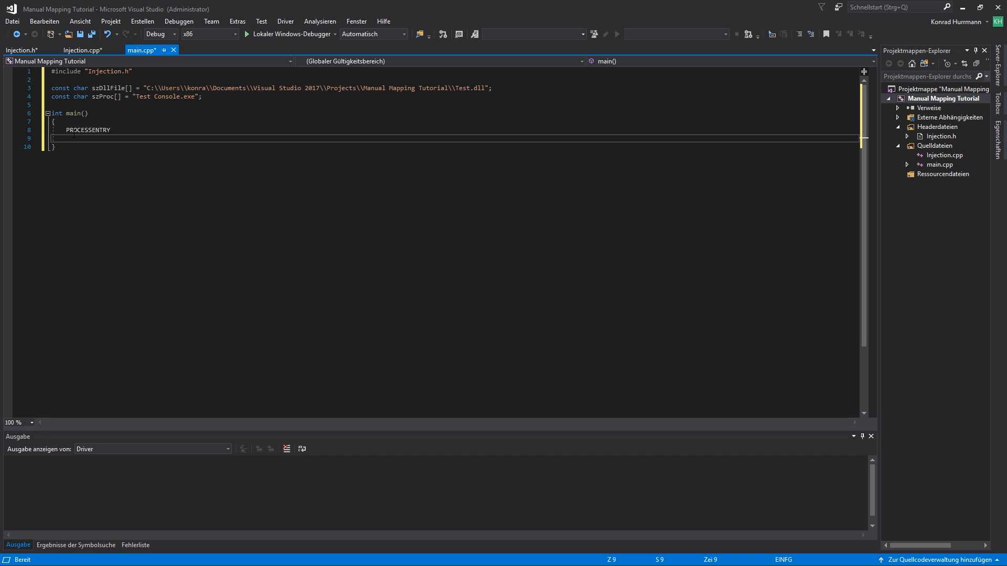
text(32)
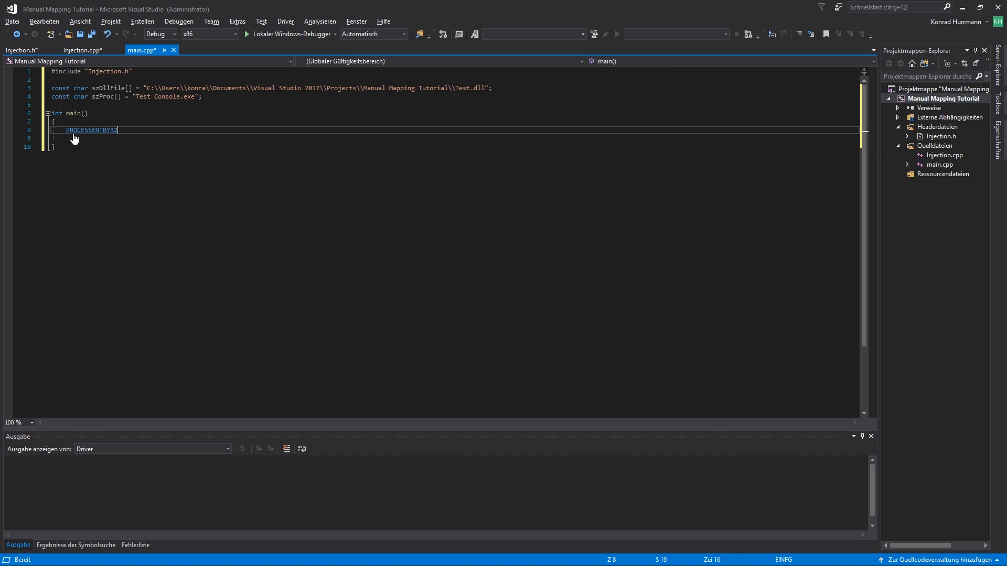
text({ 0 };)
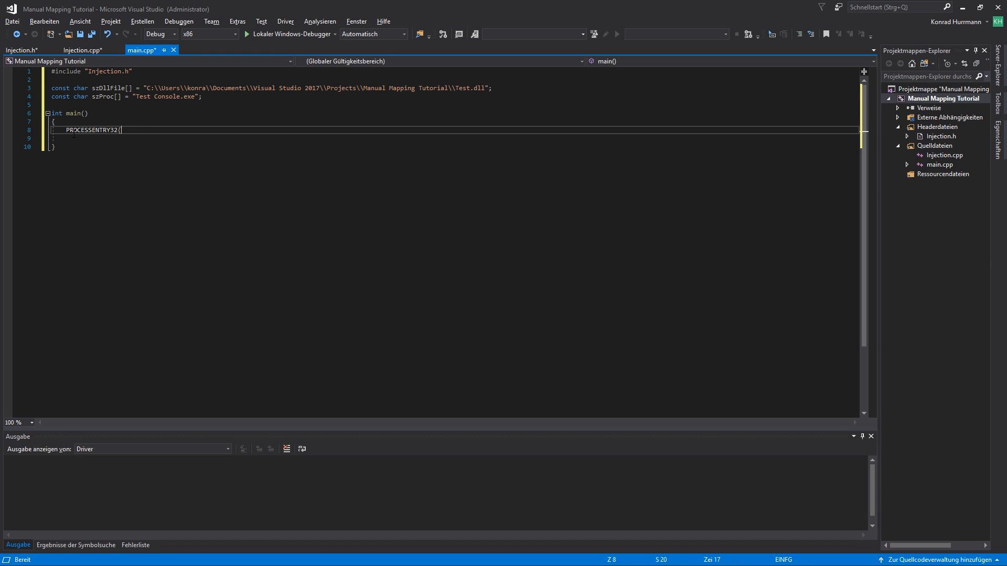
text(PE32{})
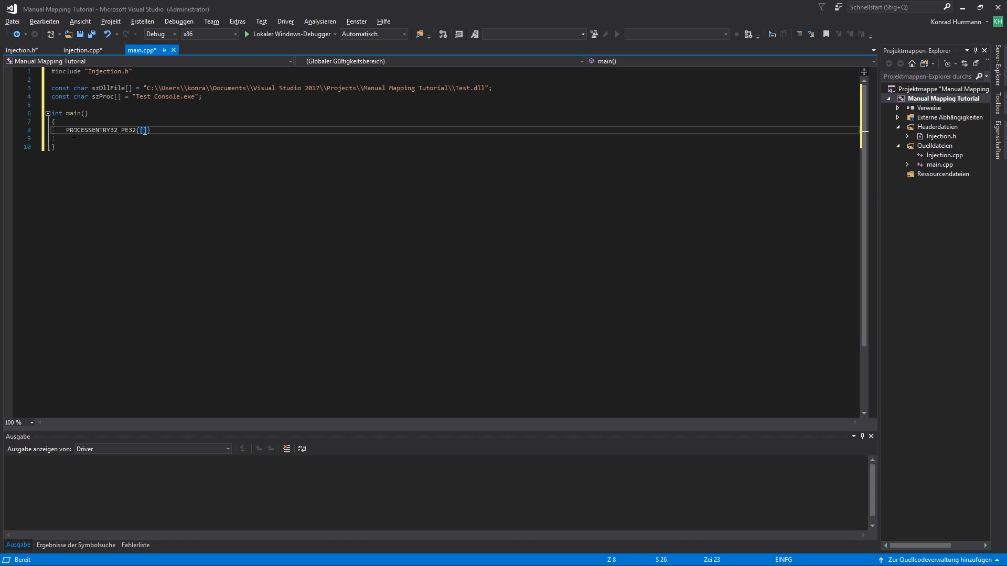
text(0 };)
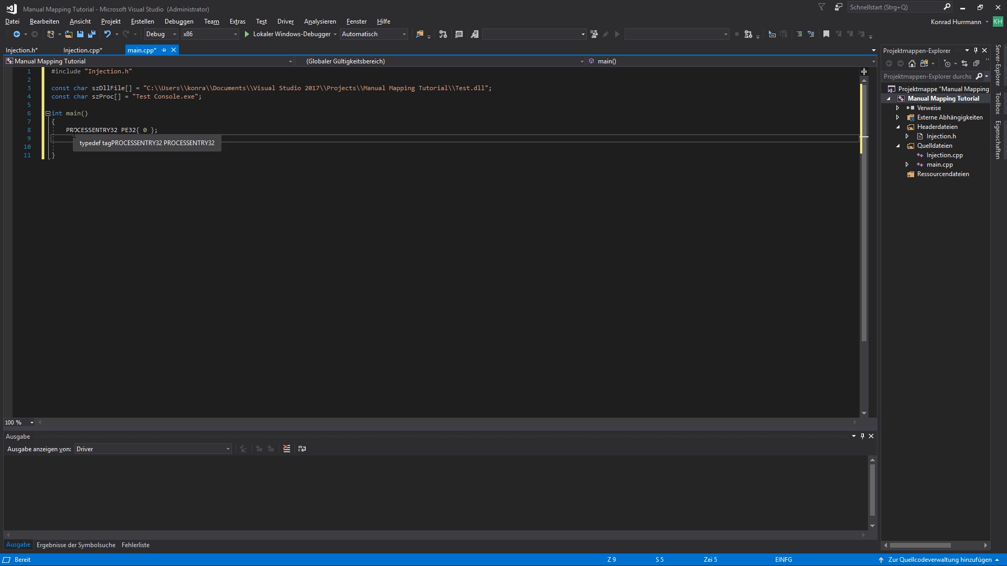
text(PE32.s)
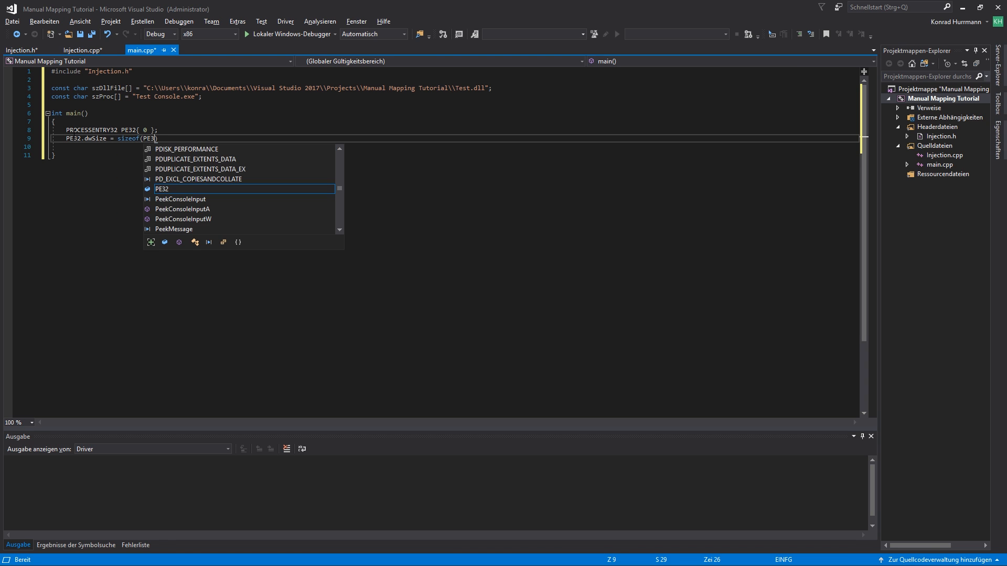
text(2);)
text(H)
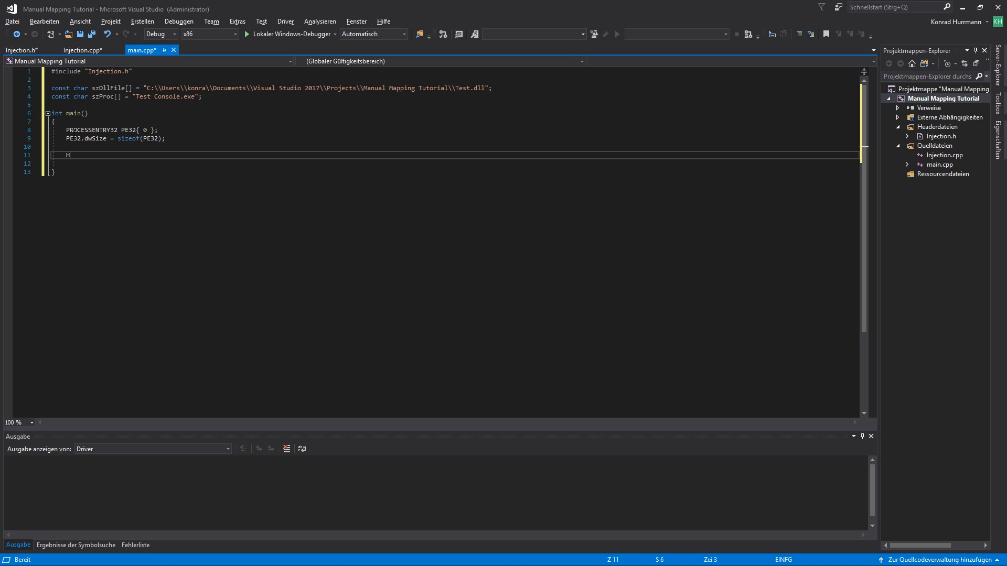
- Add HANDLE hSnap = CreateToolhelp32Snapshot(TH32CS_SNAPPROCESS, 0); to main()
text(ANDLE)
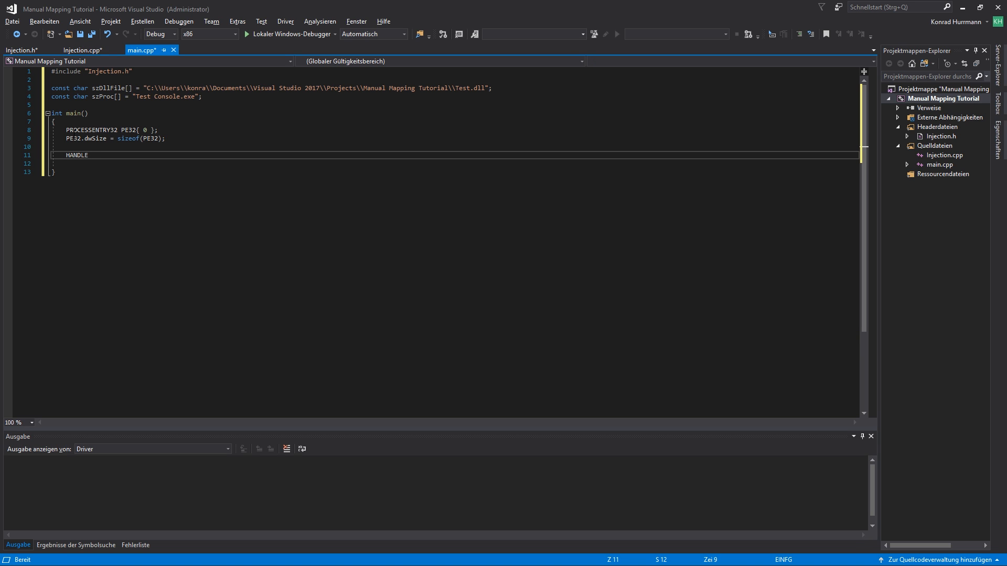
text(hSnap =)
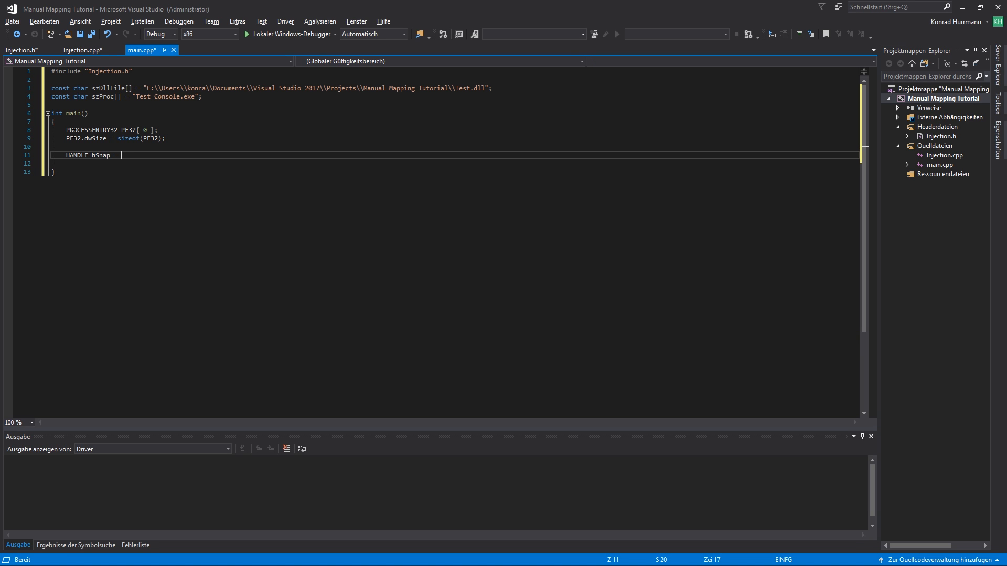
text(CreateToolhelp32Snapshot(TH))
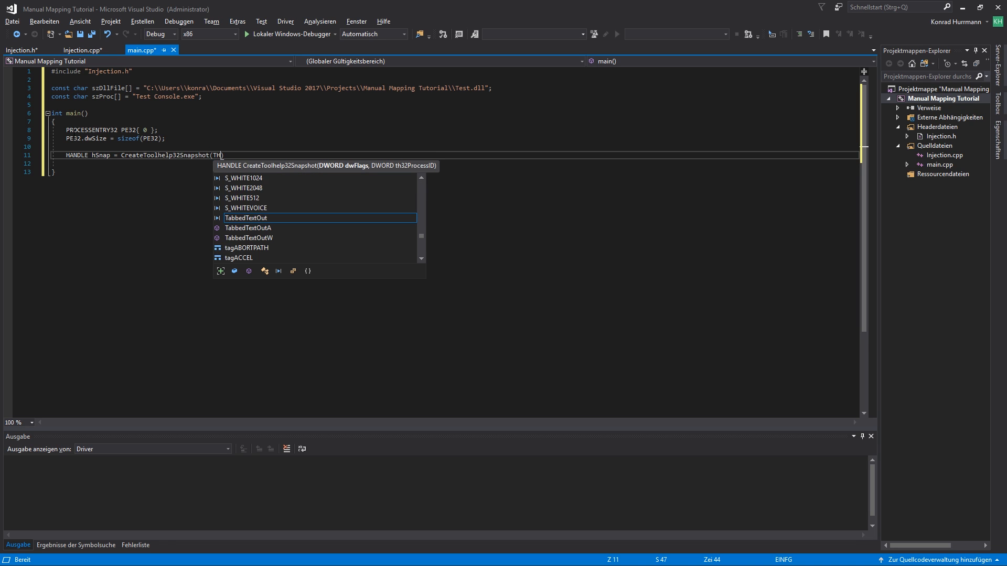
text(32)
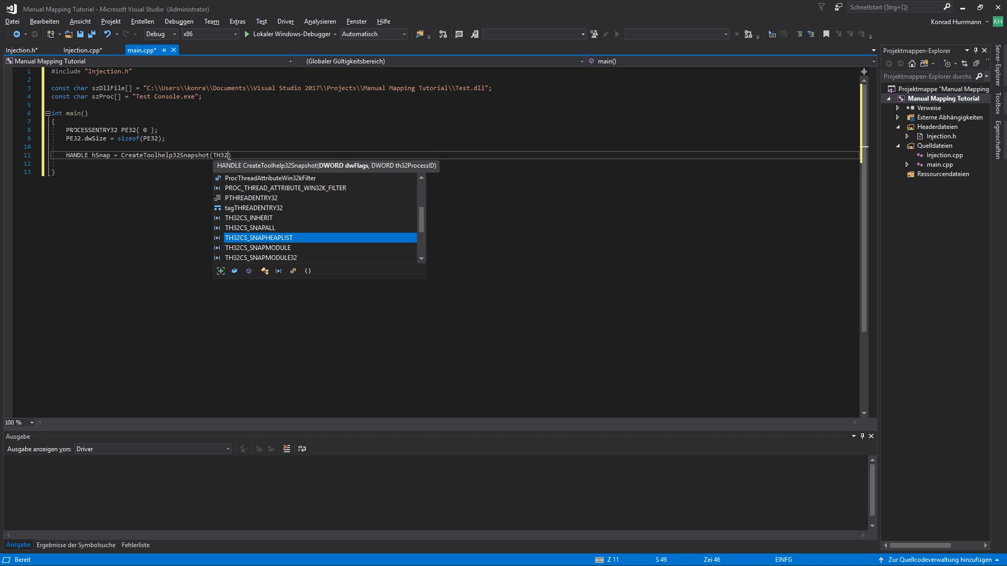
text(TH32CS_SNAPPROCESS, 0)
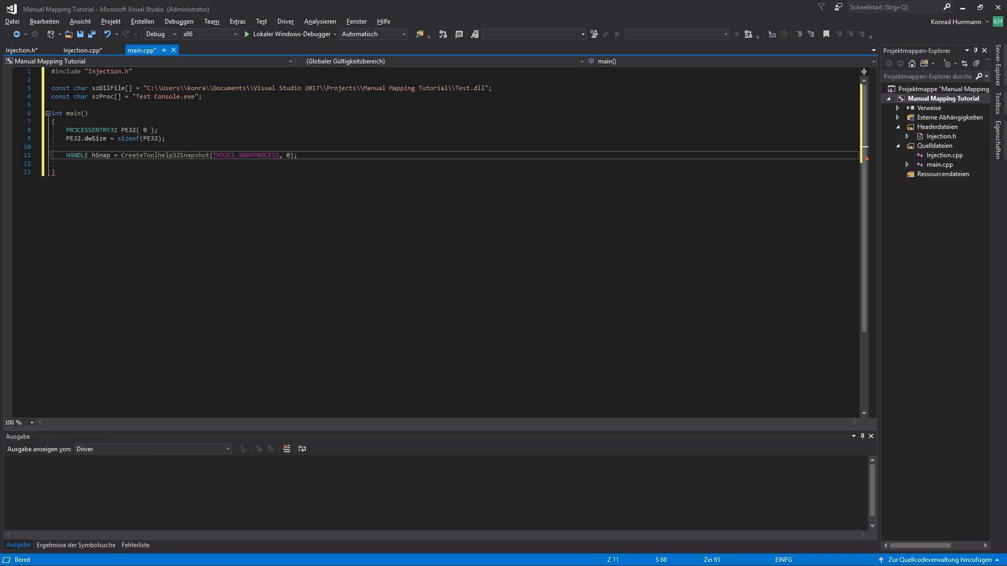
- Open an if (hSnap == INVALID_HANDLE_VALUE) block with empty braces
text(if())
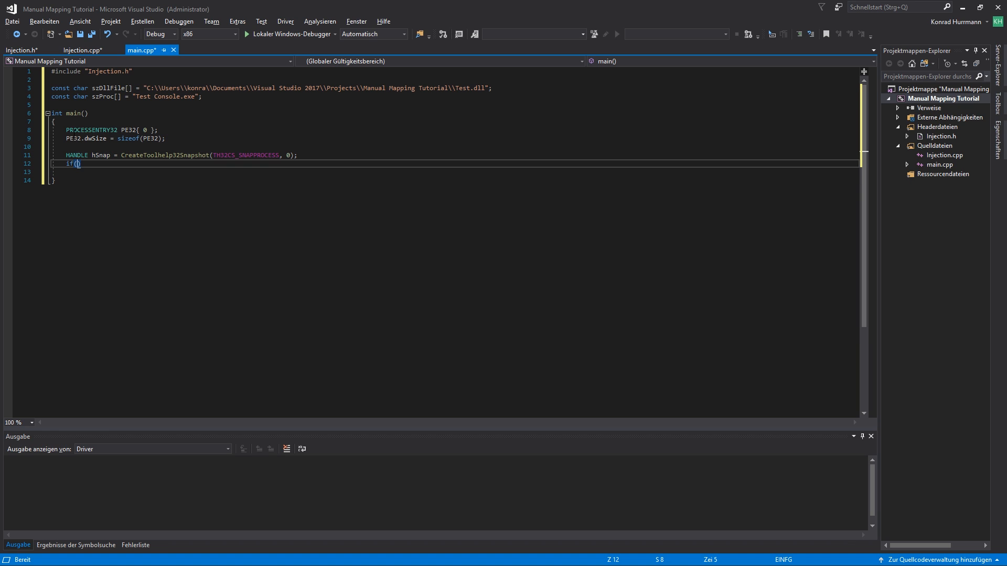
text(h)
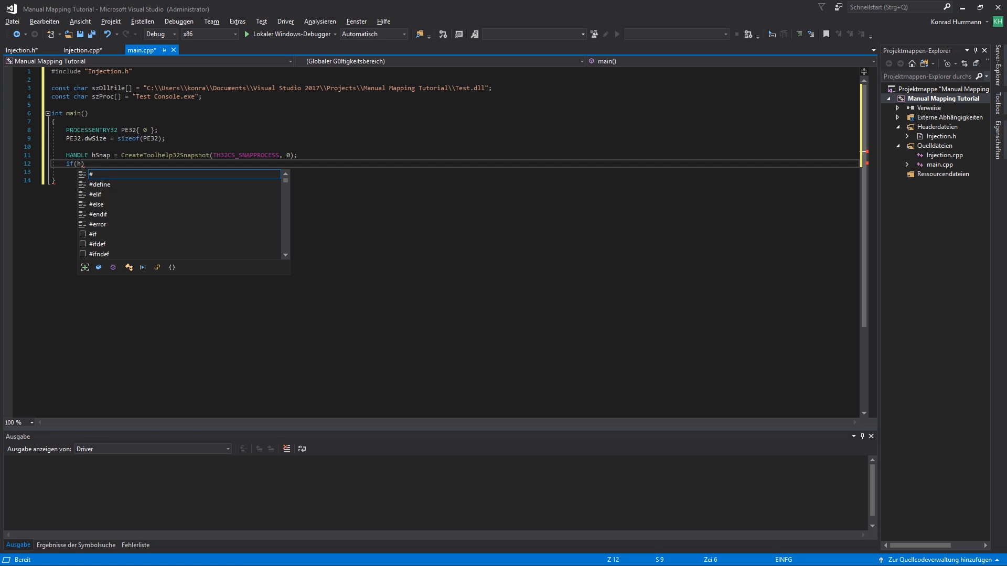
text(Snap = I)
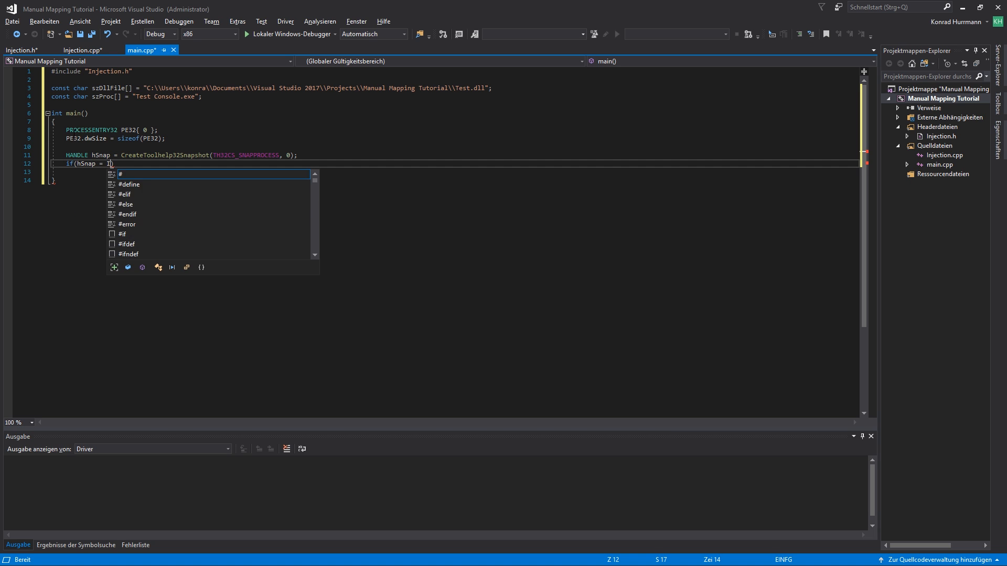
text(N)
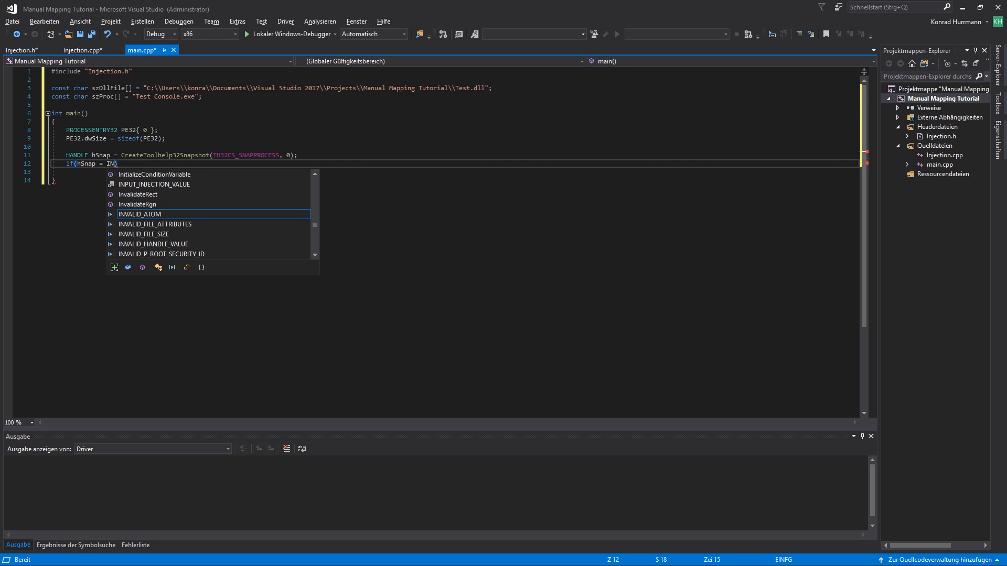
text(=)
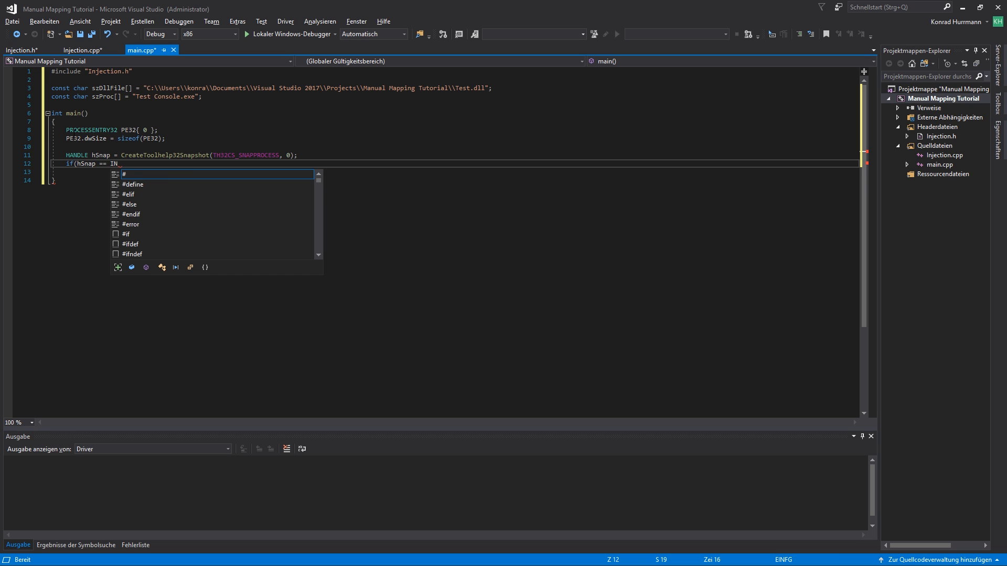
text(VALID_HANDLE_VALUE)
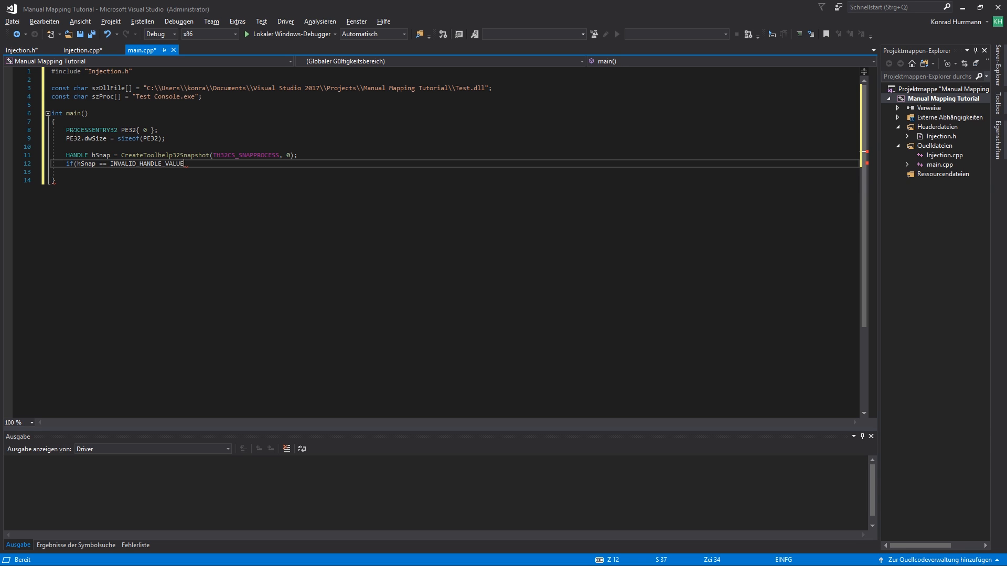
text({)
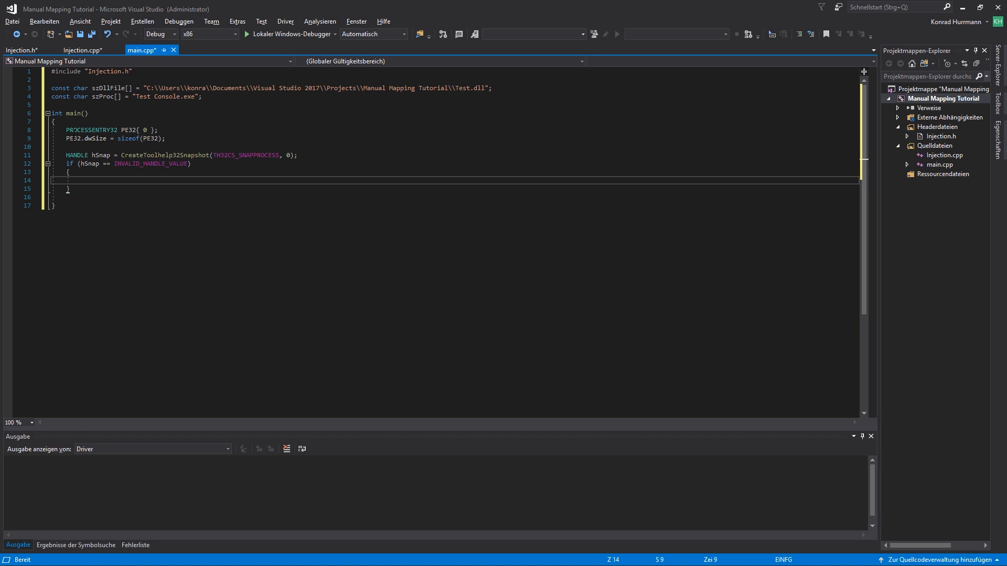
- In the if block, store GetLastError in Err and print it with a 0x%X format
click(83, 181)
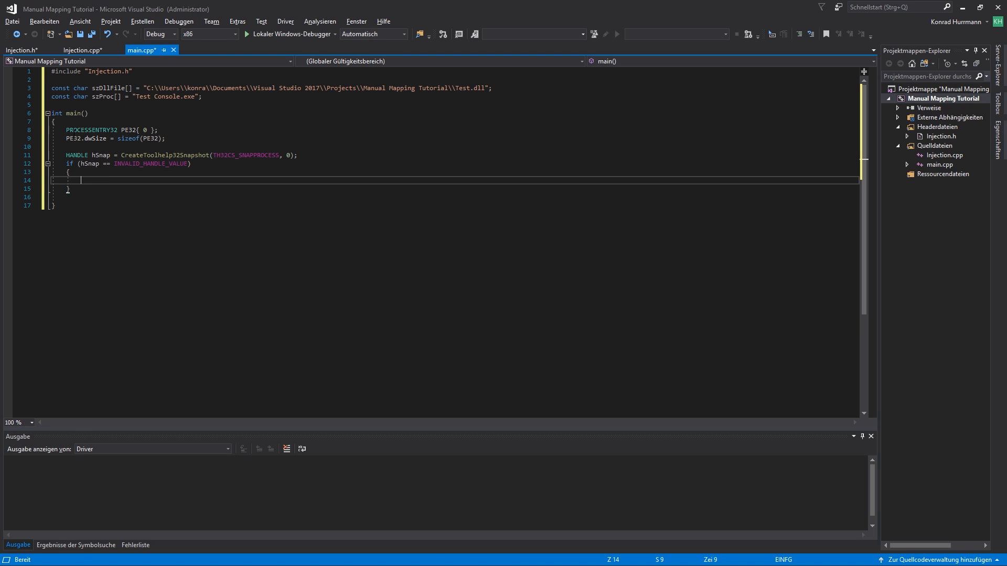
text(DWo)
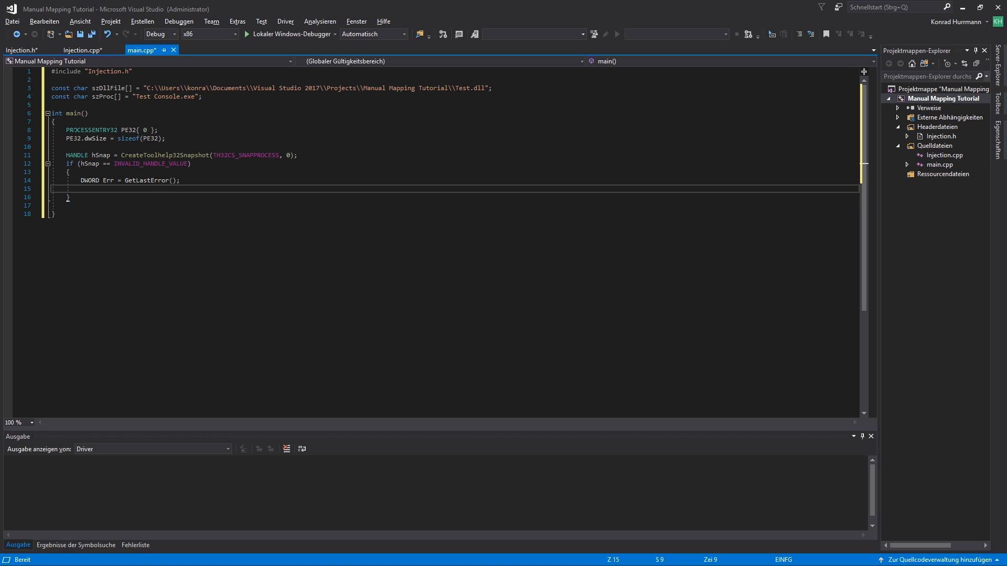
text(std::cout)
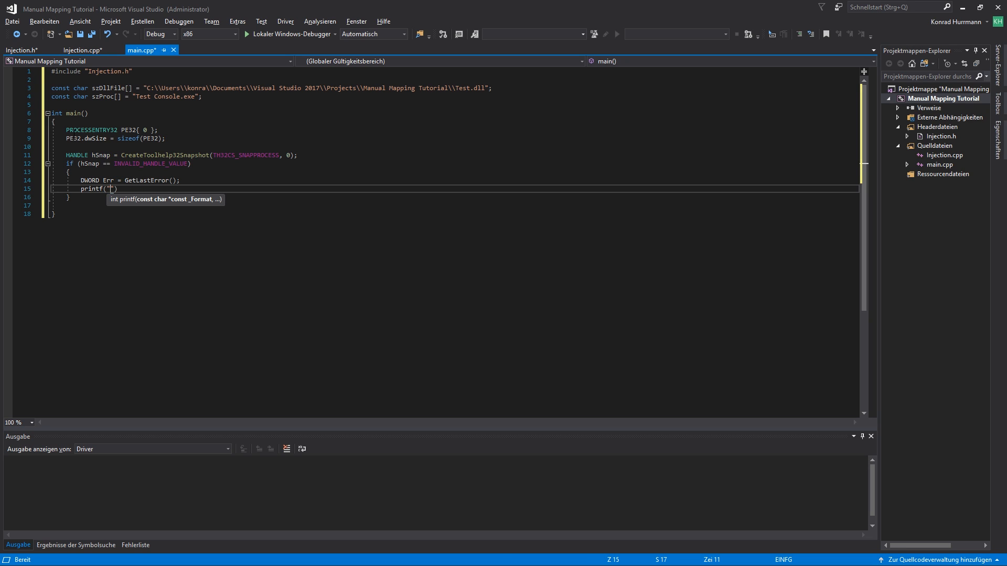
text(%X)
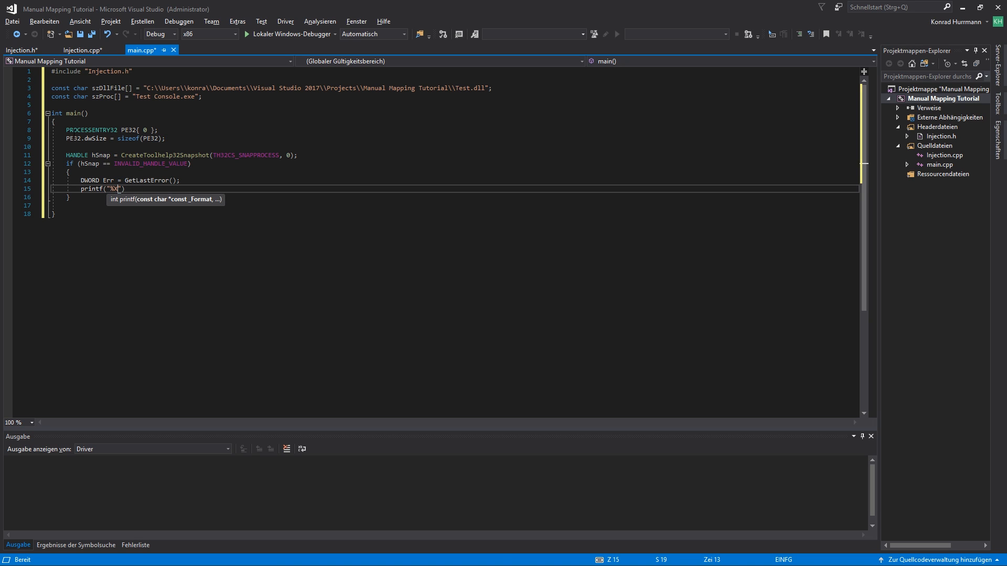
text(\)
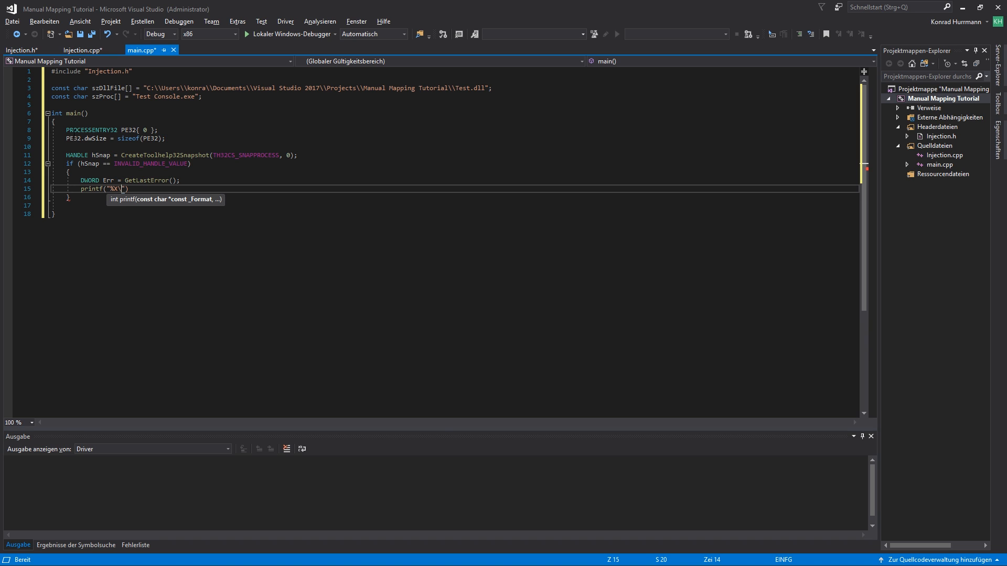
text(%X\n)
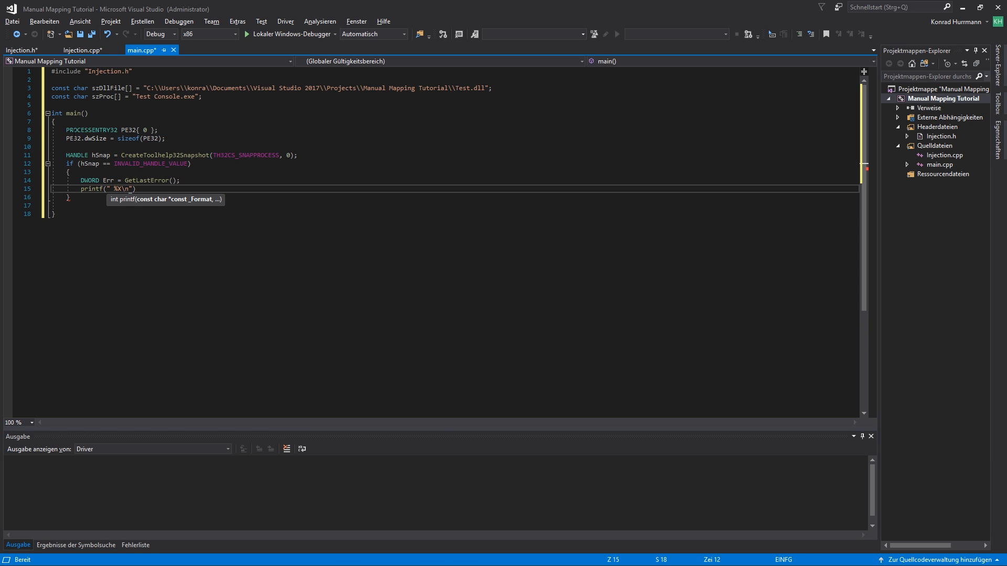
key(Backspace)
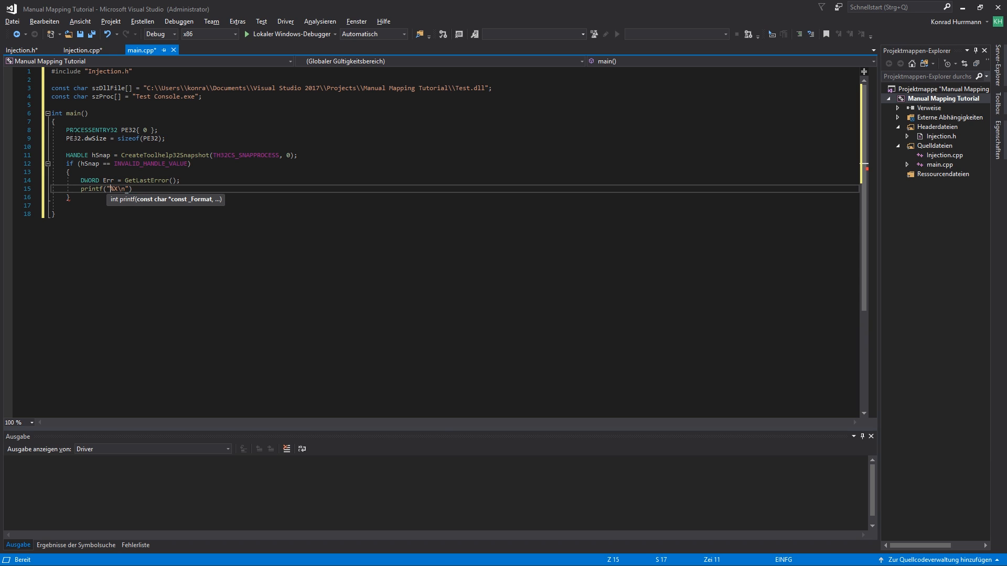
- Fix the message to 'CreateToolhelp32Snapshot failed: 0x%X\n', adding system("PAUSE") and return 0
double_click(164, 155)
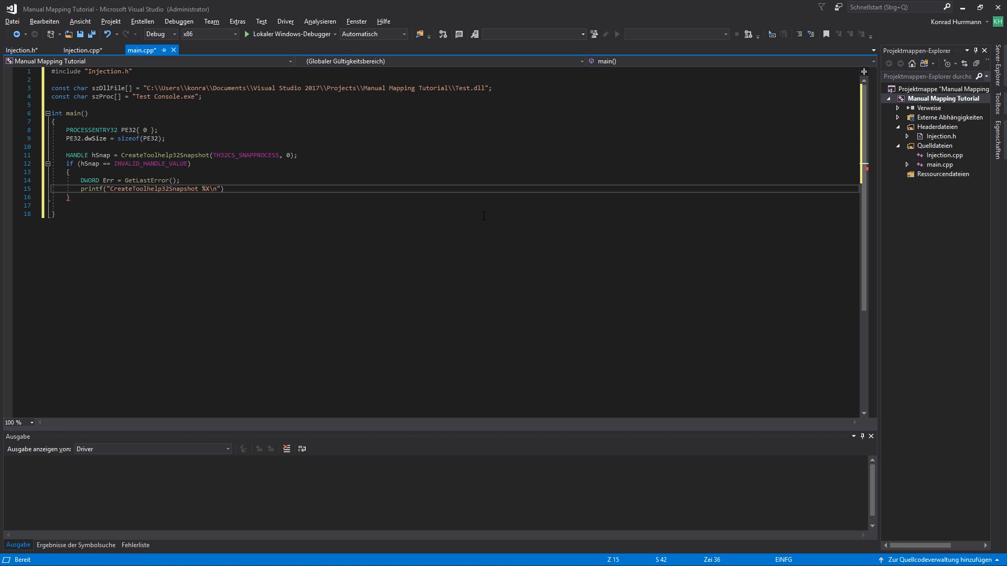
text(failted: 0x)
text(system)
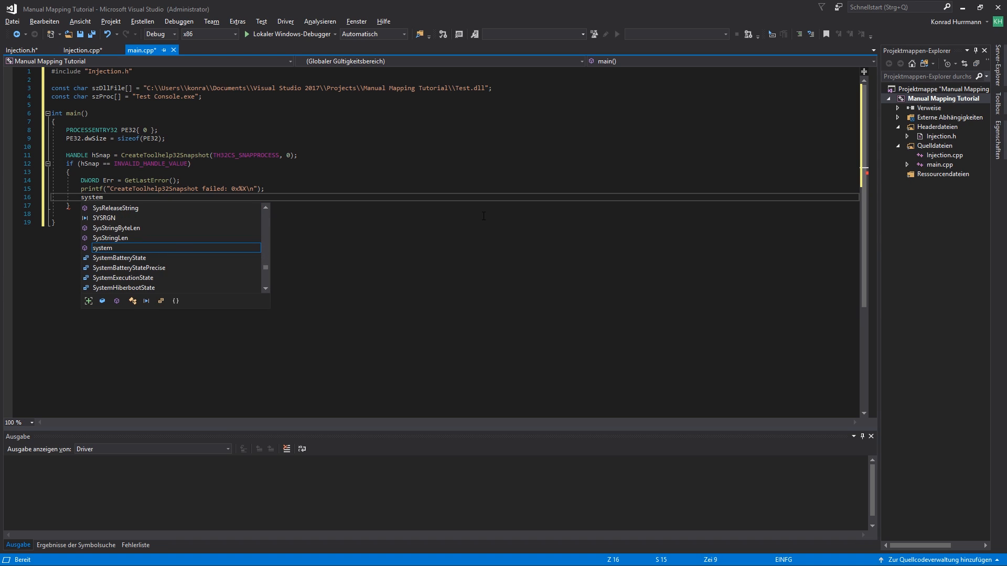
text(("PAUSE");)
text(return 0;)
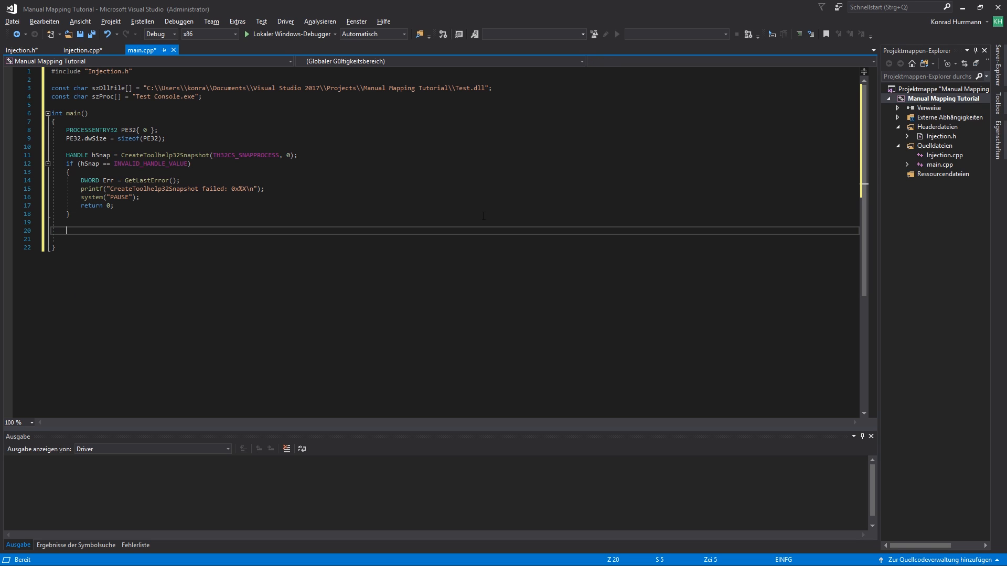
- Write BOOL bRet = Process32First(hSnap, &PE32); and begin while (bRet) with braces
text(BOOL)
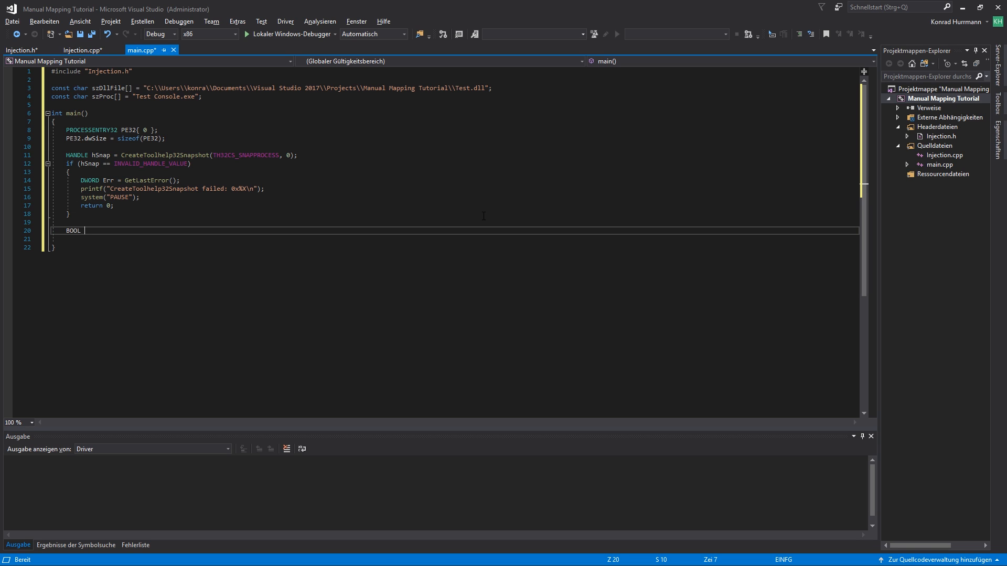
text(bRet = Process)
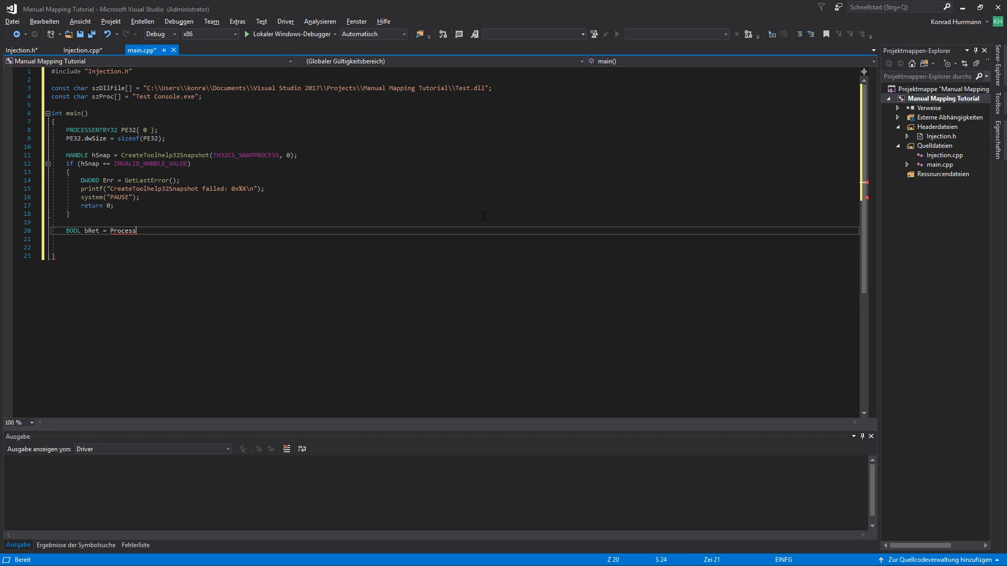
text(32First()
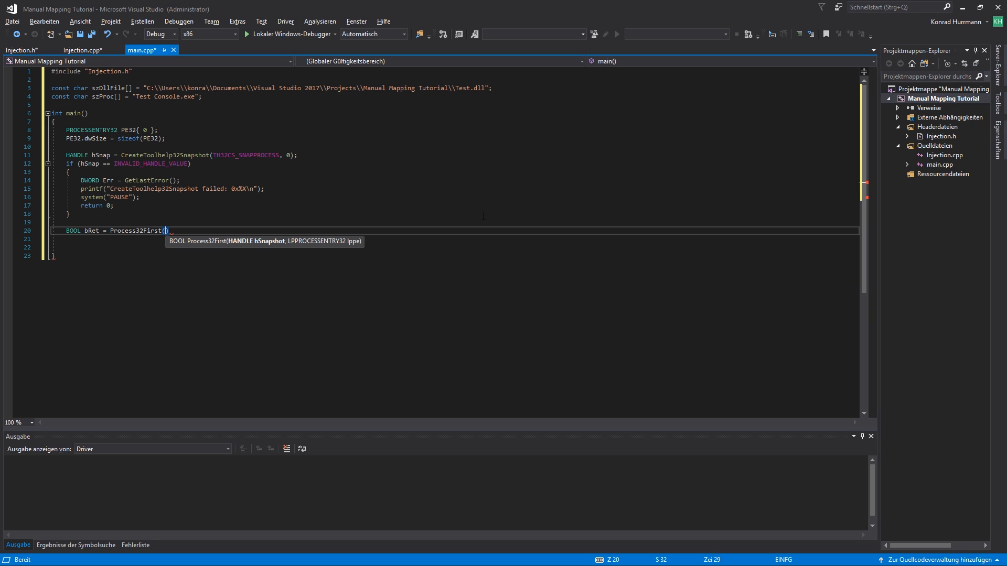
text(H)
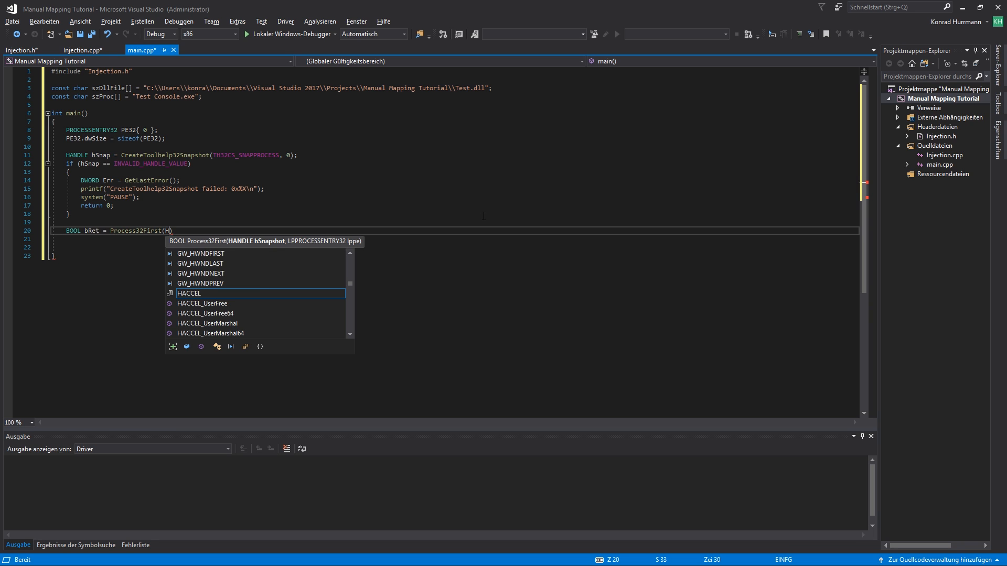
text(Snap,)
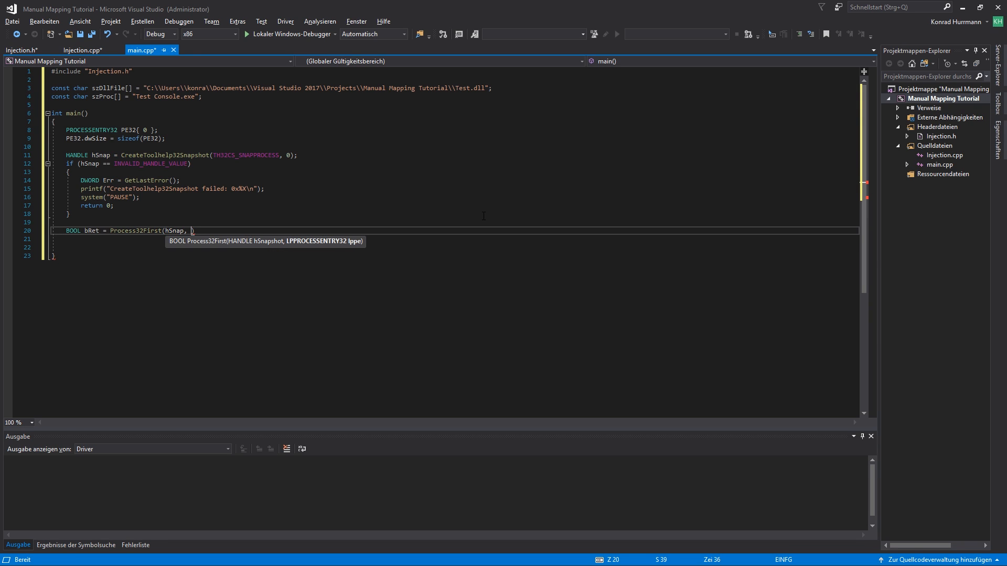
text(&)
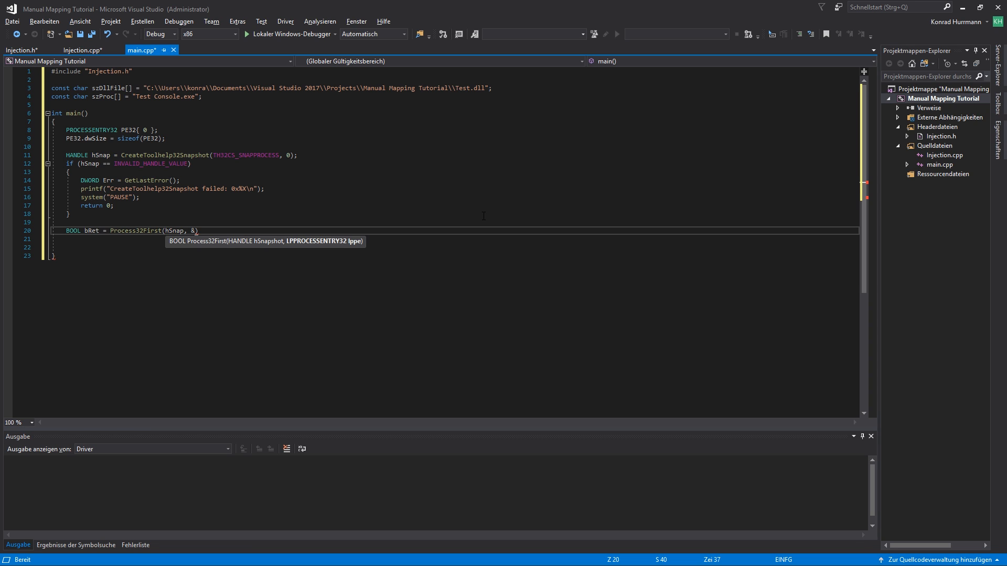
text(PE32)
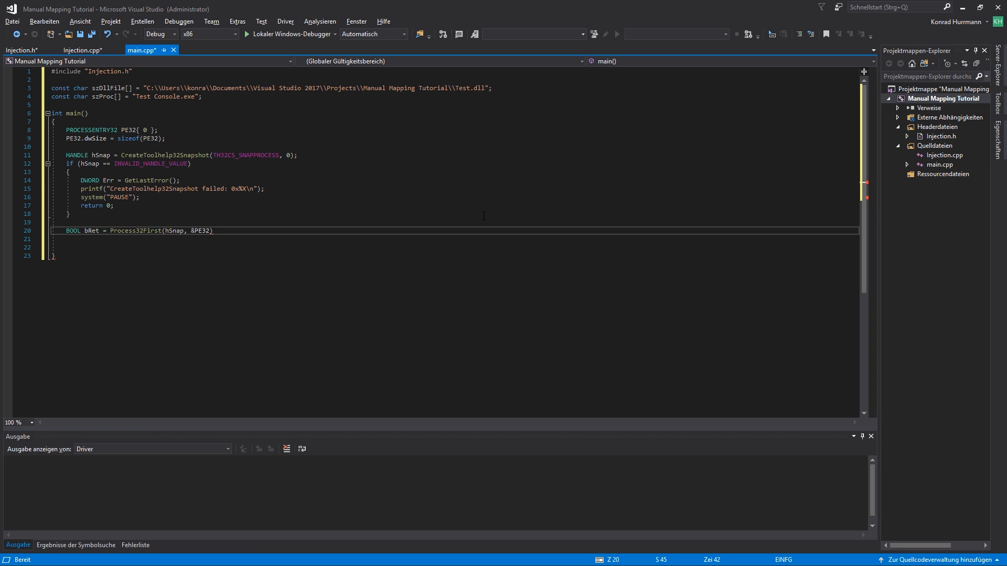
text(;)
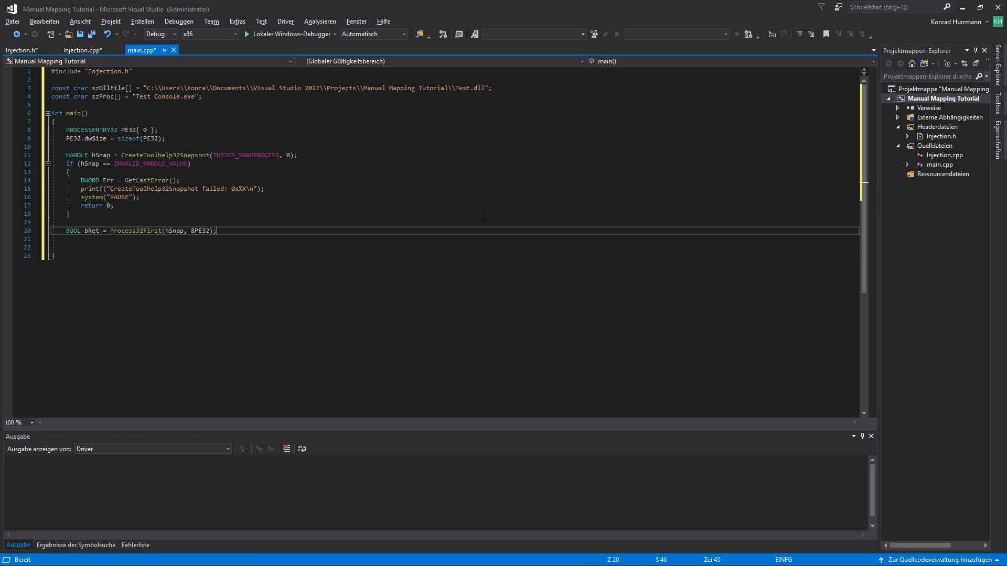
text(while(bRet)
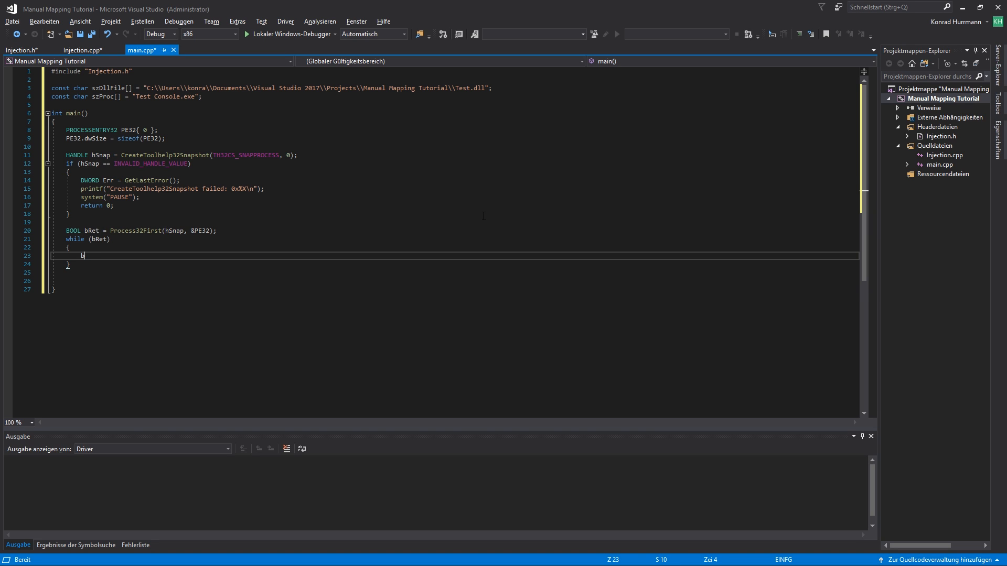
- Add bRet = Process32Next(hSnap, &PE32) and an if (!strcmp(szProc, PE32.szExeFile)) check
text(bRet = Proces)
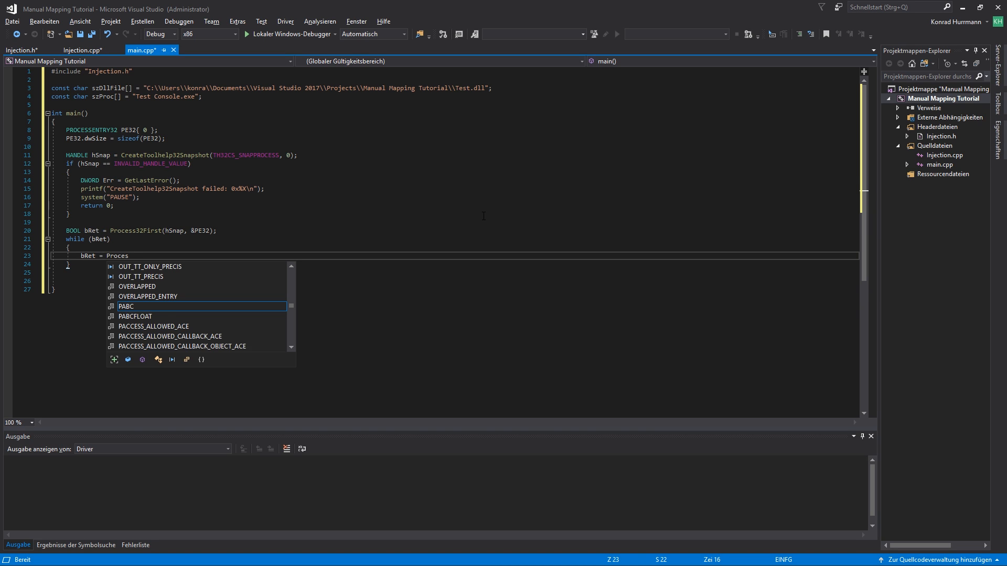
text(s32Next(hSnap, &PE32);)
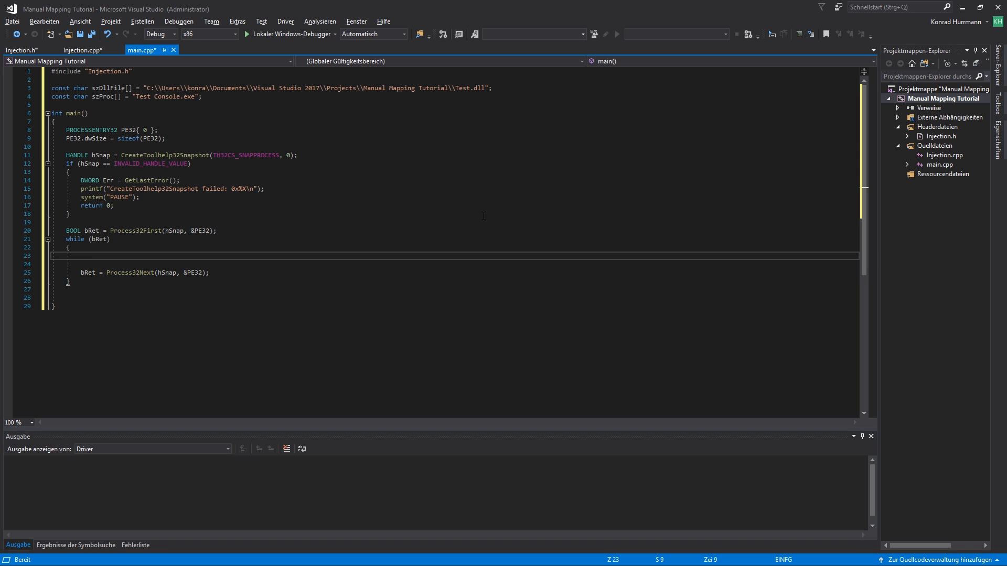
text(if())
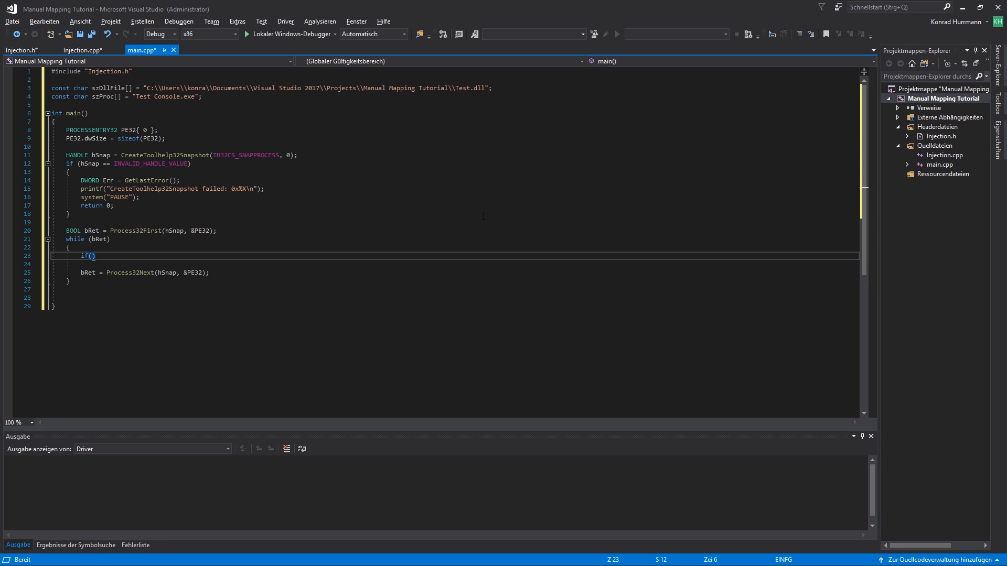
text(strcmp)
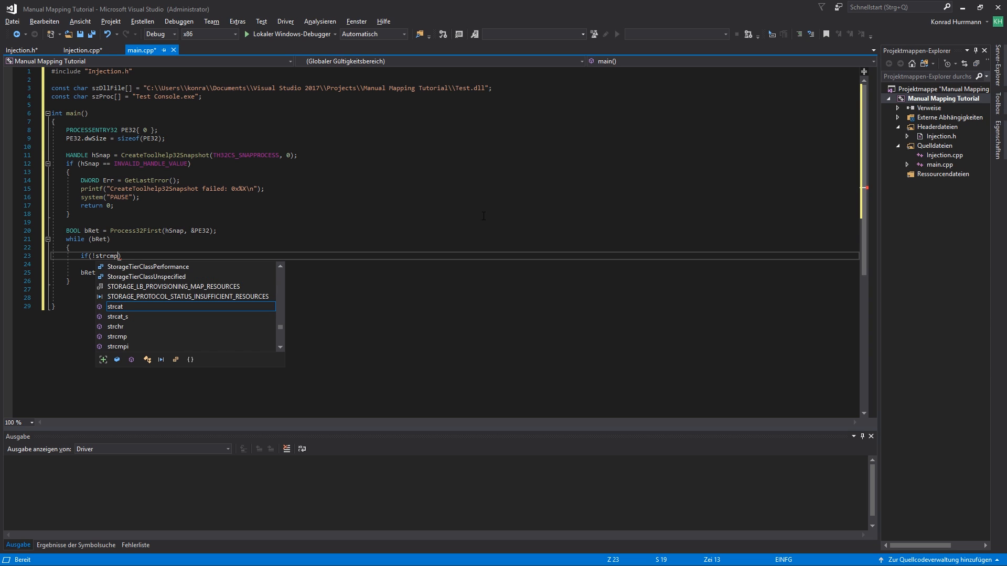
text(()
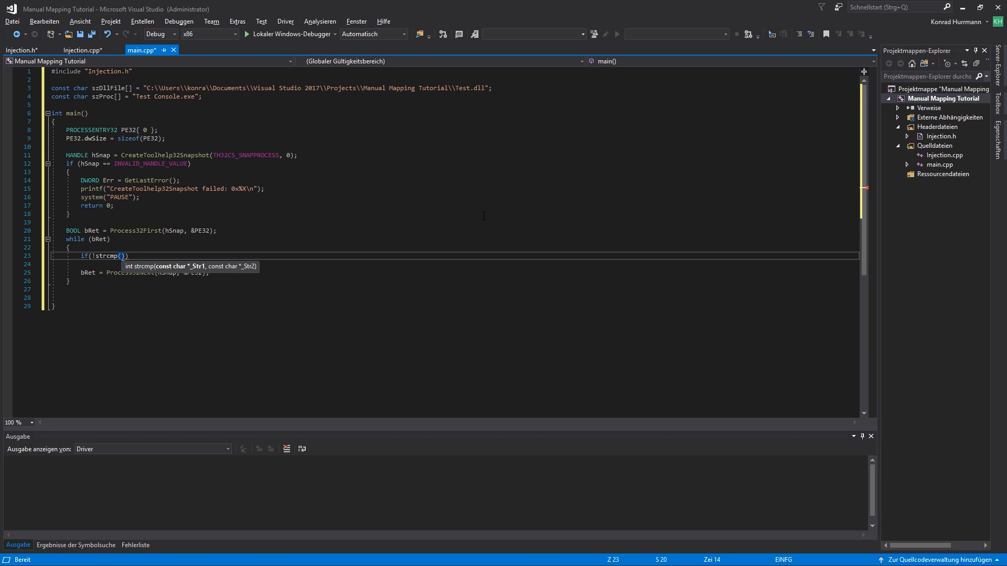
text(szProc,)
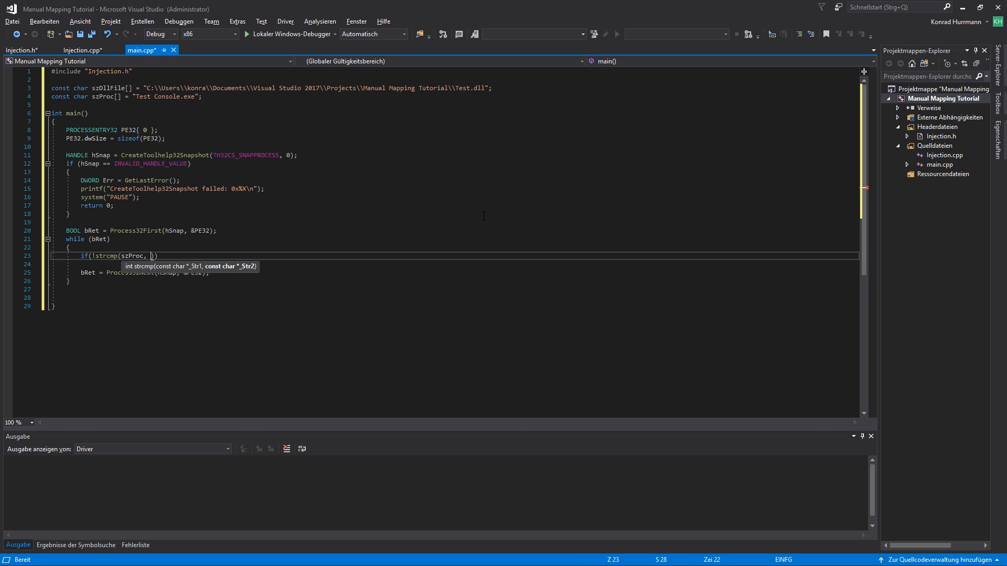
text(PE32.)
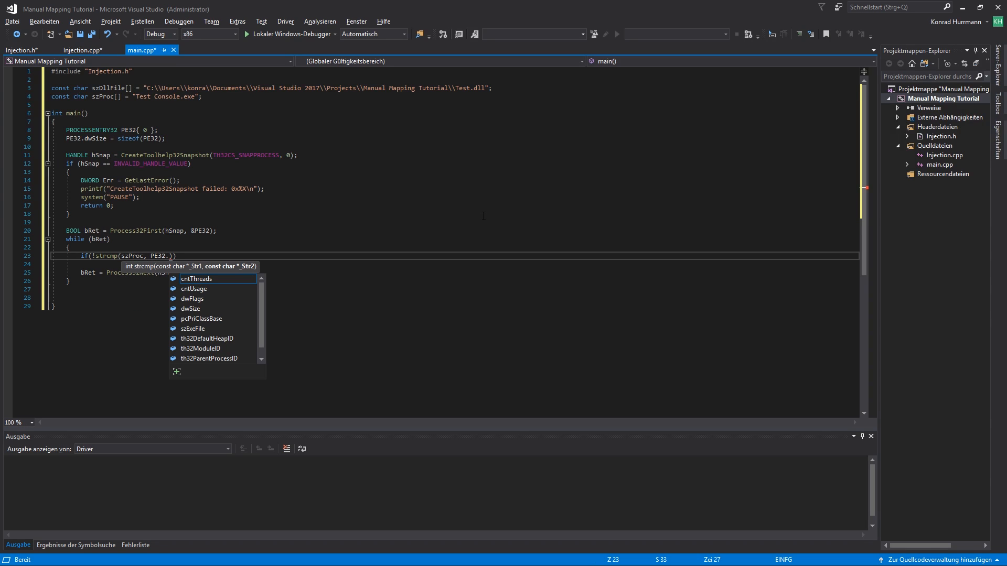
text(szExeFile)
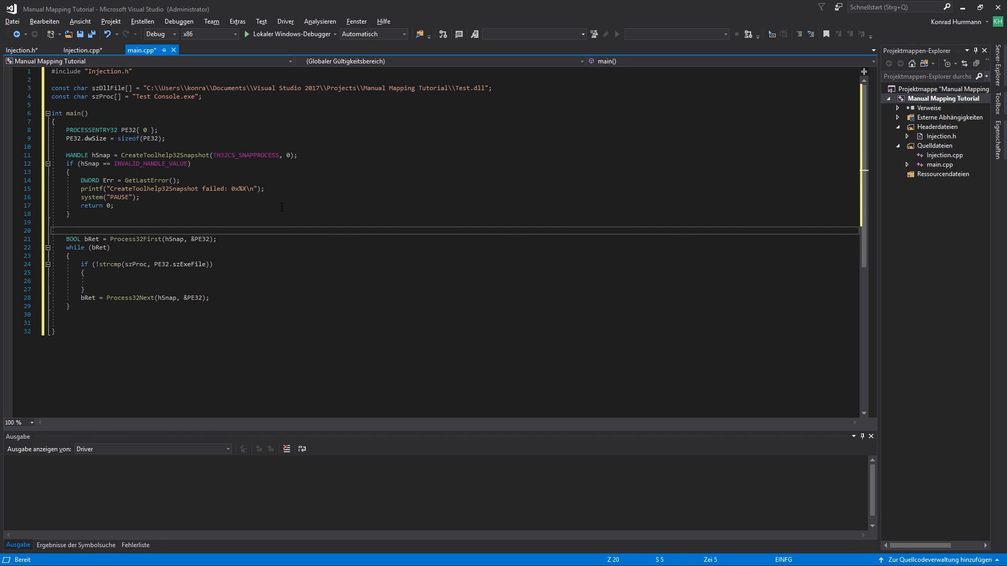
- Declare DWORD PID and store PE32.th32ProcessID in it inside the match block
text(DWORD PID = 0;)
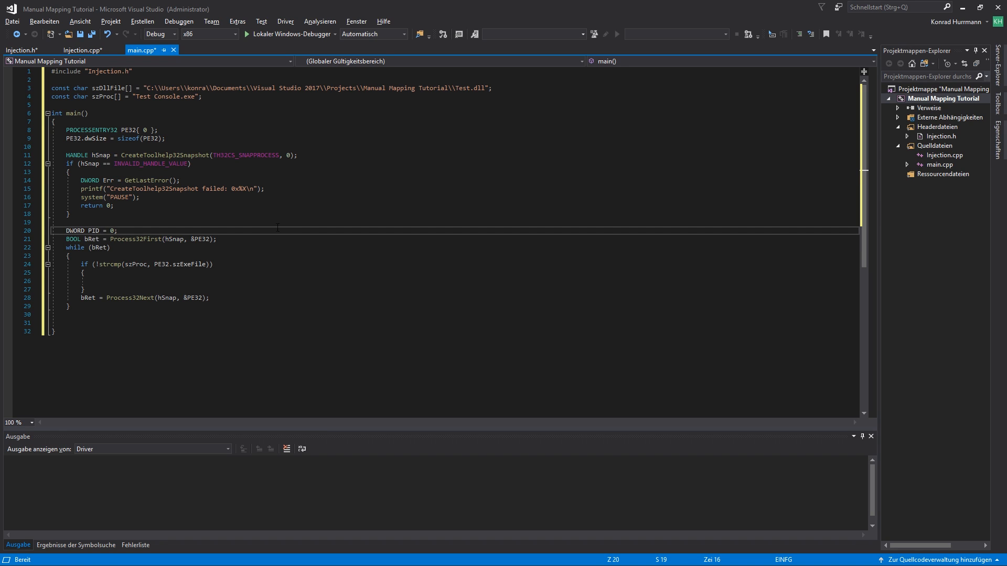
double_click(93, 231)
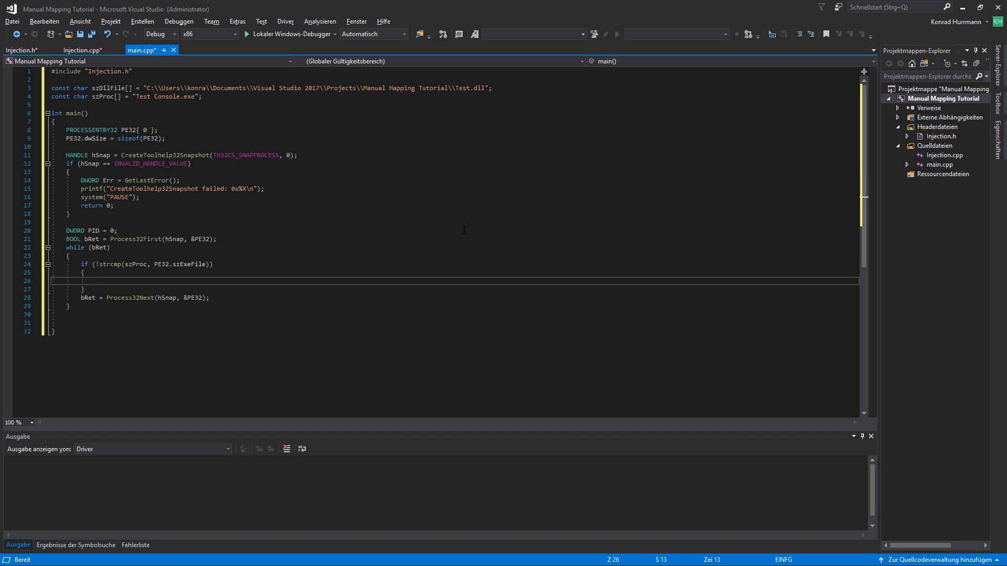
text(PID =)
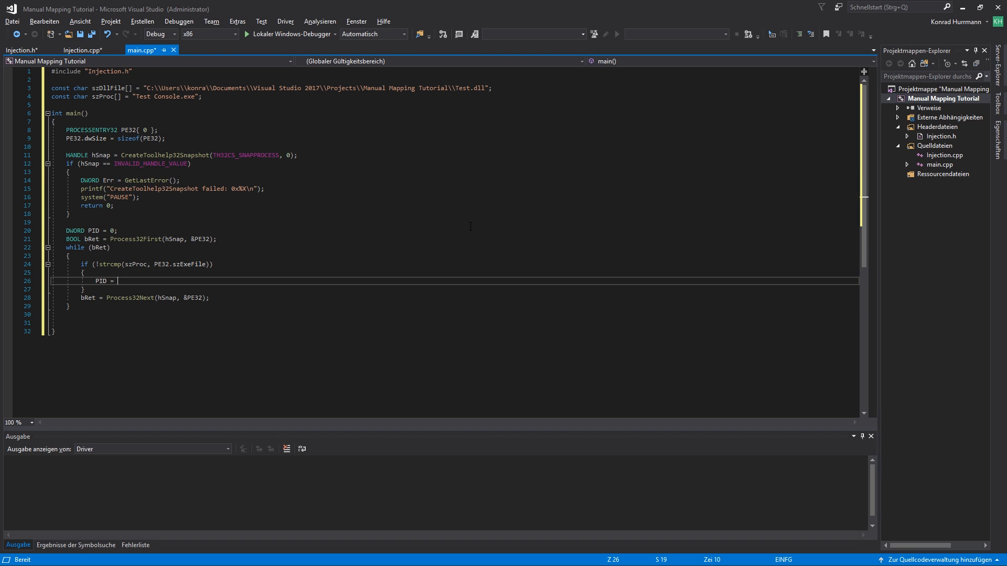
text(PE32.)
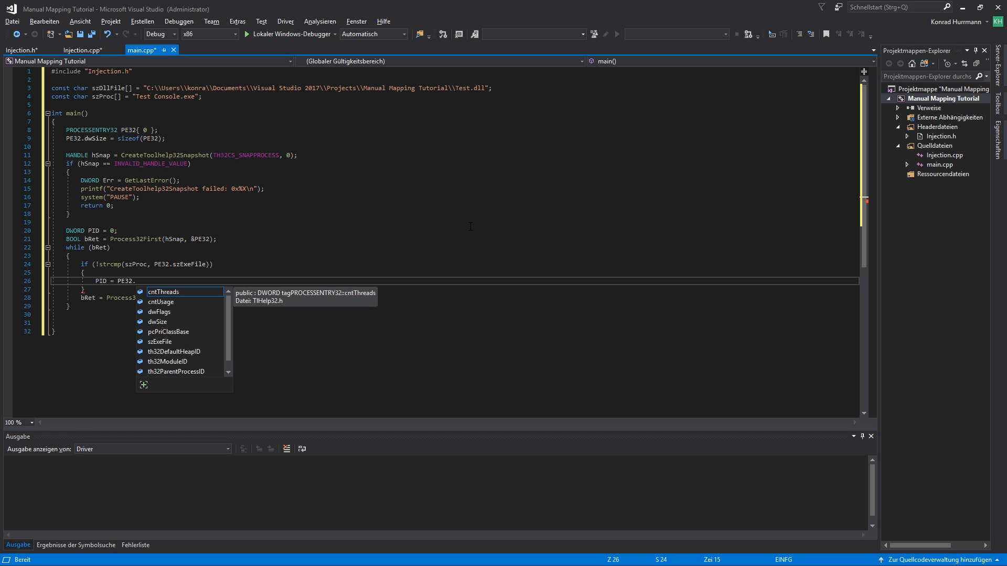
text(th32ProcessID)
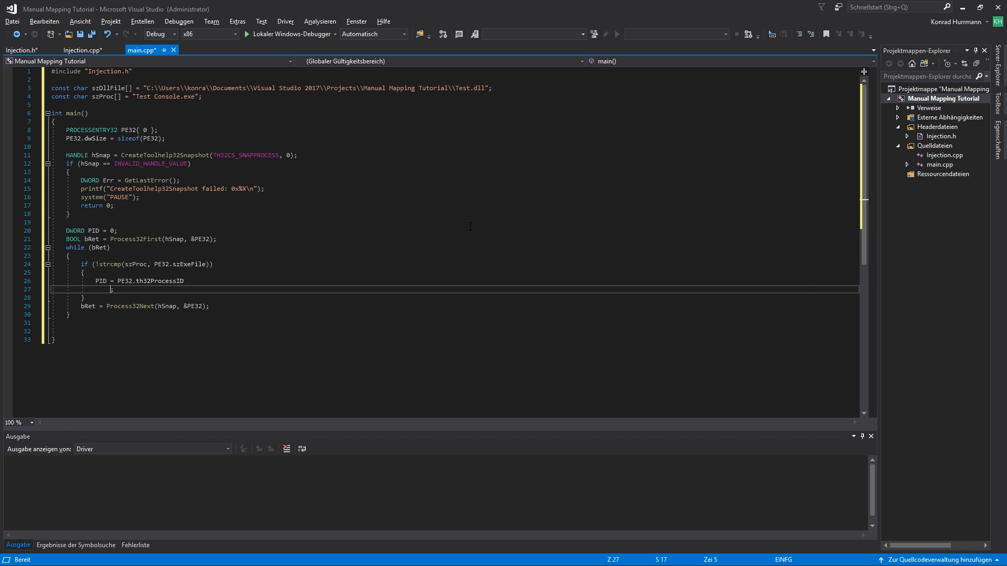
text(;)
text(C)
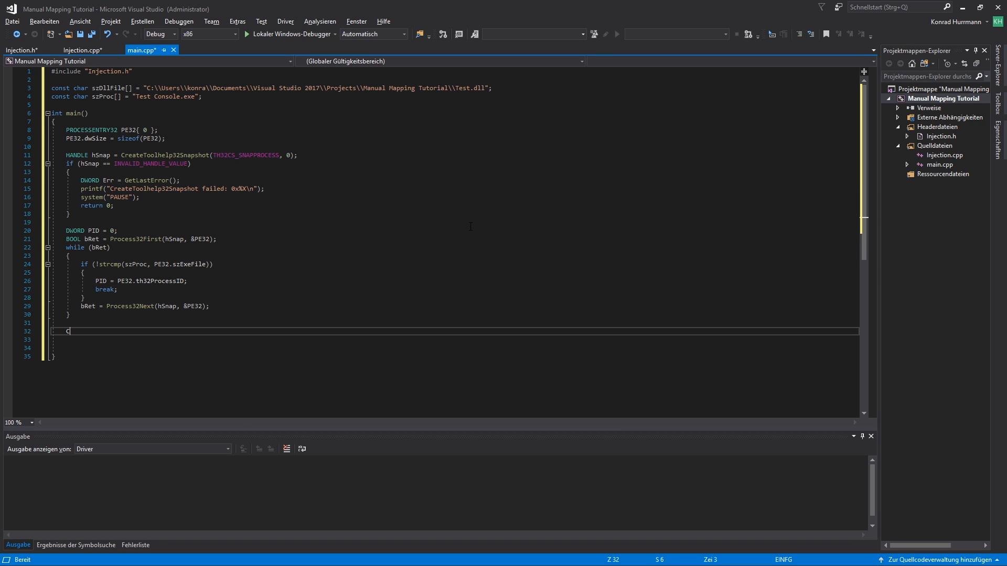
- Close hSnap and open the target into hProc with OpenProcess(PROCESS_ALL_ACCESS, FALSE, PID)
text(loseHandle)
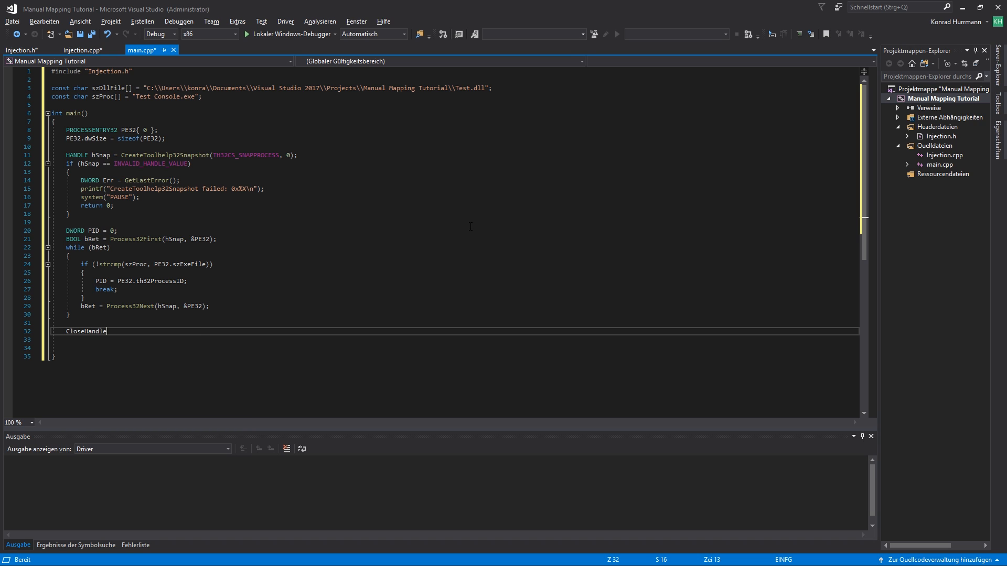
text((hSnap);)
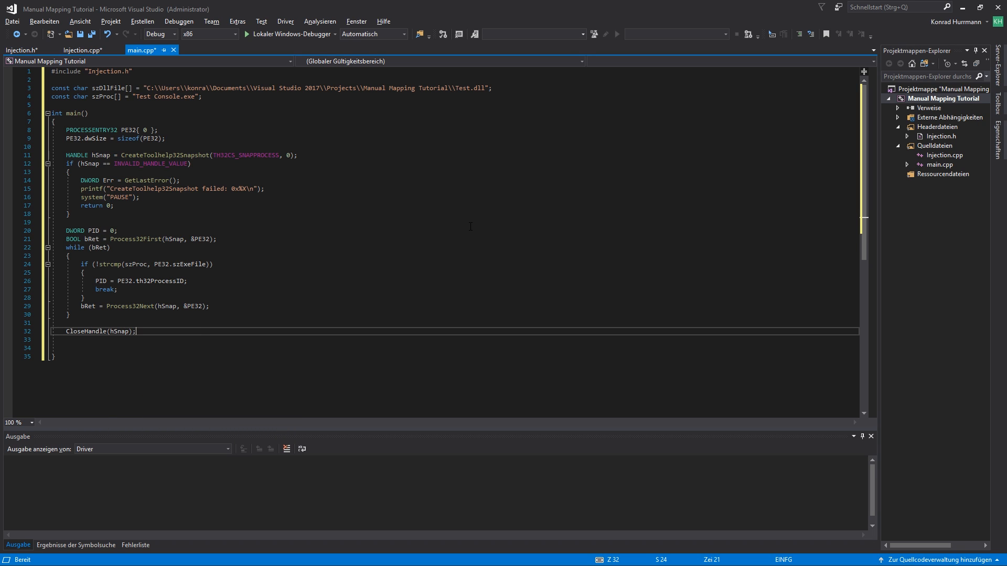
text(HANL)
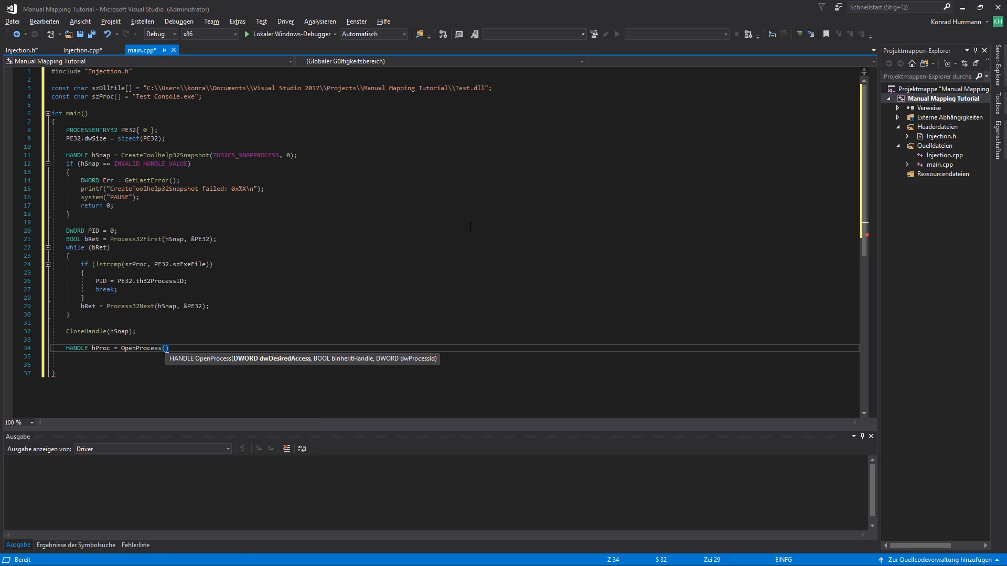
text(PROCESS_ALL_ACCESS)
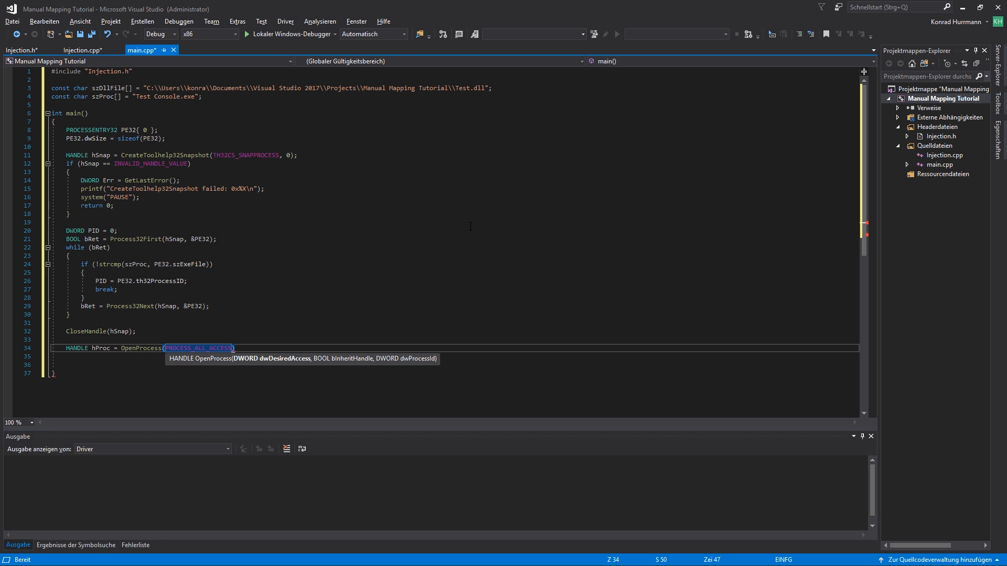
text(,)
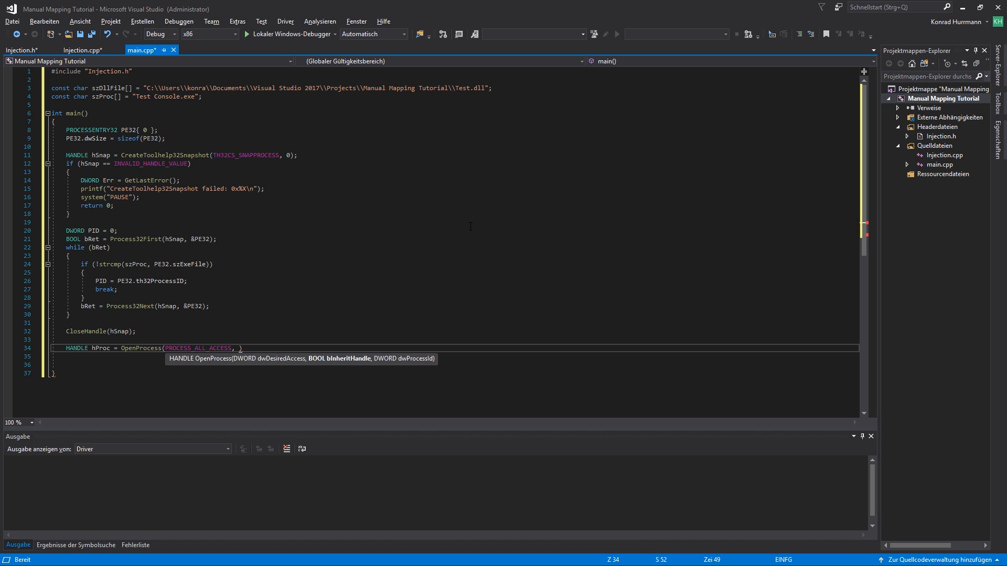
text(FALSE)
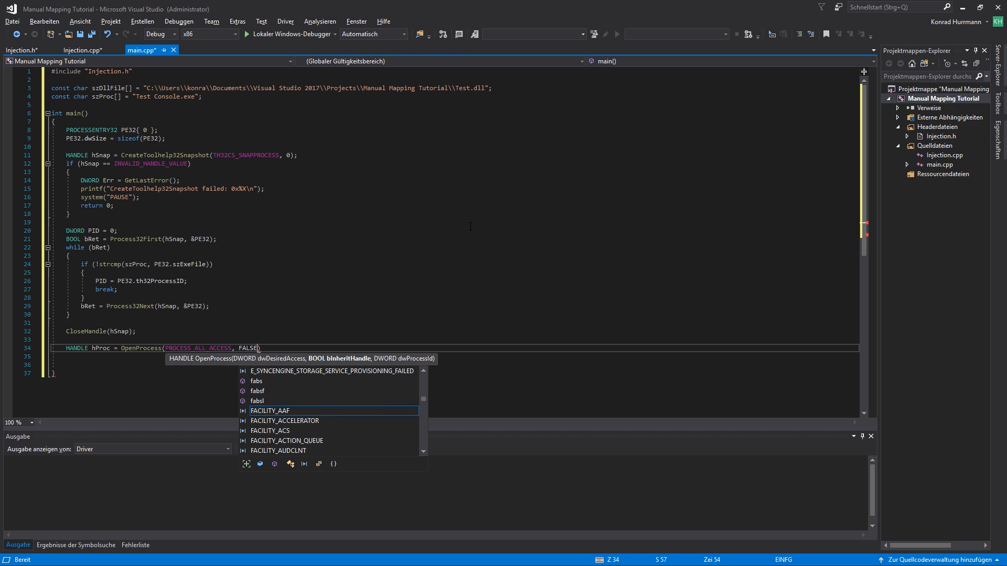
text(,)
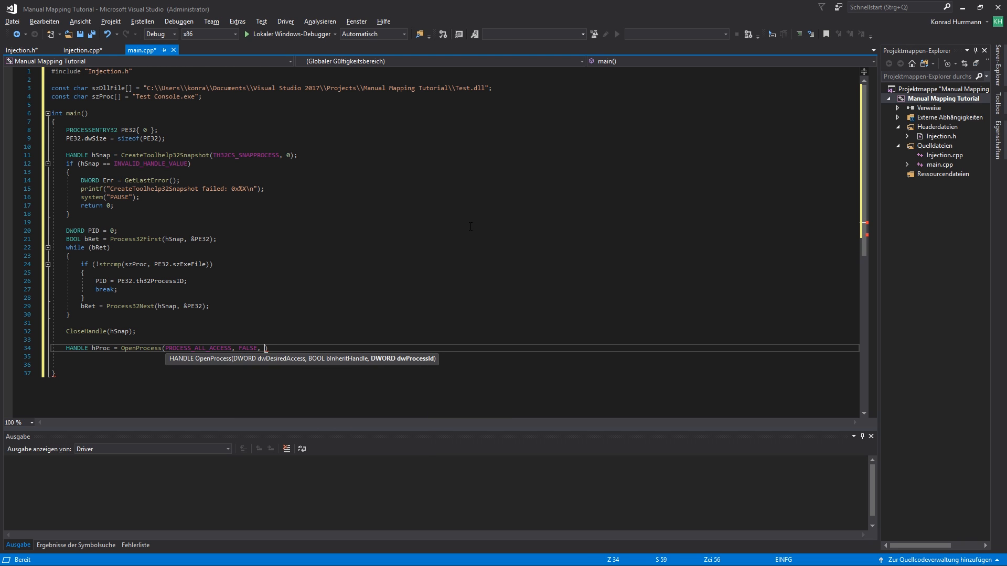
text(PID);)
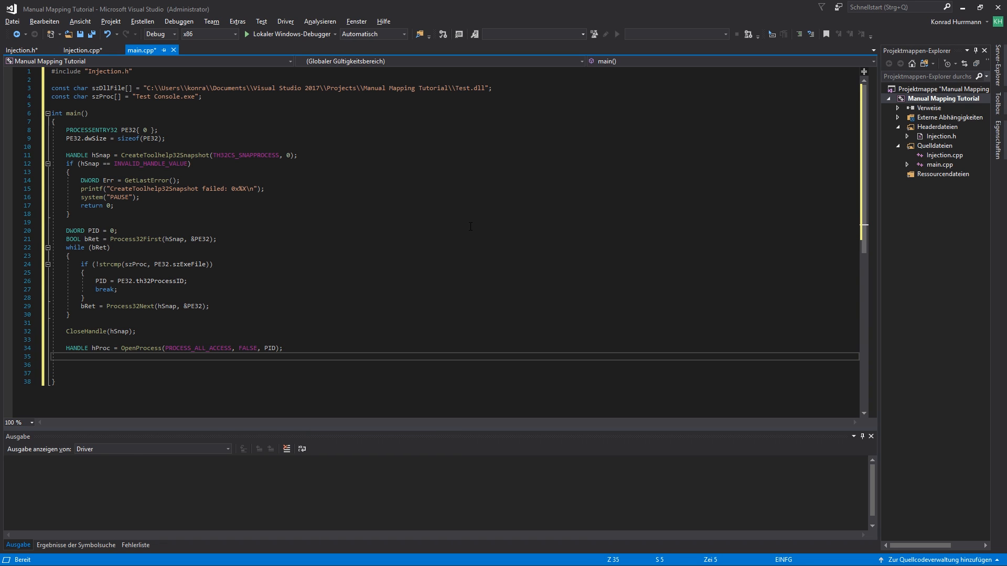
- Add an if (!hProc) block printing 'Open failed: 0x%X\n' before exiting
text(if(hProc)
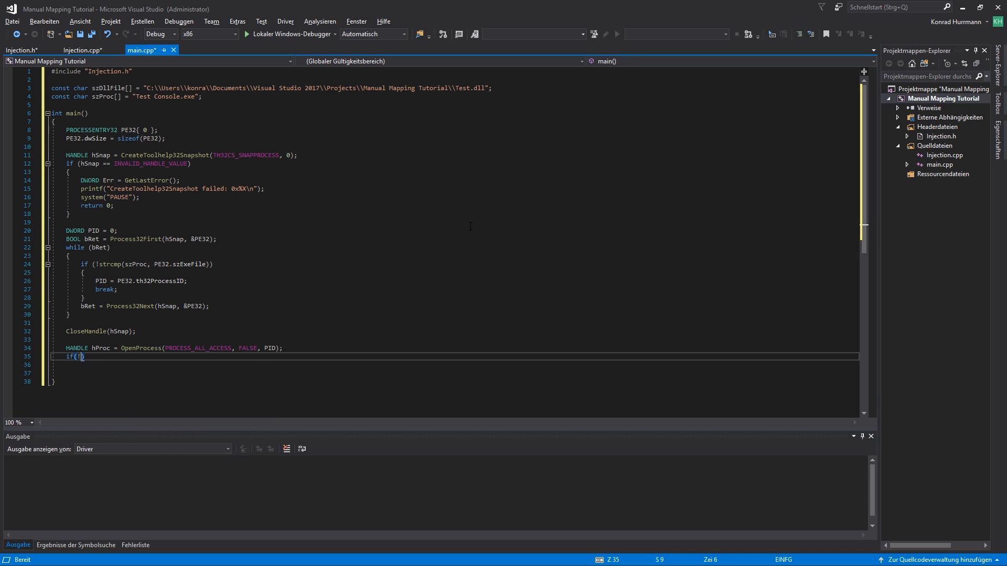
text(hProc)
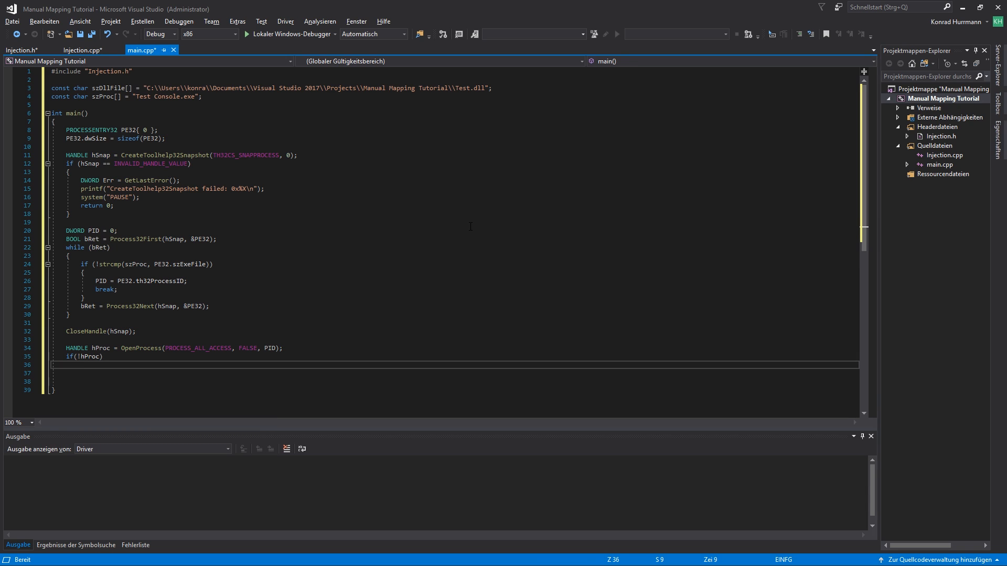
text({)
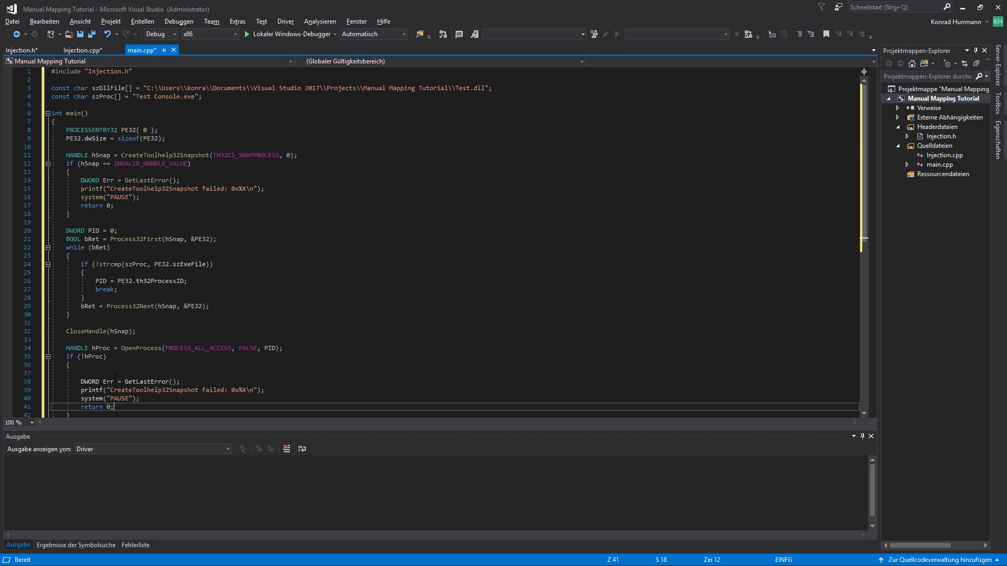
text(Open failed: 0x%X\n)
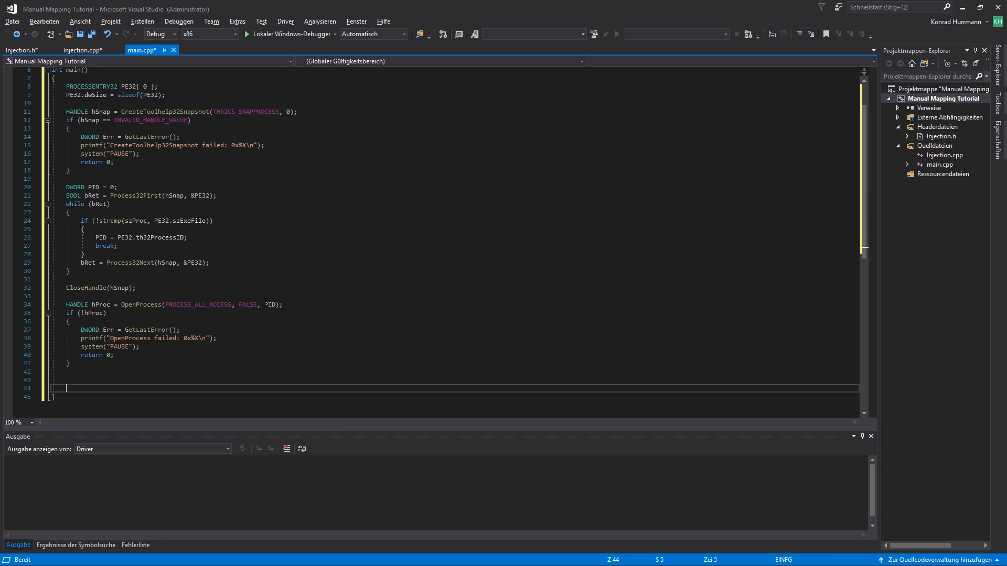
- Check ManualMap's declaration in Injection.h, then begin the if (!ManualMap(hProc, ...)) check
text(#)
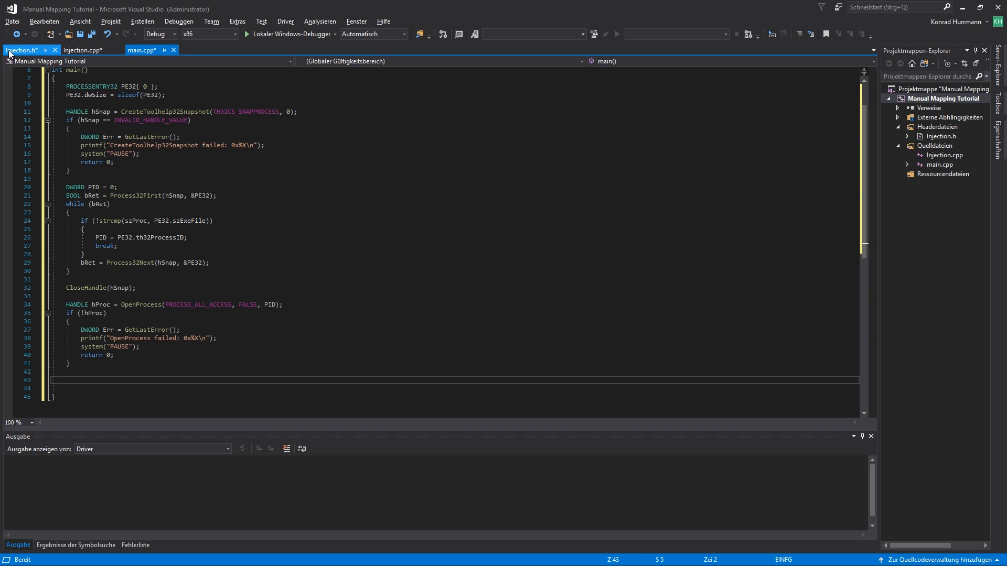
click(22, 50)
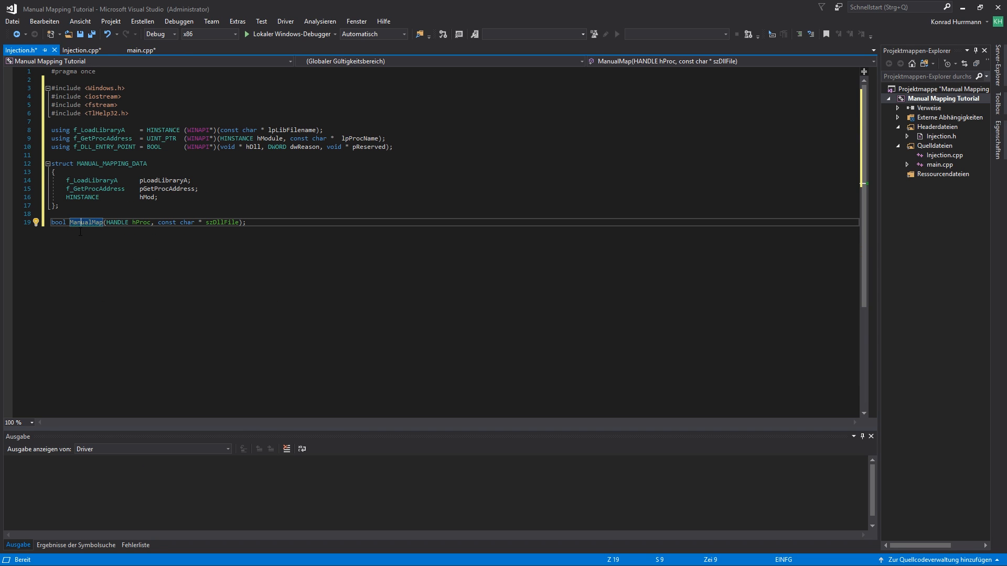
click(140, 50)
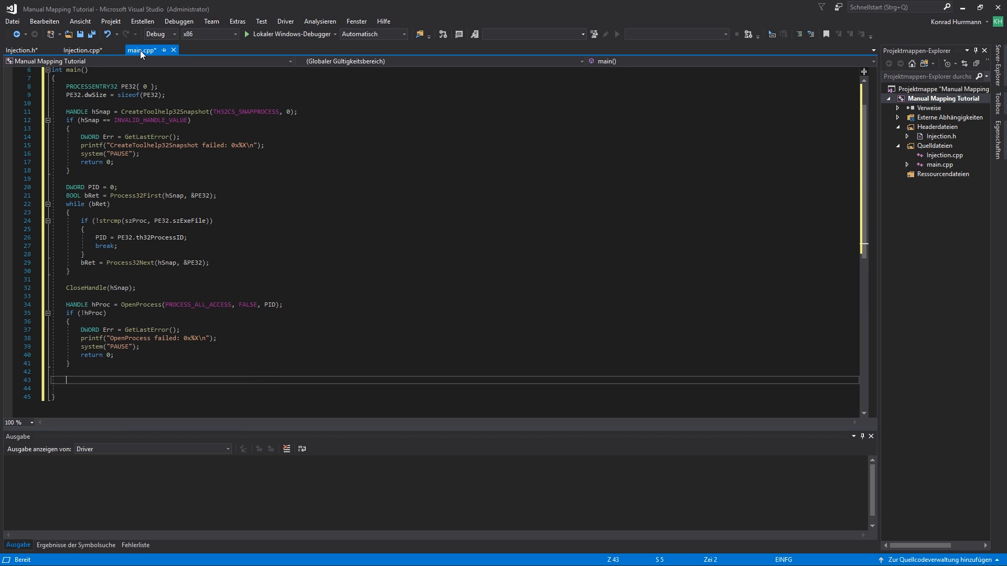
text(if(!Manual)
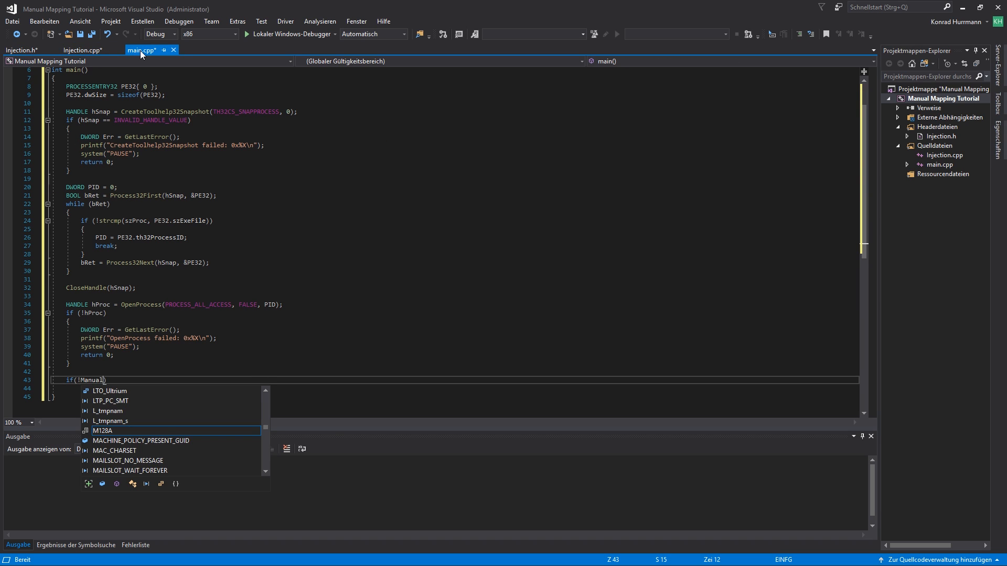
text(Map)
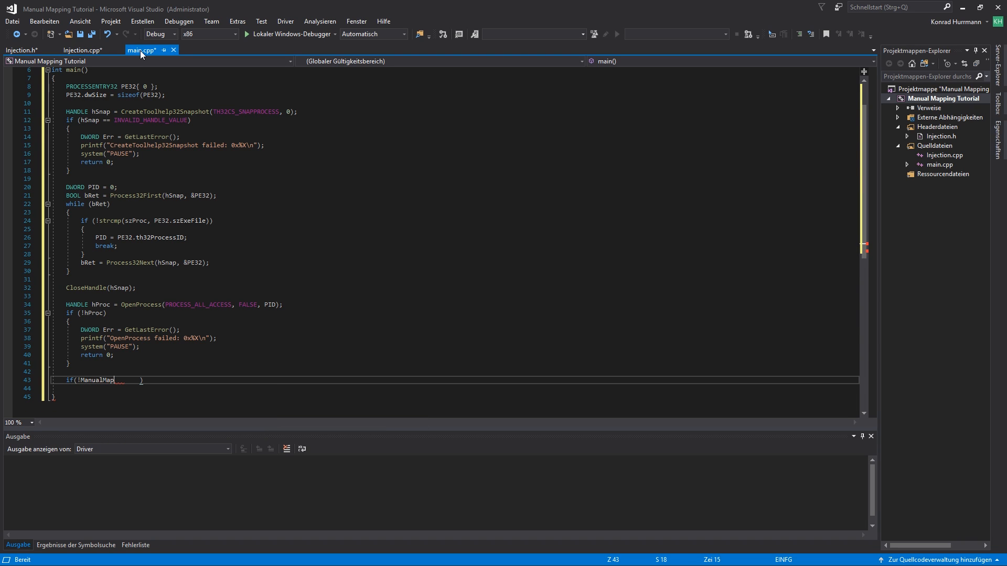
text((hProc, szDllFile)
click(453, 388)
text({)
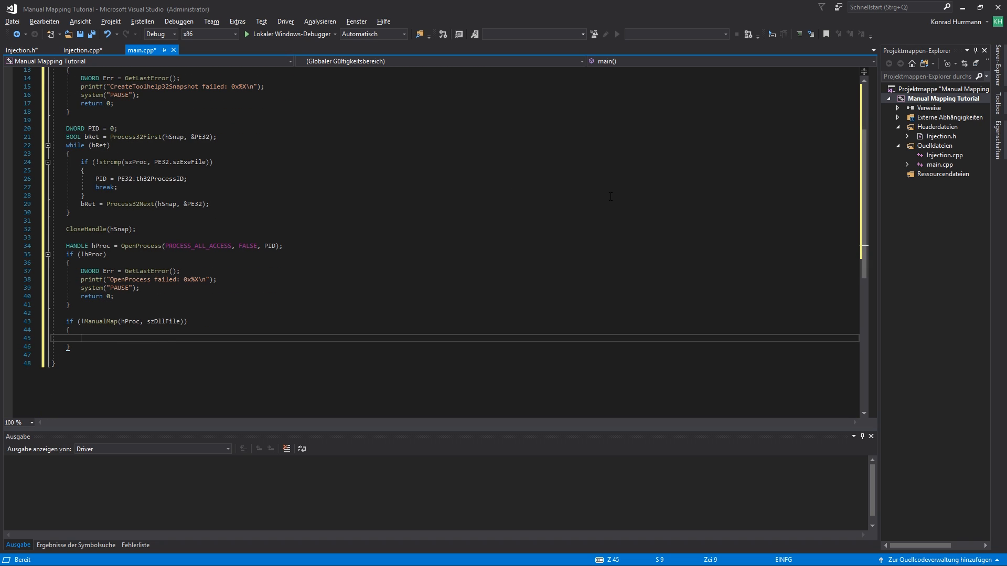
- On failure print 'Something went wrong', pause, call CloseHandle(hProc) and return
text(#)
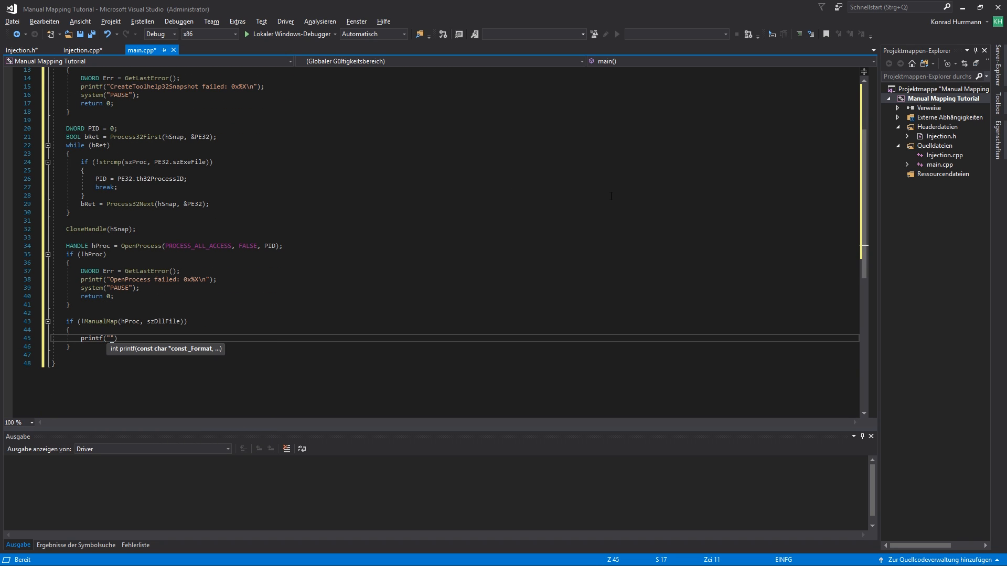
text(Something wn)
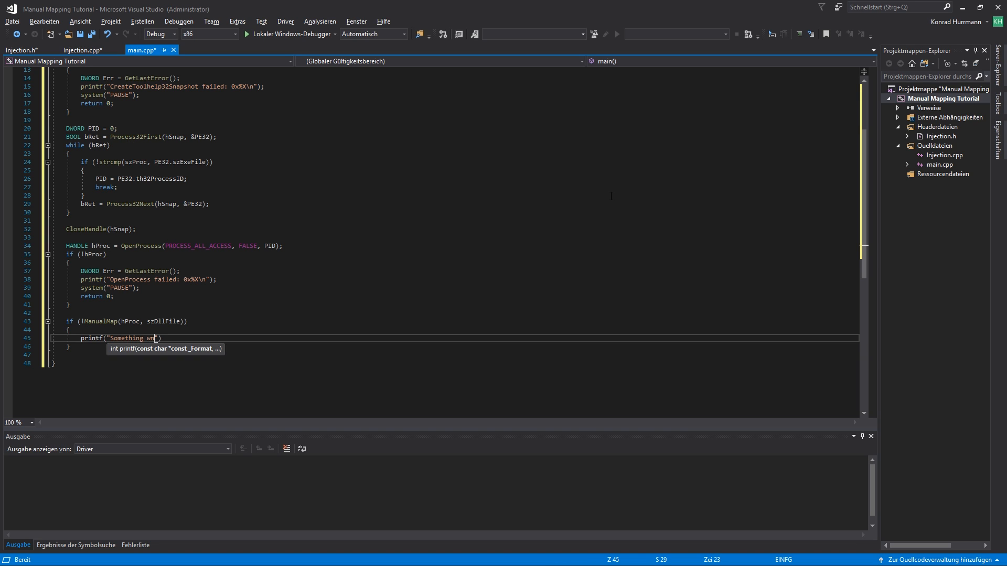
text(went wrong)
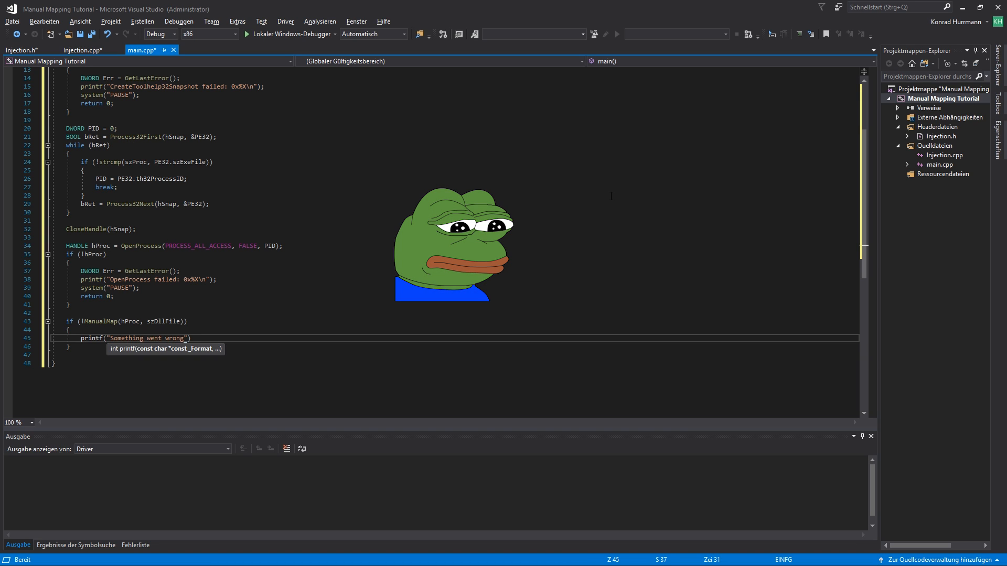
text(FeelsB)
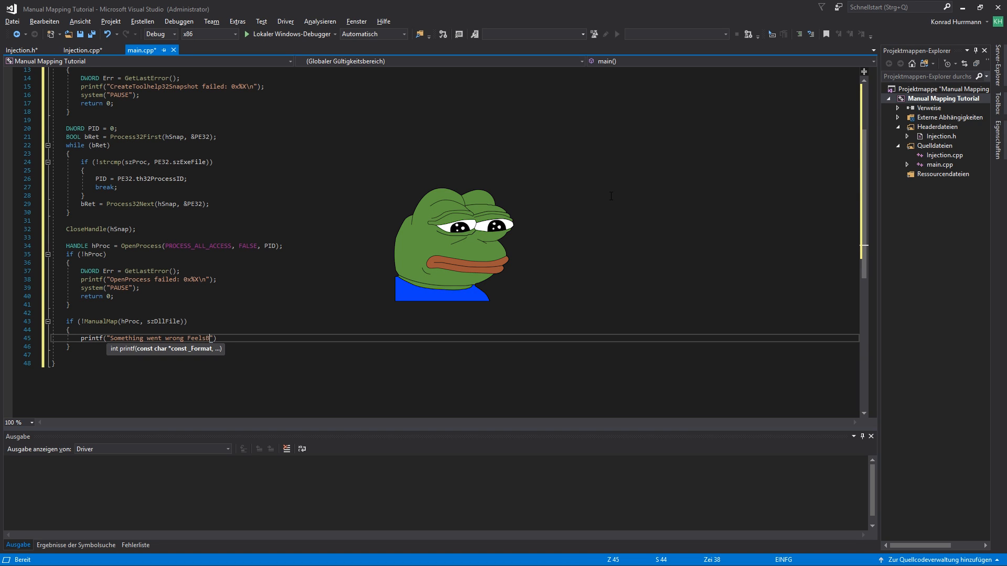
text(adMan\n)
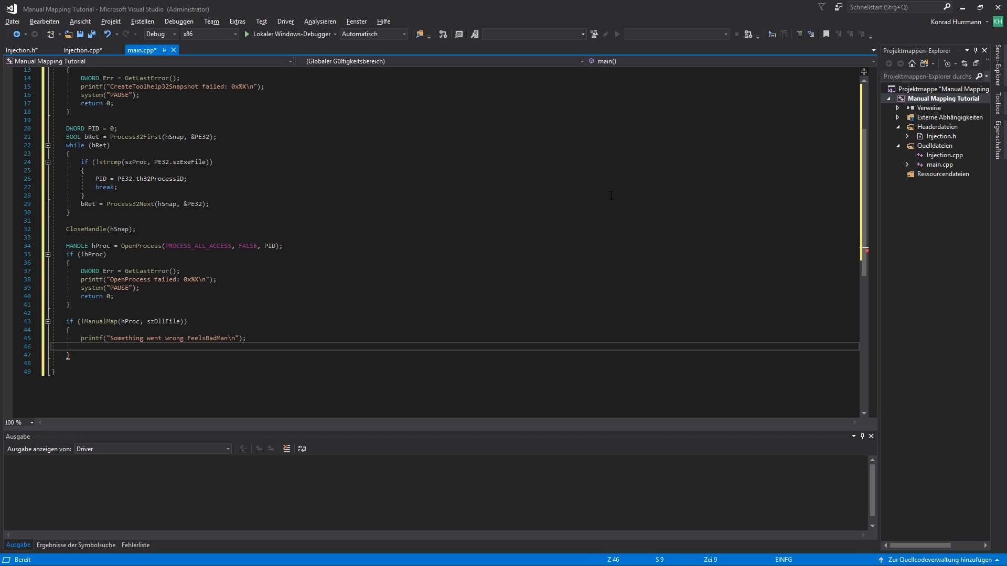
click(97, 103)
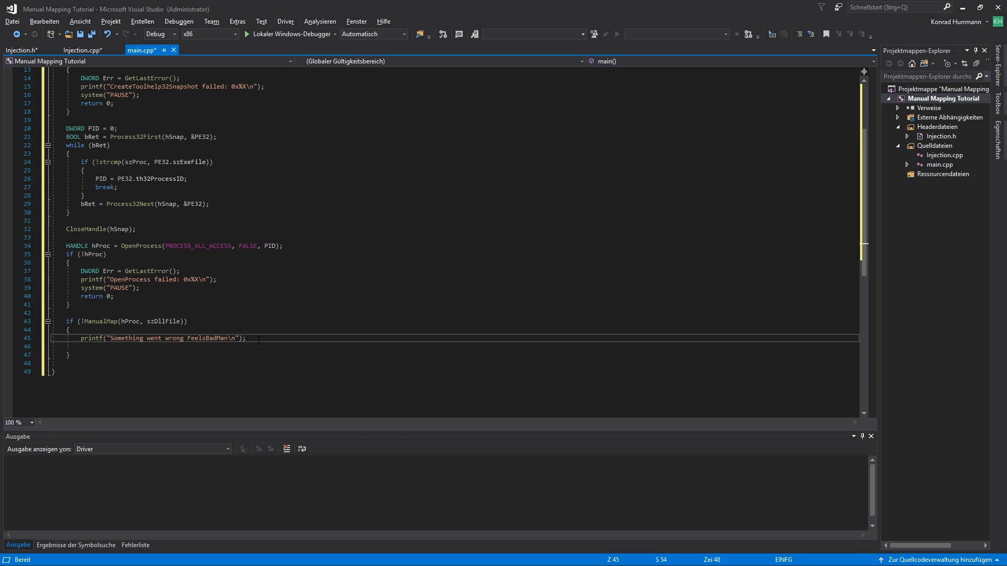
text(system("PAUSE");)
text(return 0;)
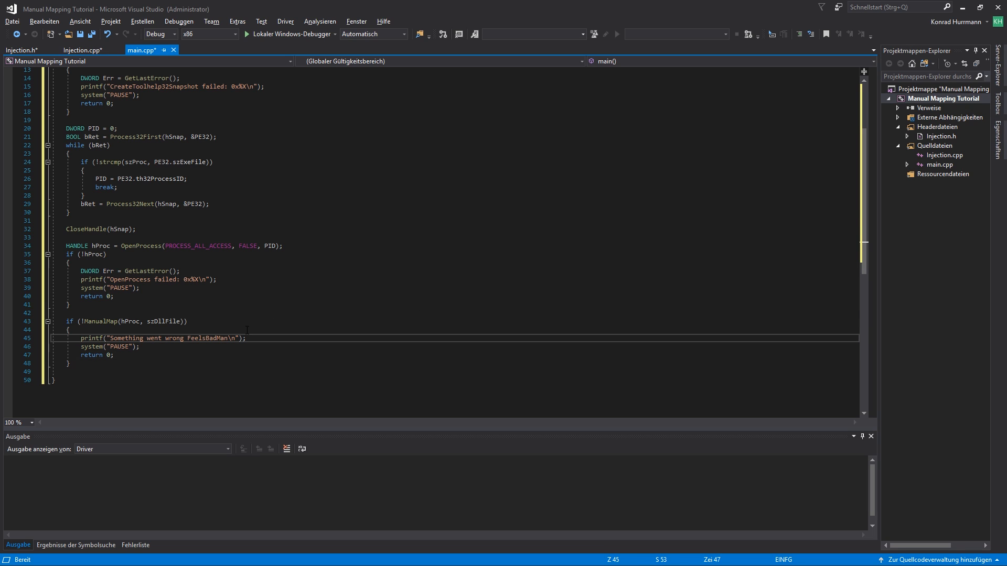
text(CloseHandle(hProc);)
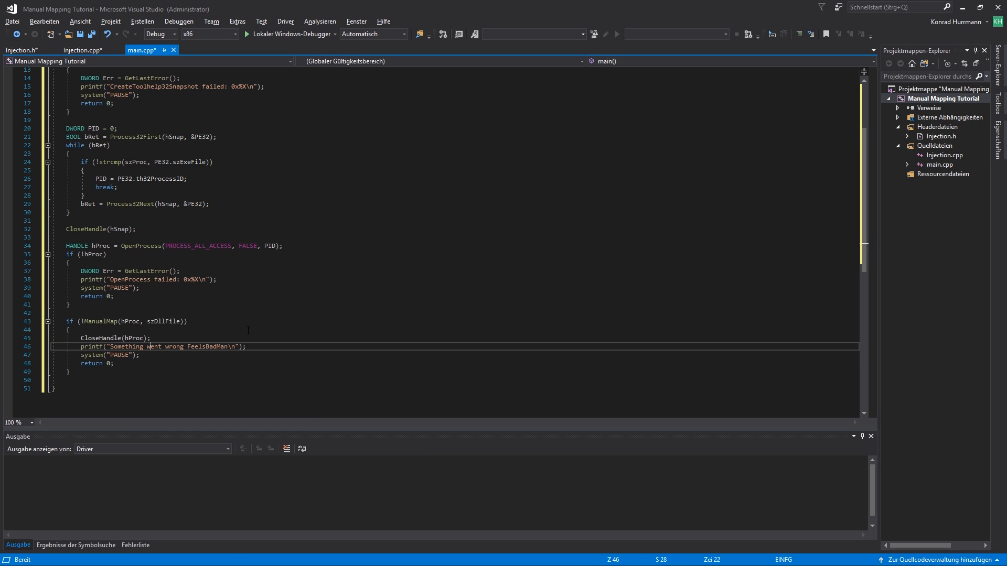
text(CloseHandle(hProc);)
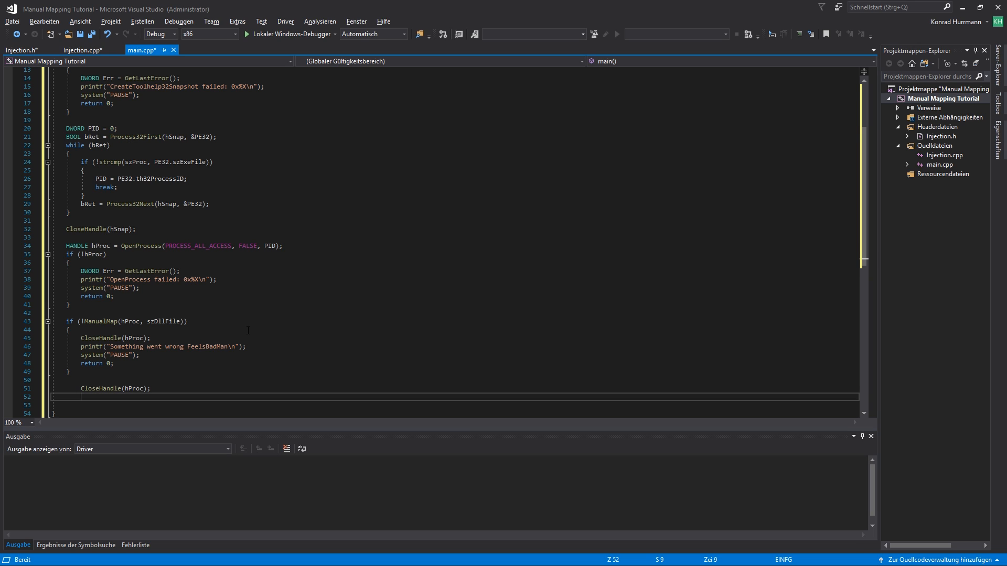
text(return)
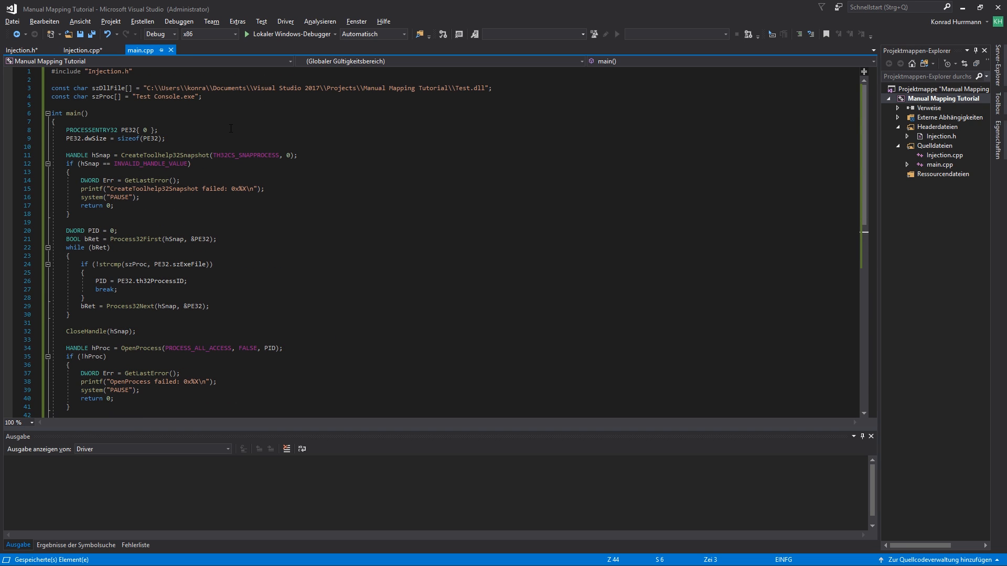
- Switch to Injection.cpp, glance at ManualMap's declaration in Injection.h, and return to Injection.cpp
click(82, 50)
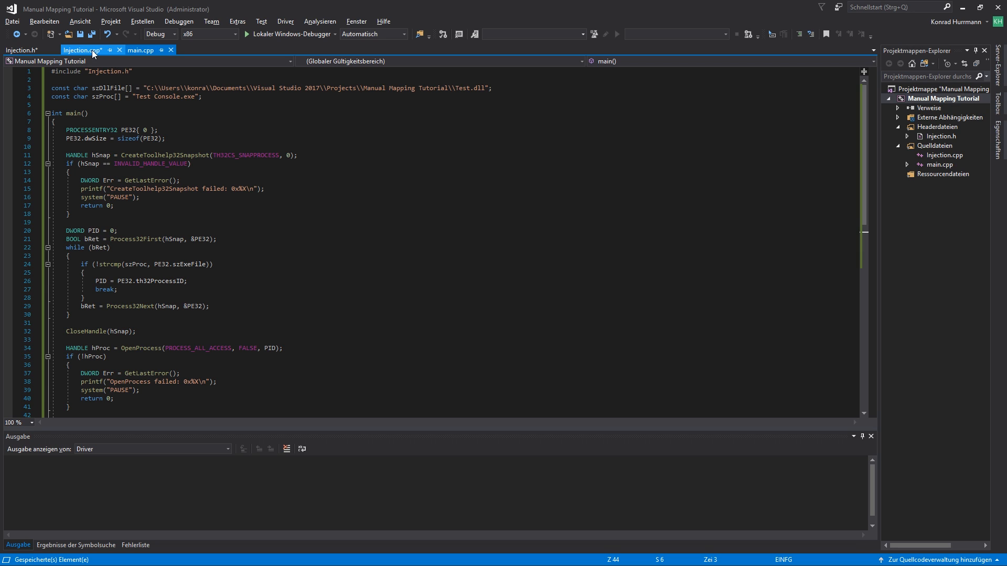
mouse_move(82, 50)
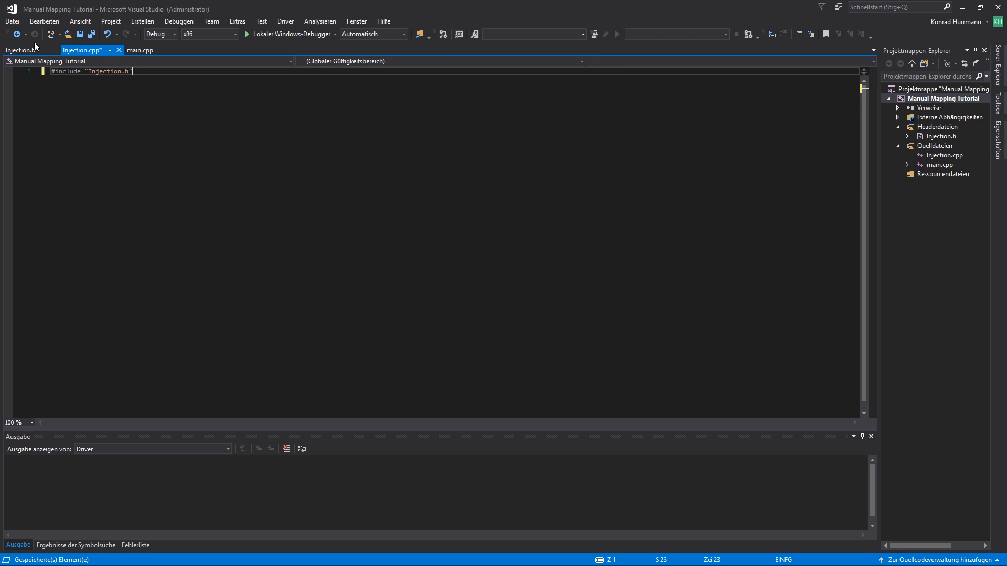
click(21, 50)
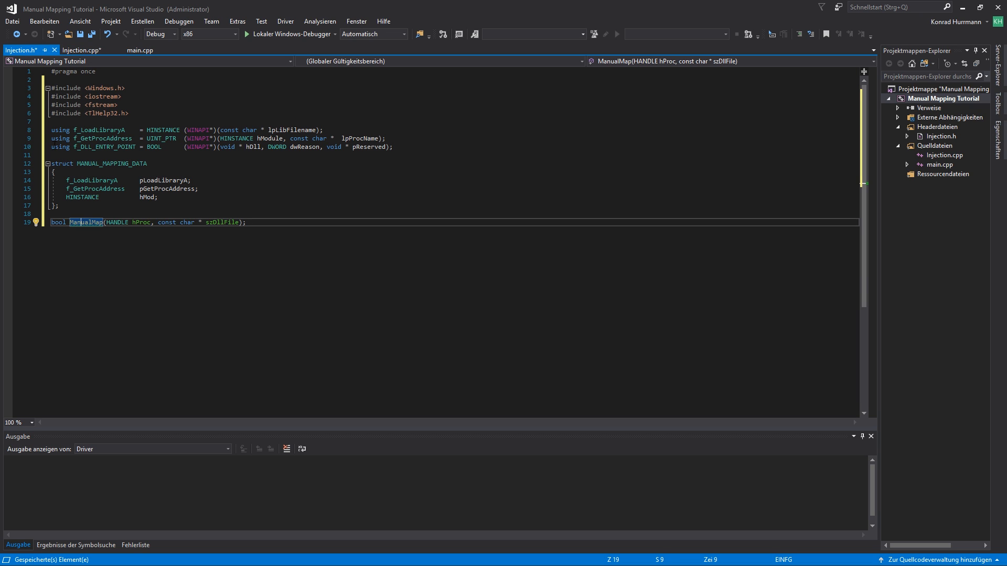
click(82, 50)
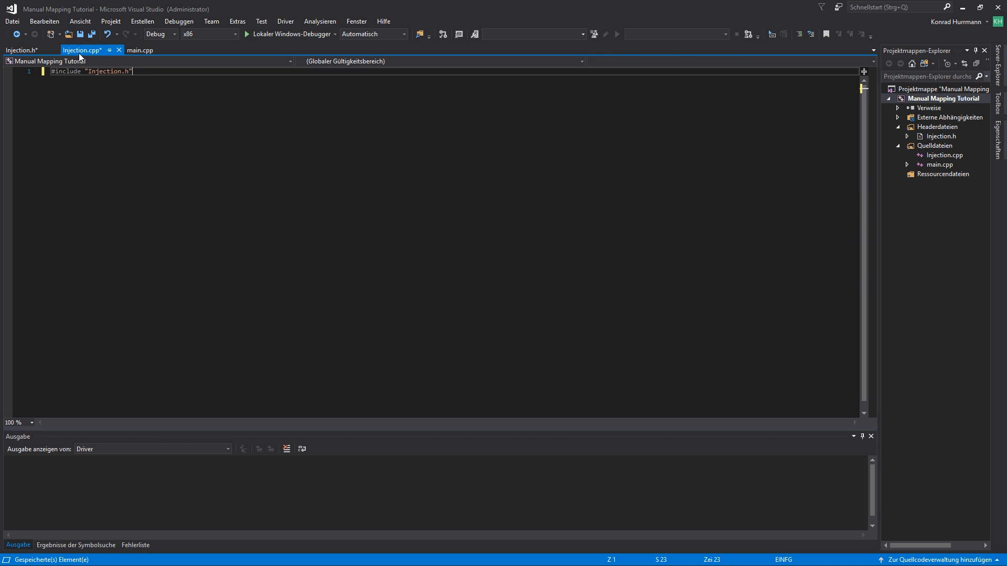